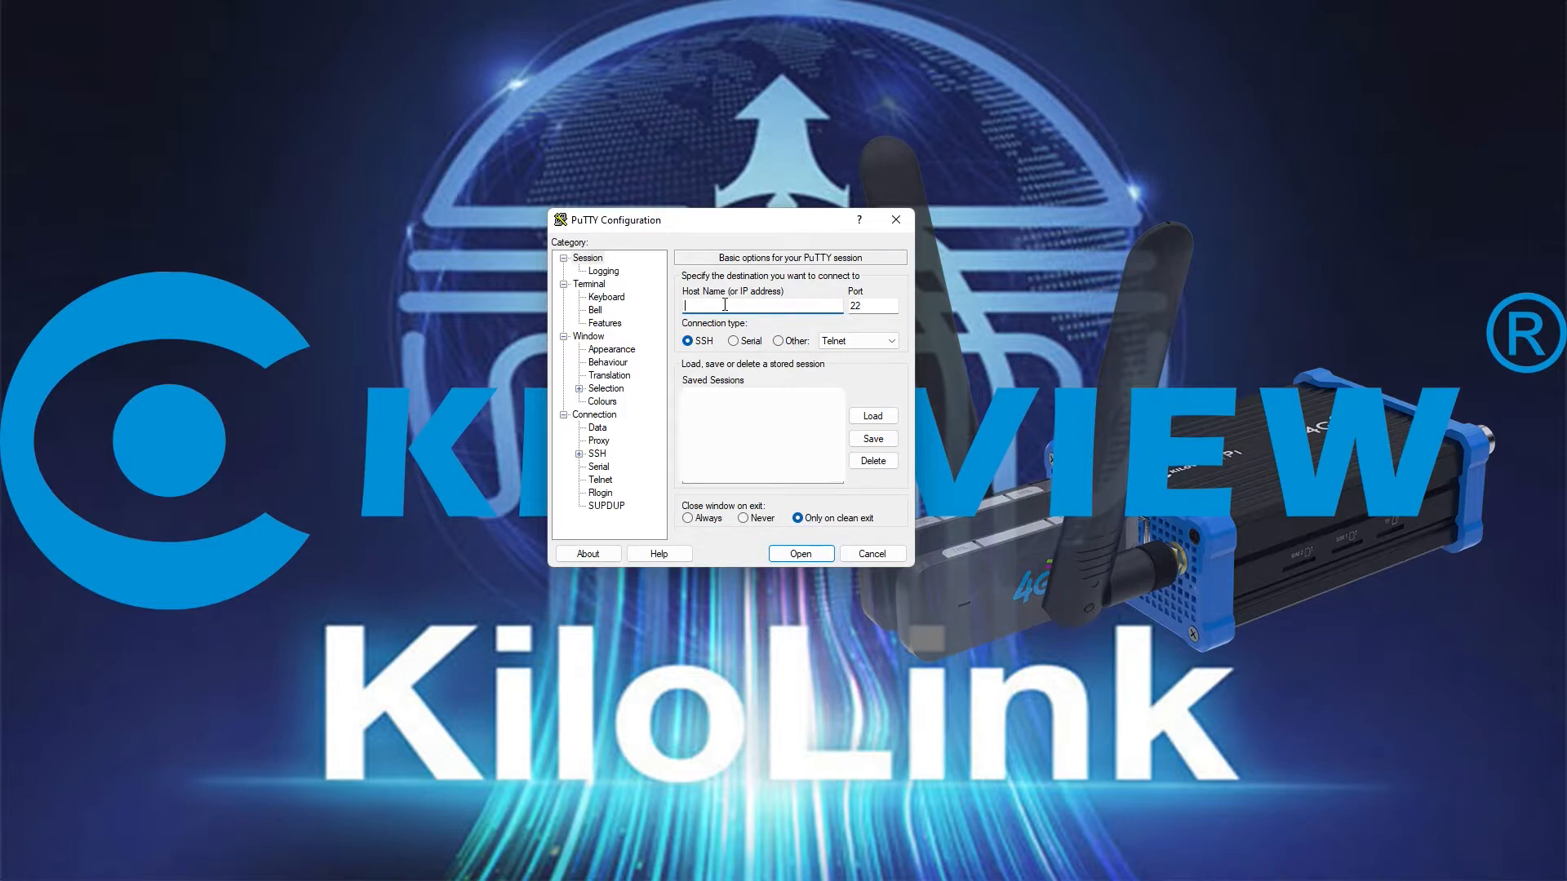
text(root@)
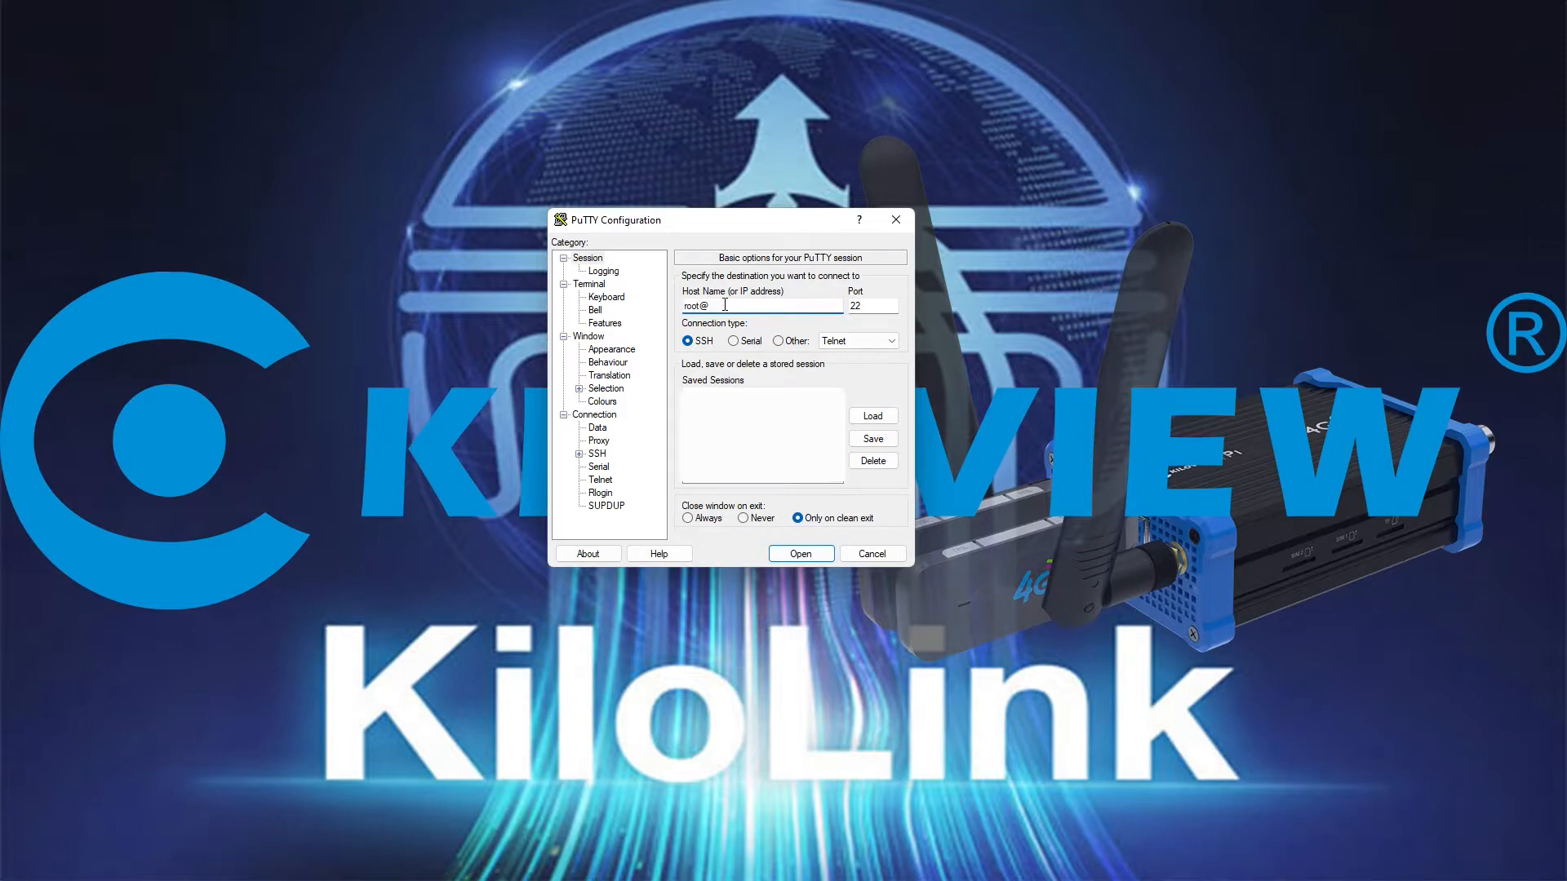
click(800, 554)
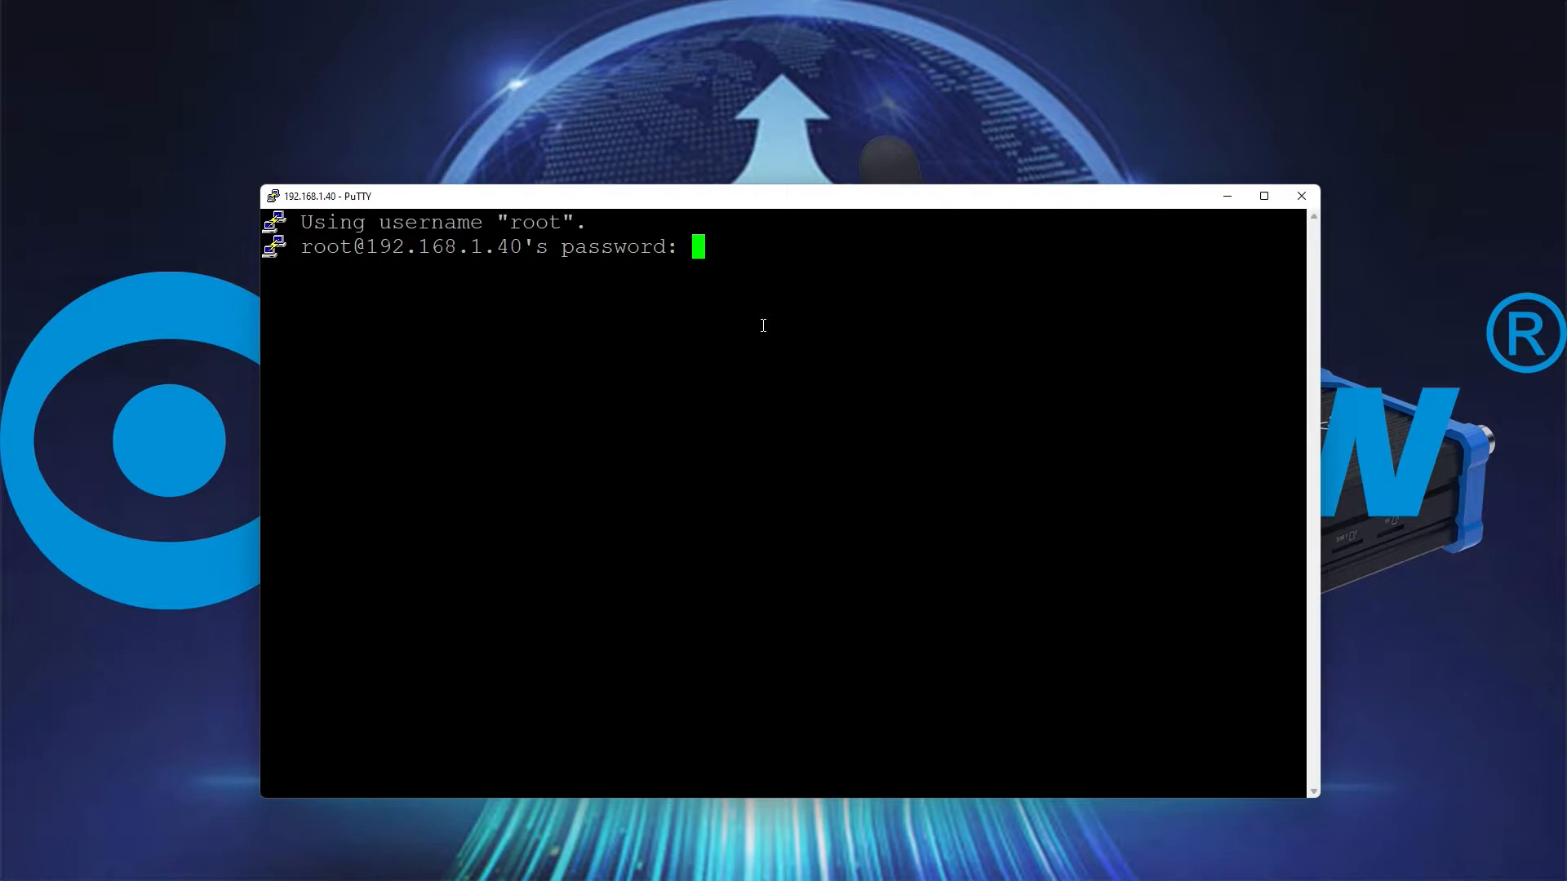
Submit the root password to log in, then enter clear at the shell.
key(Return)
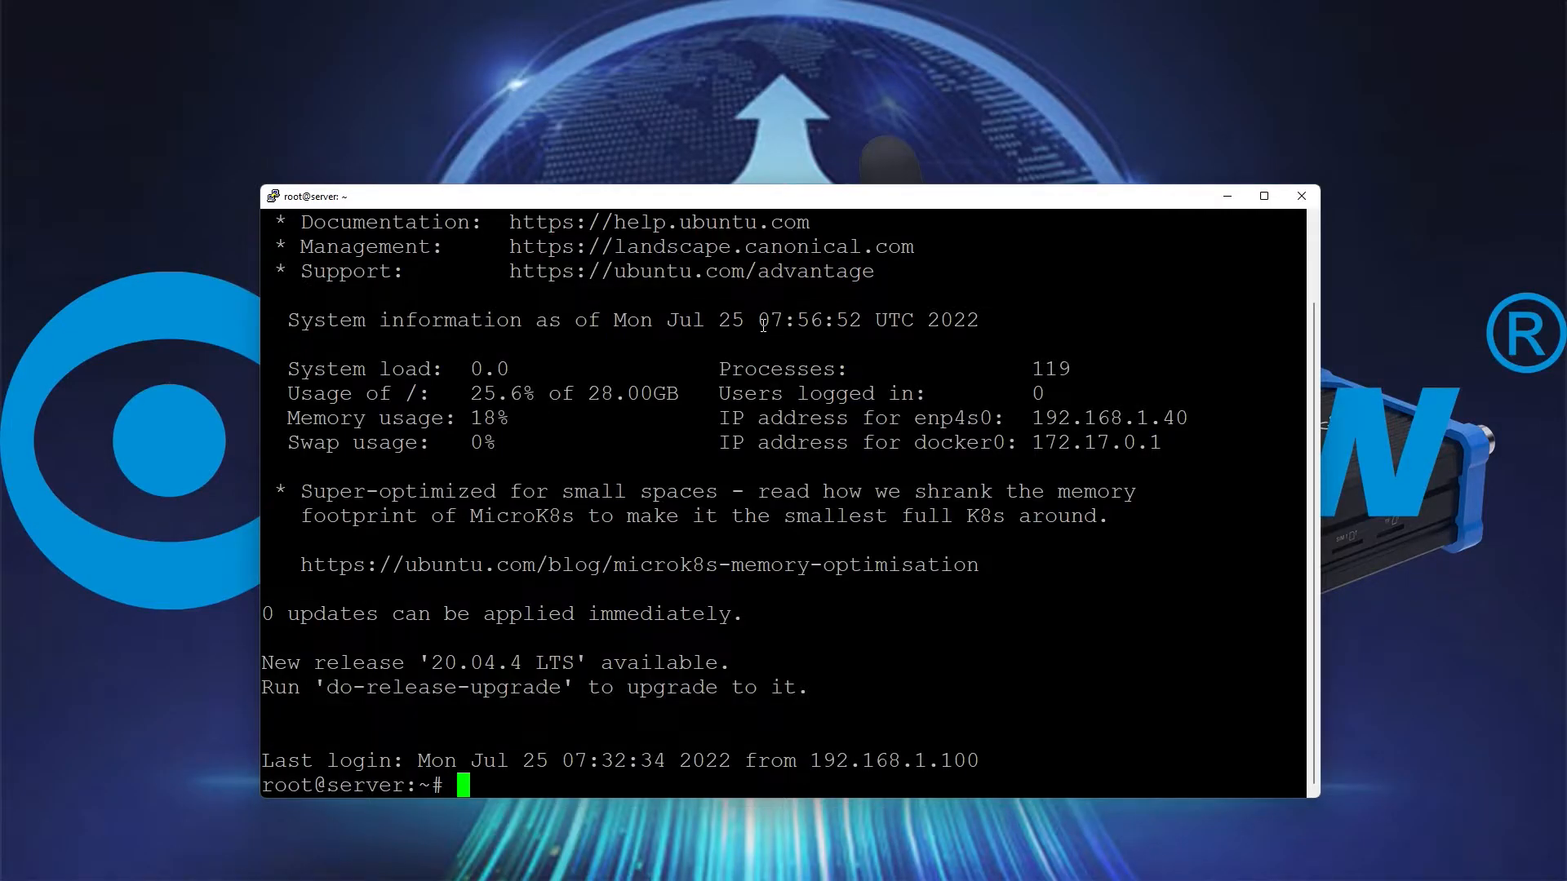
text(clear)
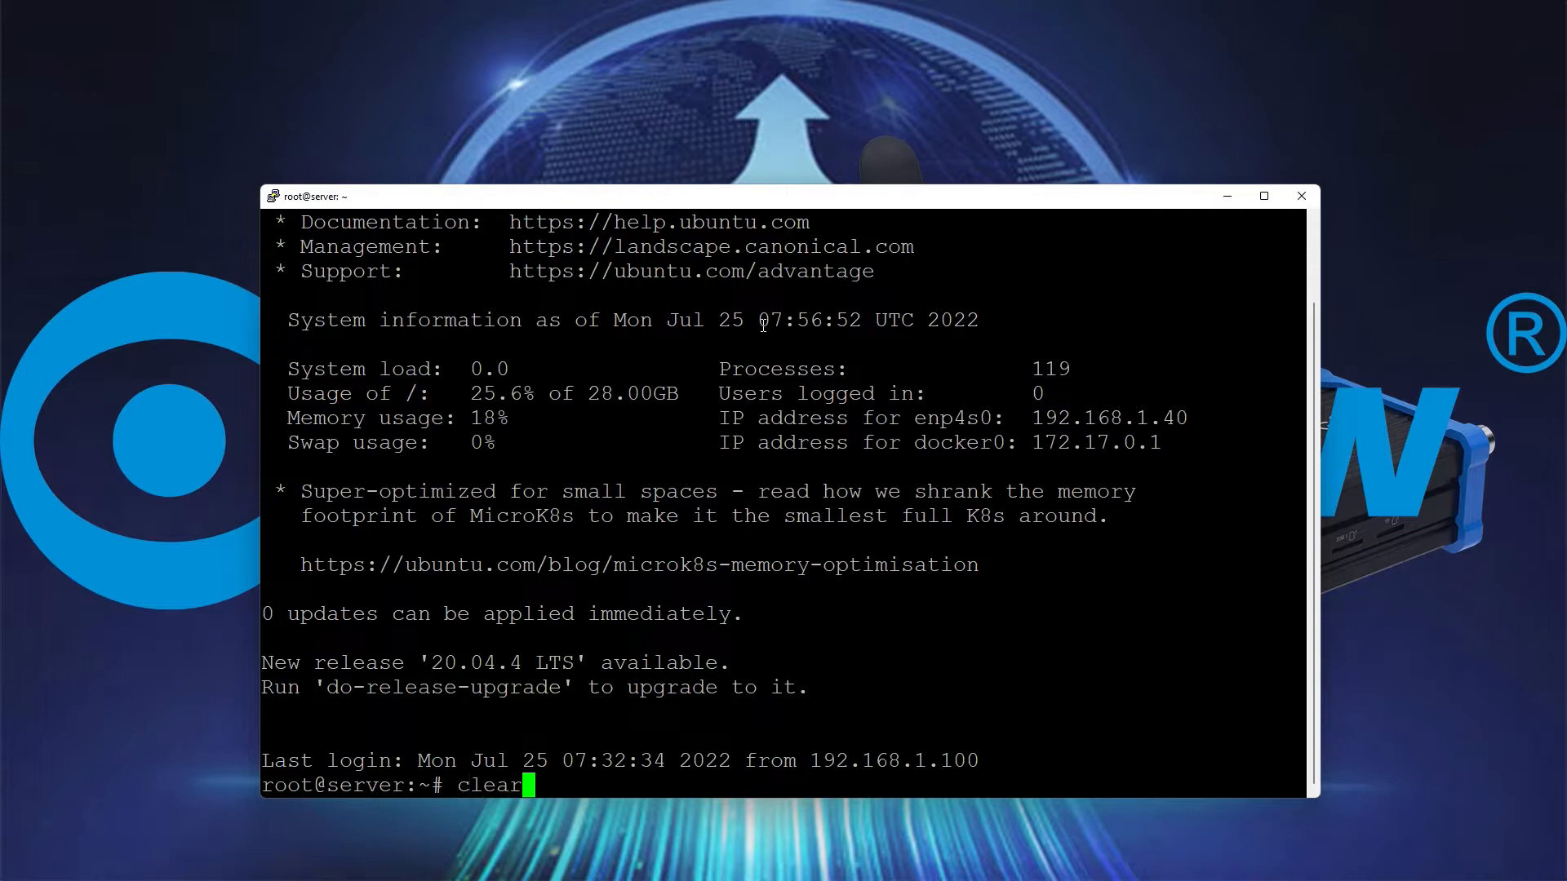
Clear the terminal and run the get.docker.com install script via curl.
key(Return)
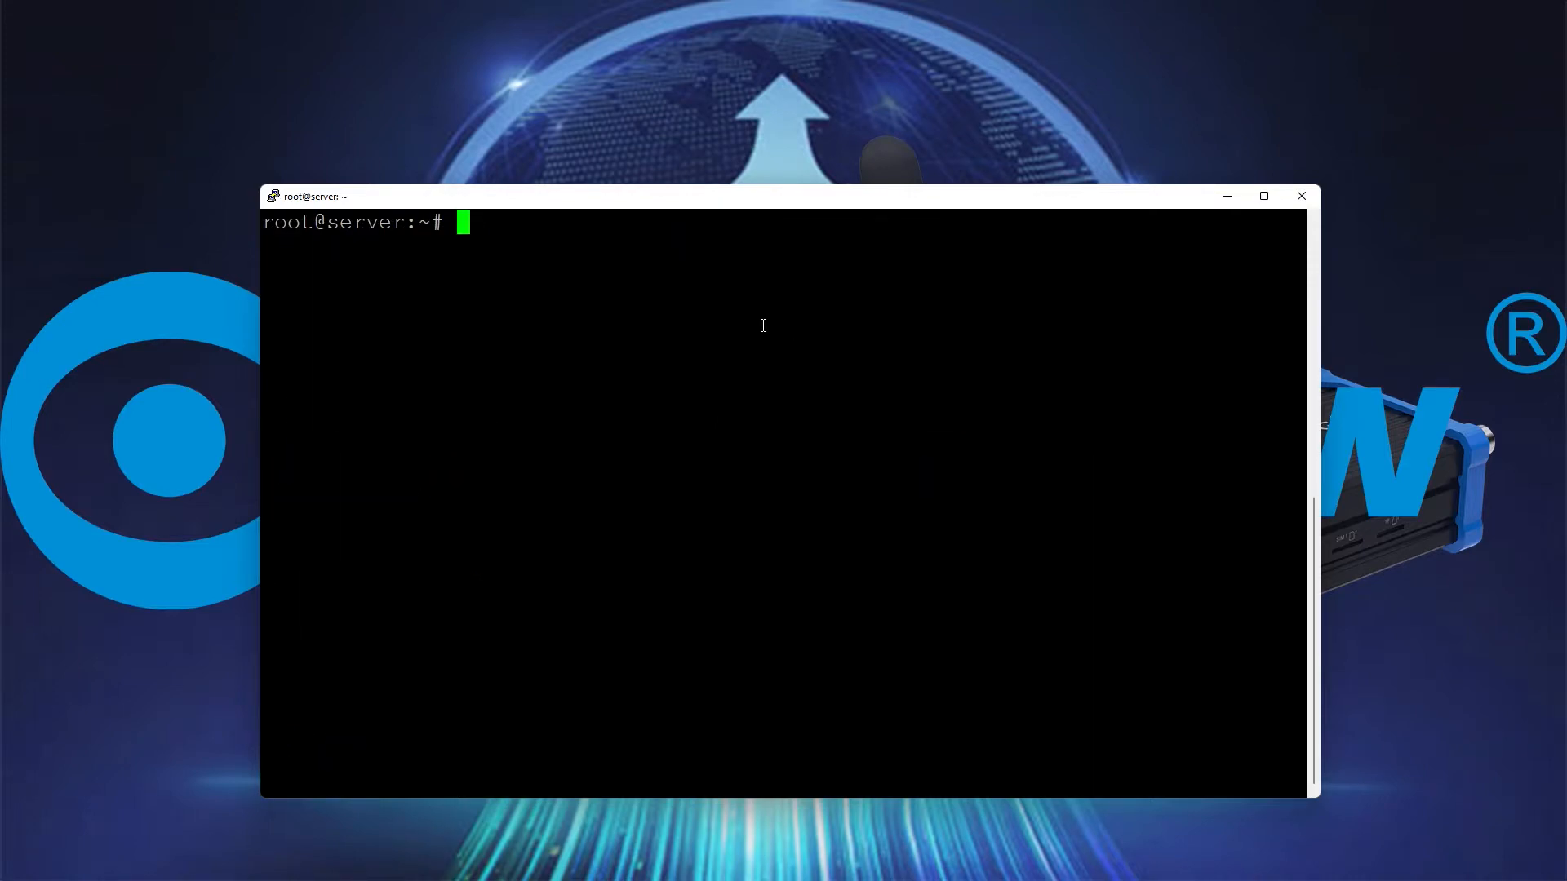
text(curl -fsSL https://get.docker.com | bash)
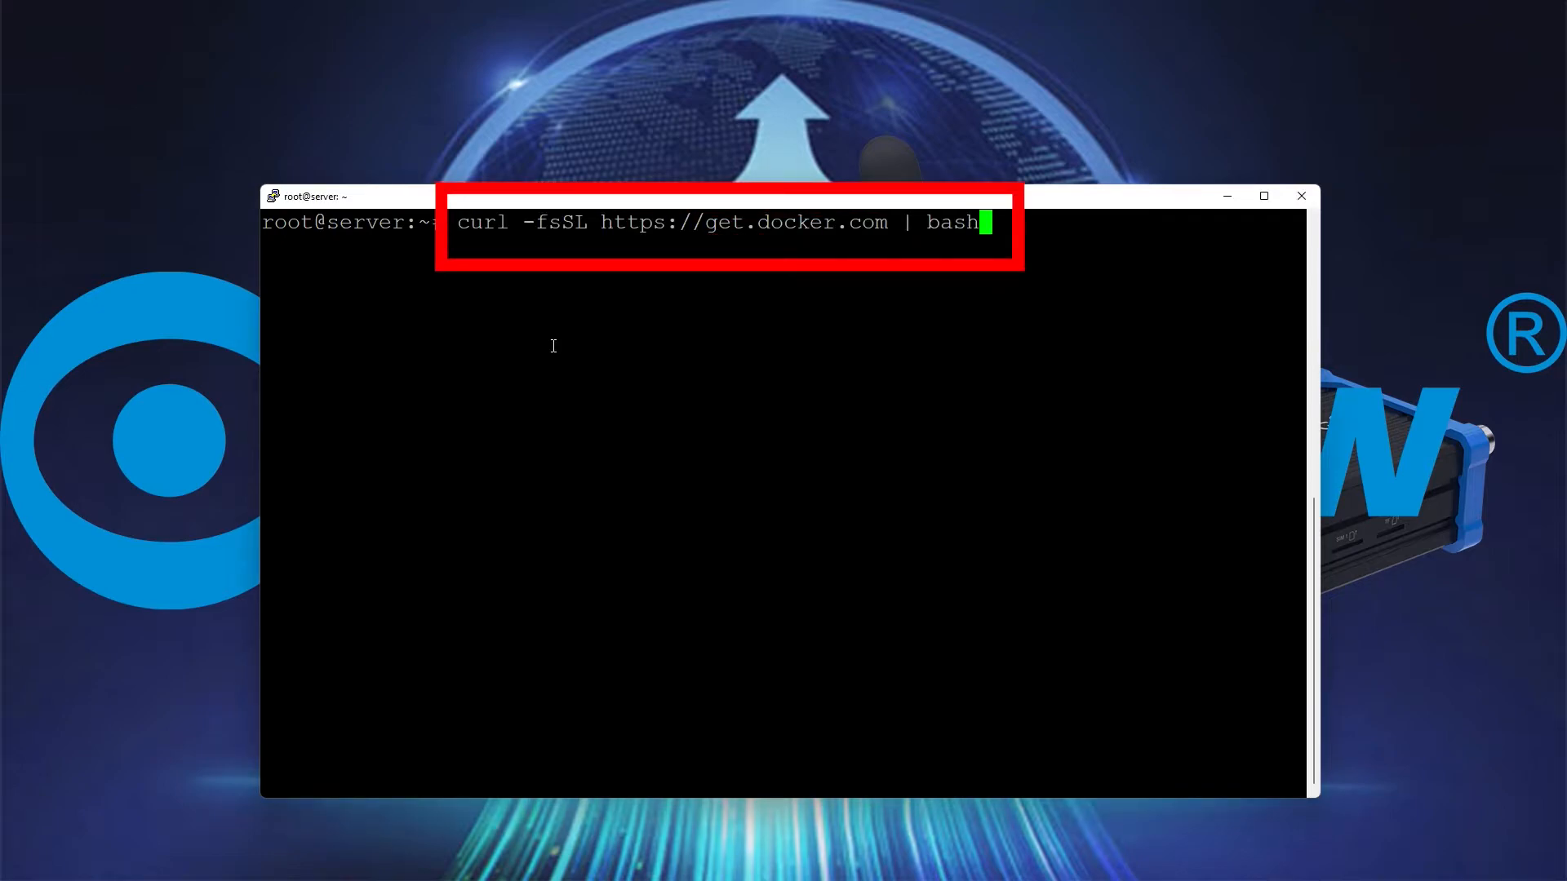
key(Return)
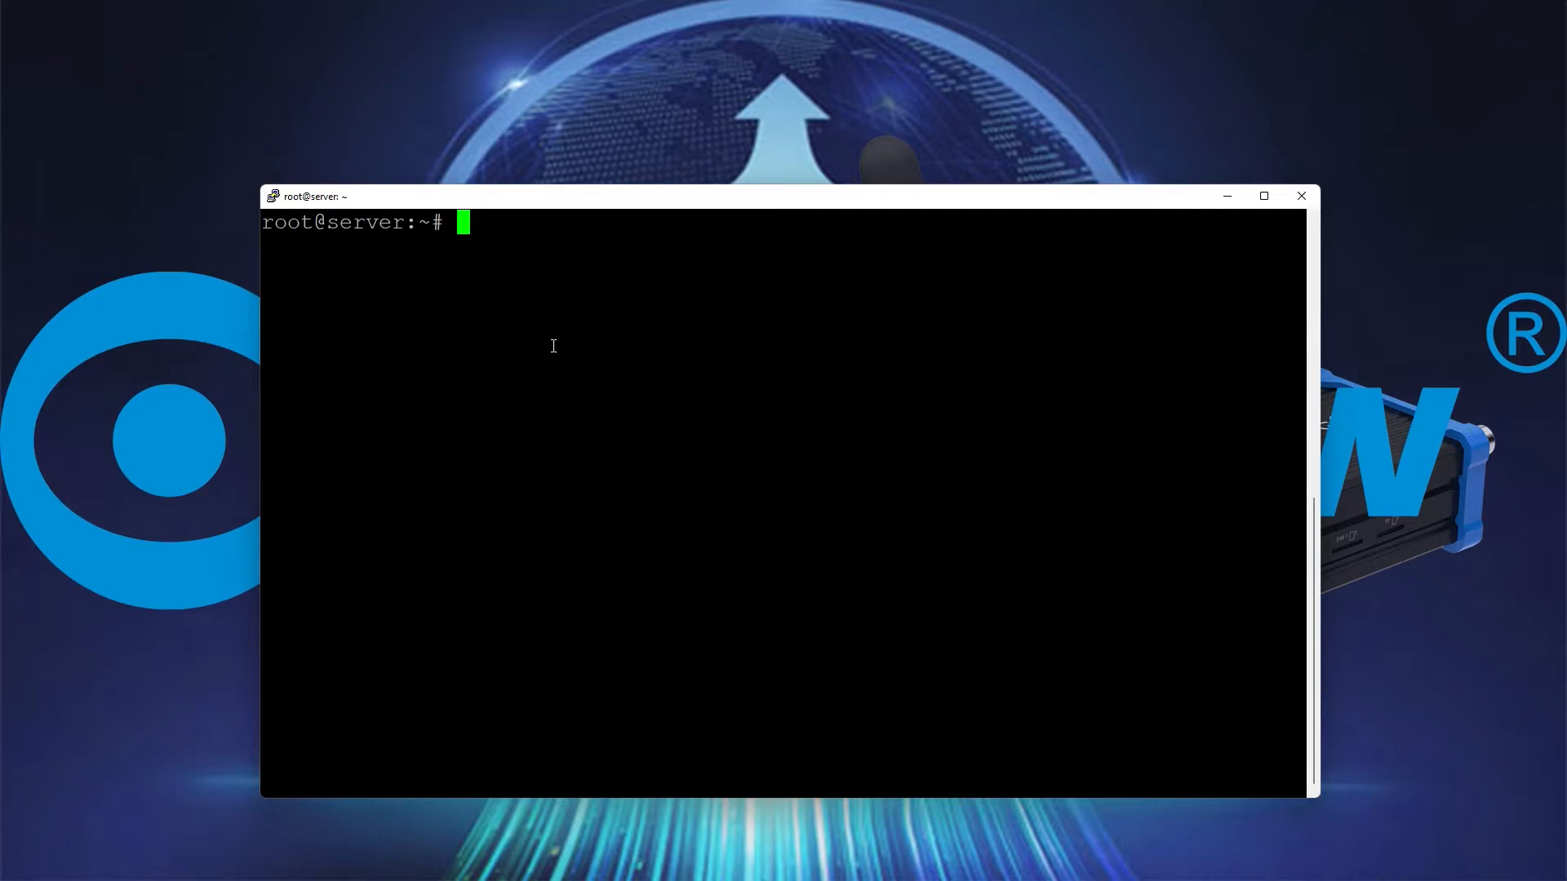
Check the installed Docker version with docker version.
text(do)
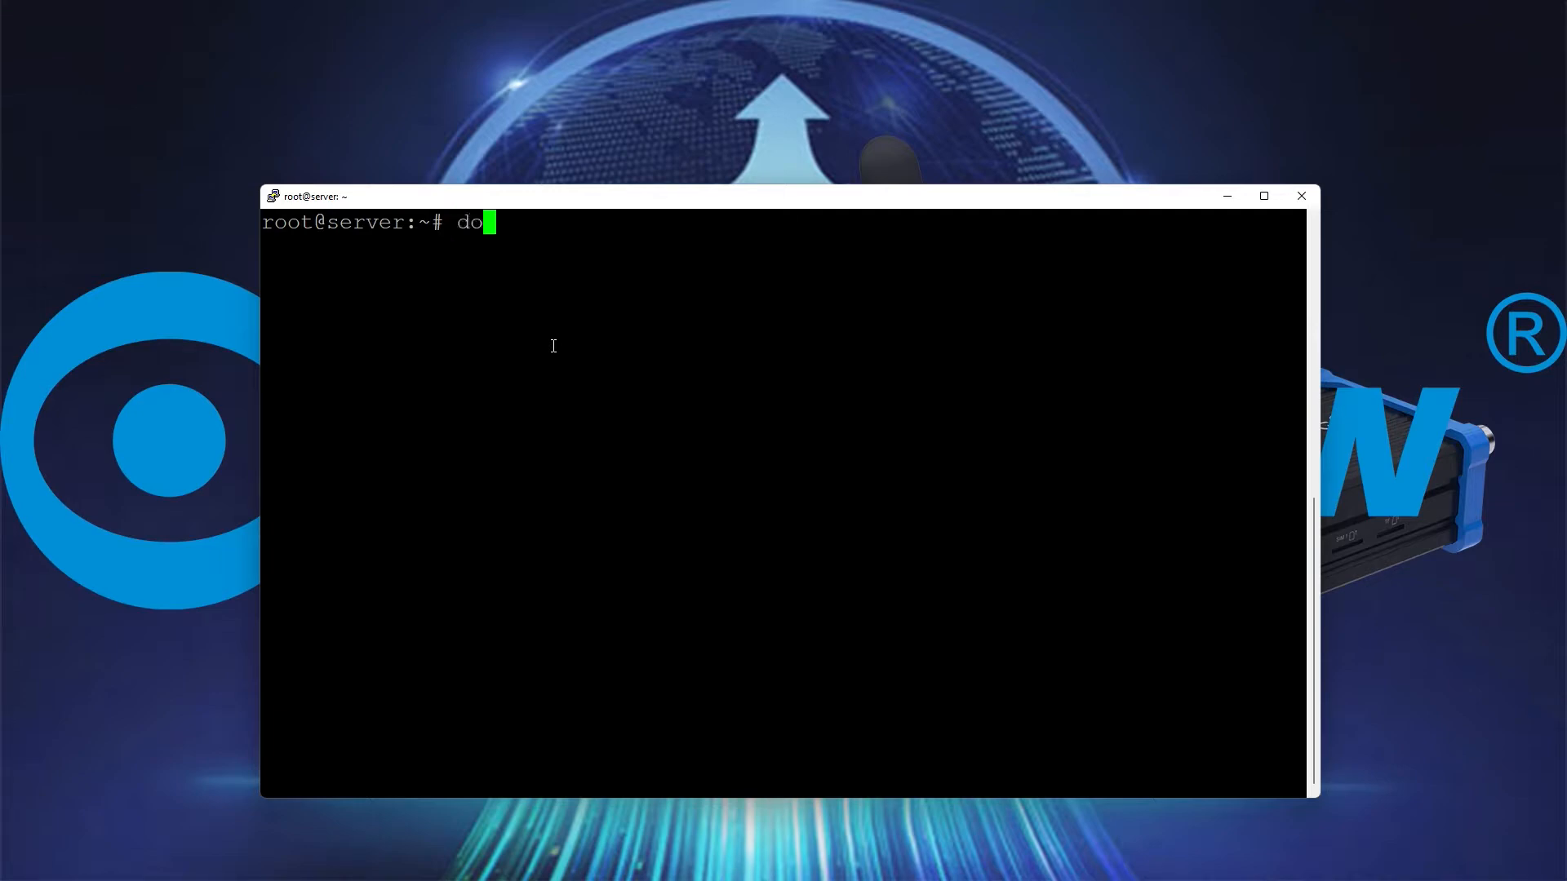
text(cker version)
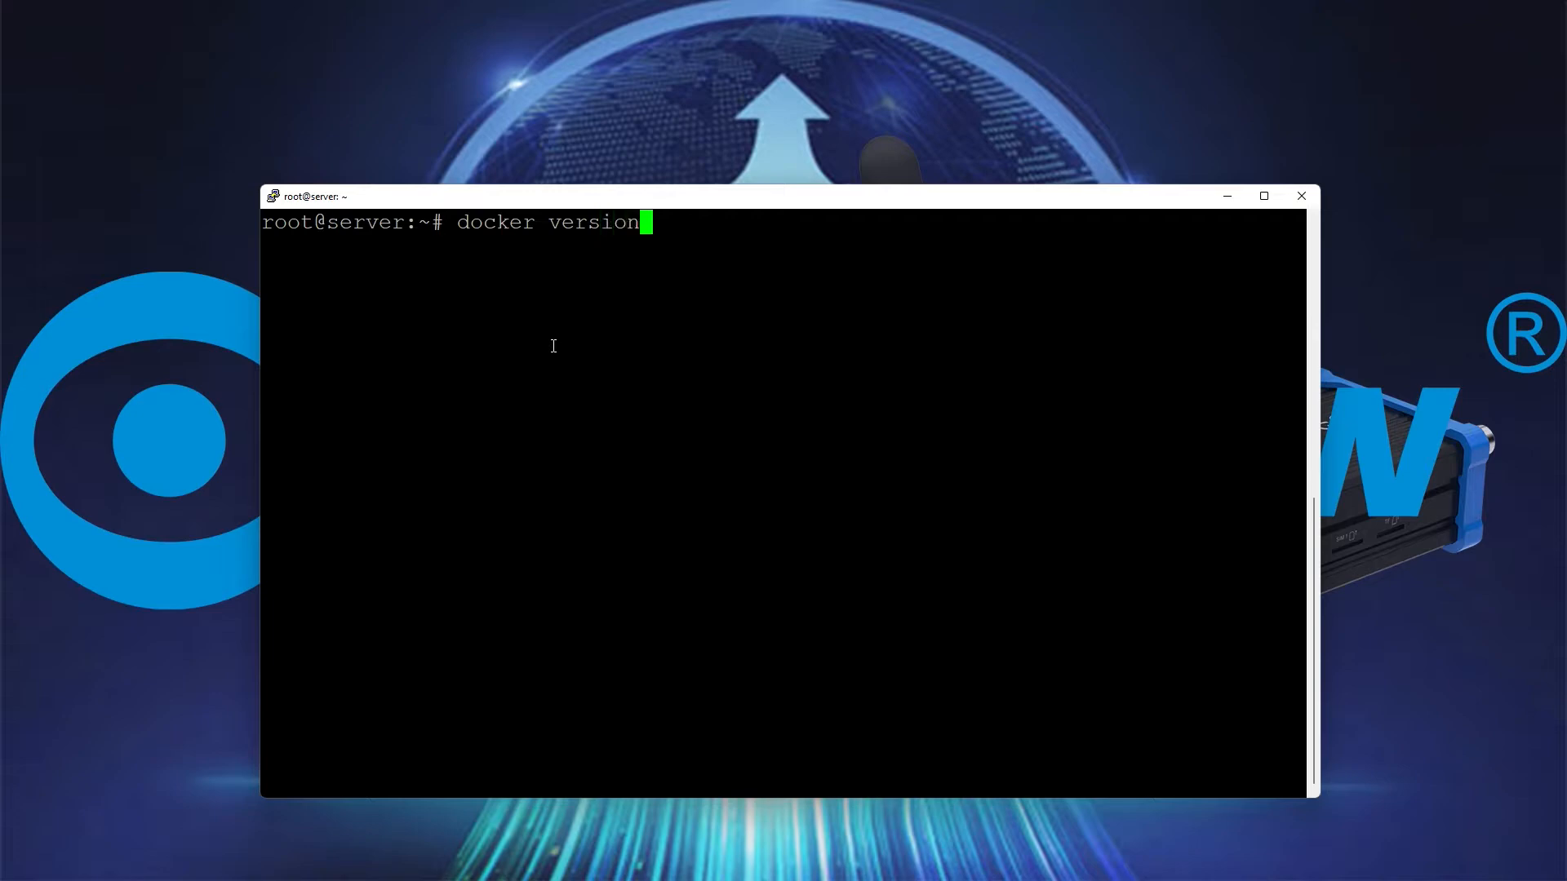
key(Return)
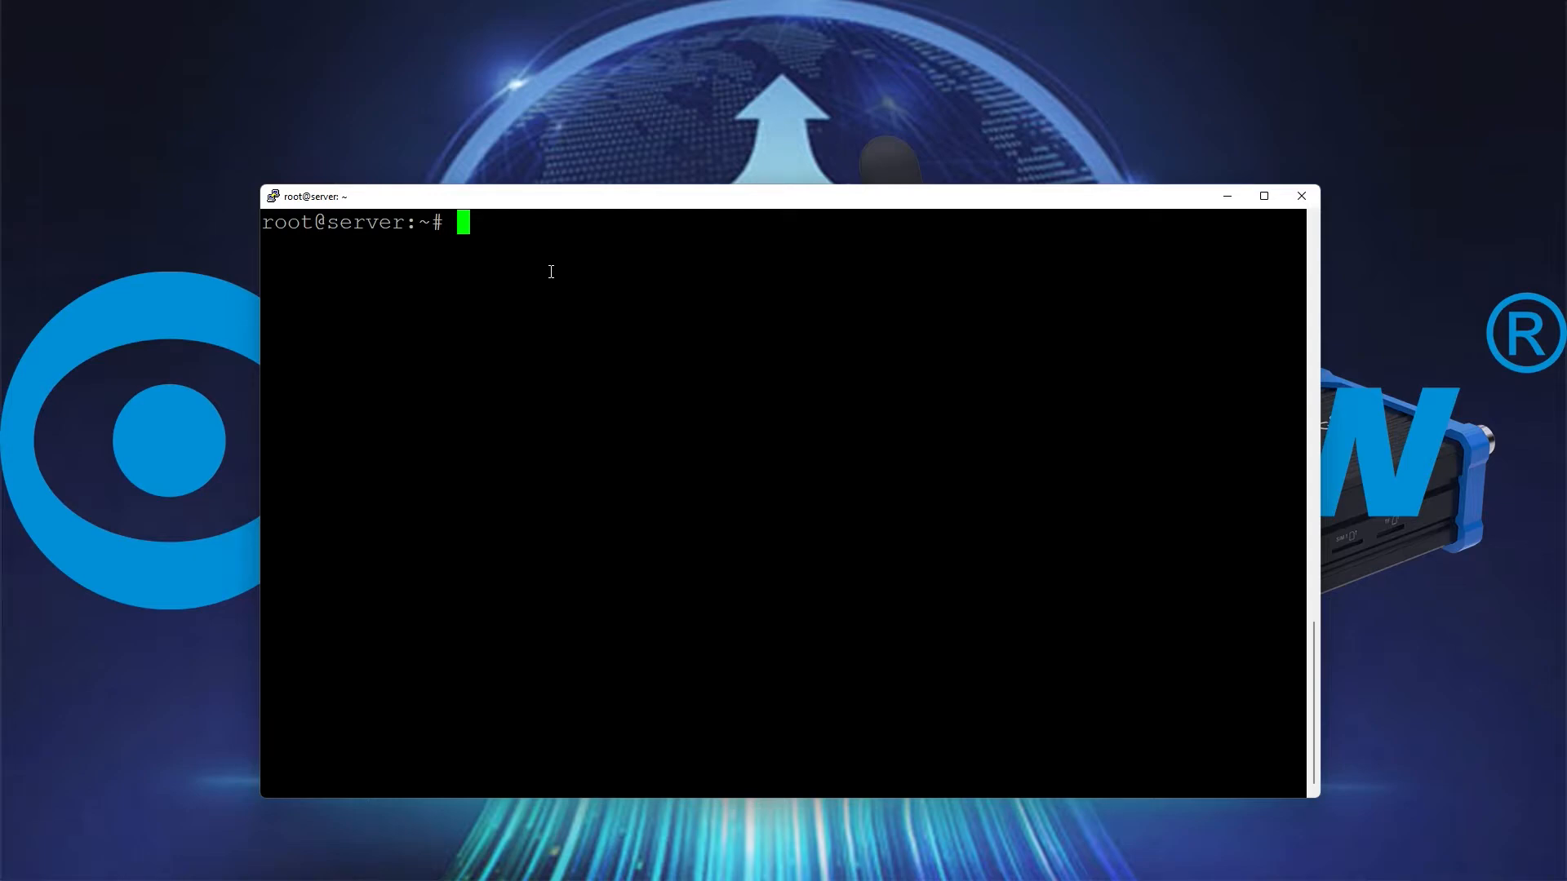
Run docker kill, docker rm and docker rmi to wipe containers and images.
text(docker kill $(docker ps -q))
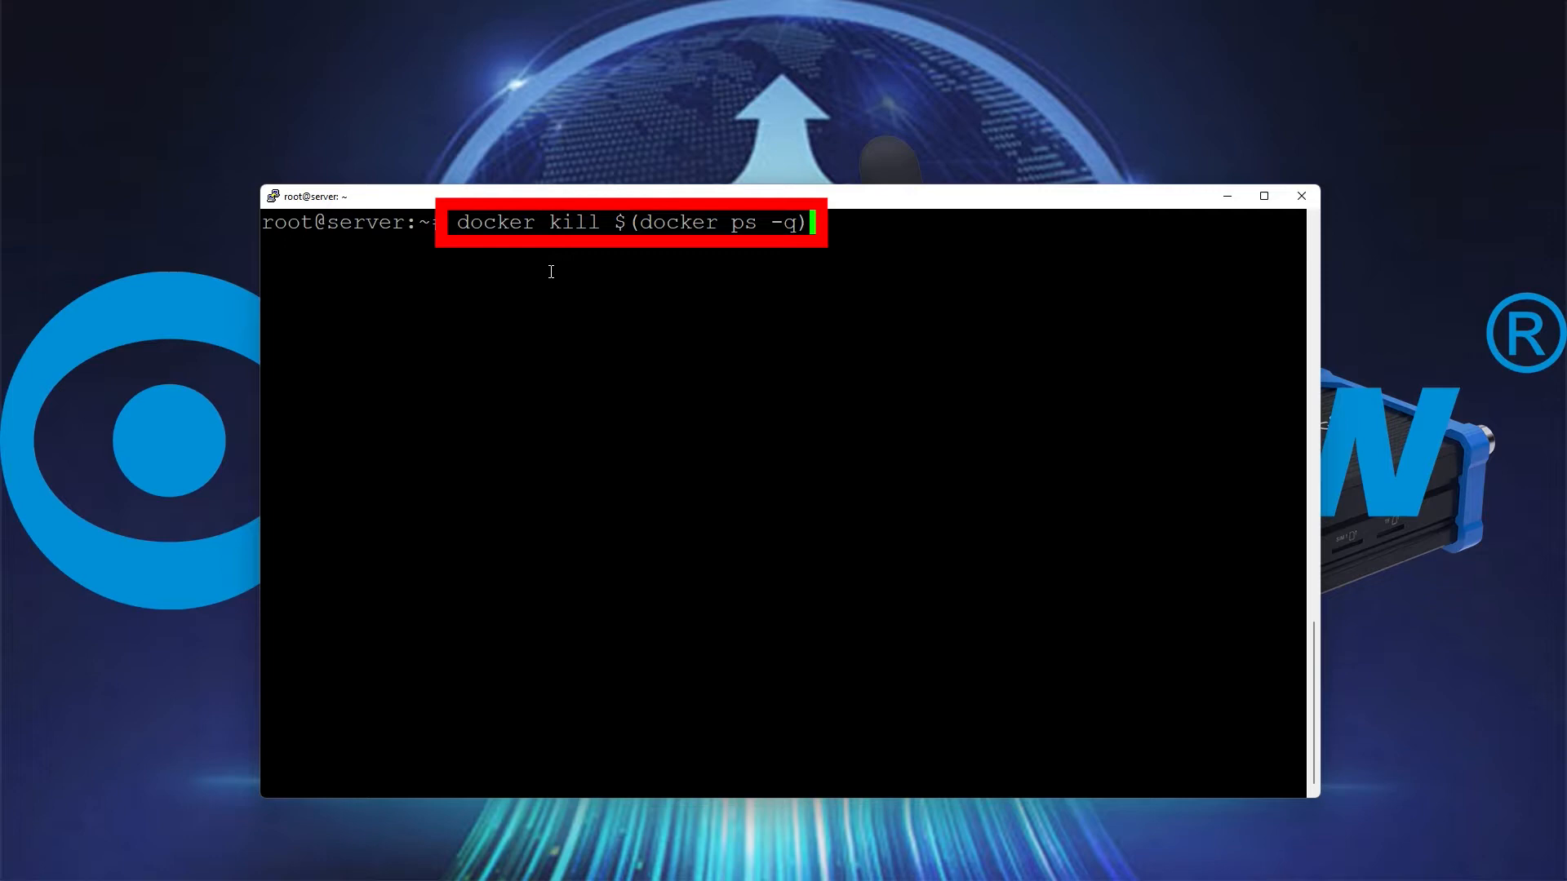
key(Return)
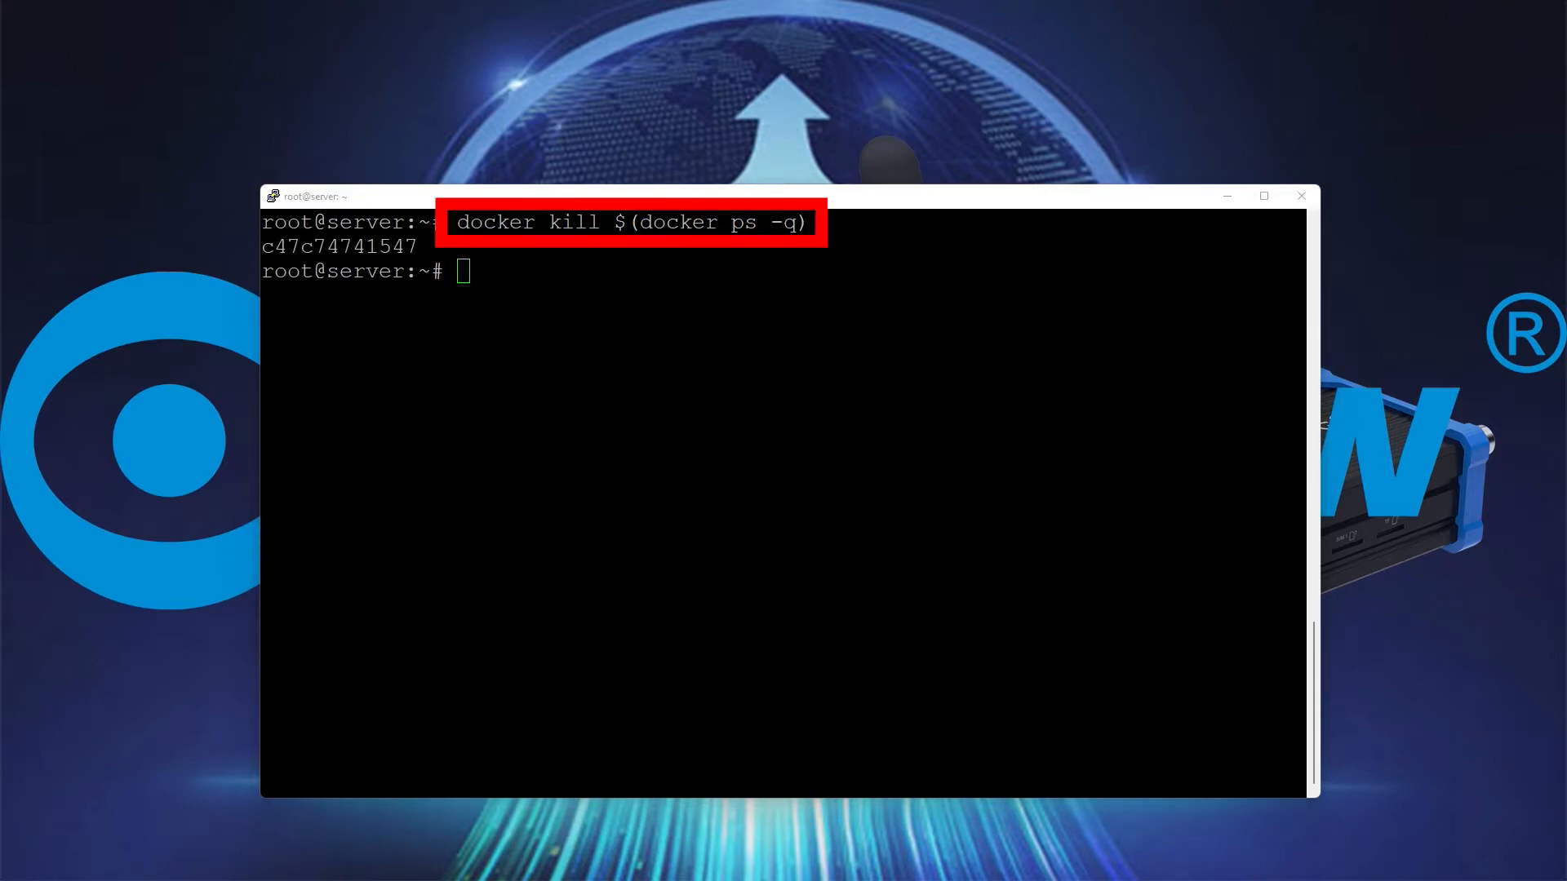
text(docker rm $(docker ps -a -q))
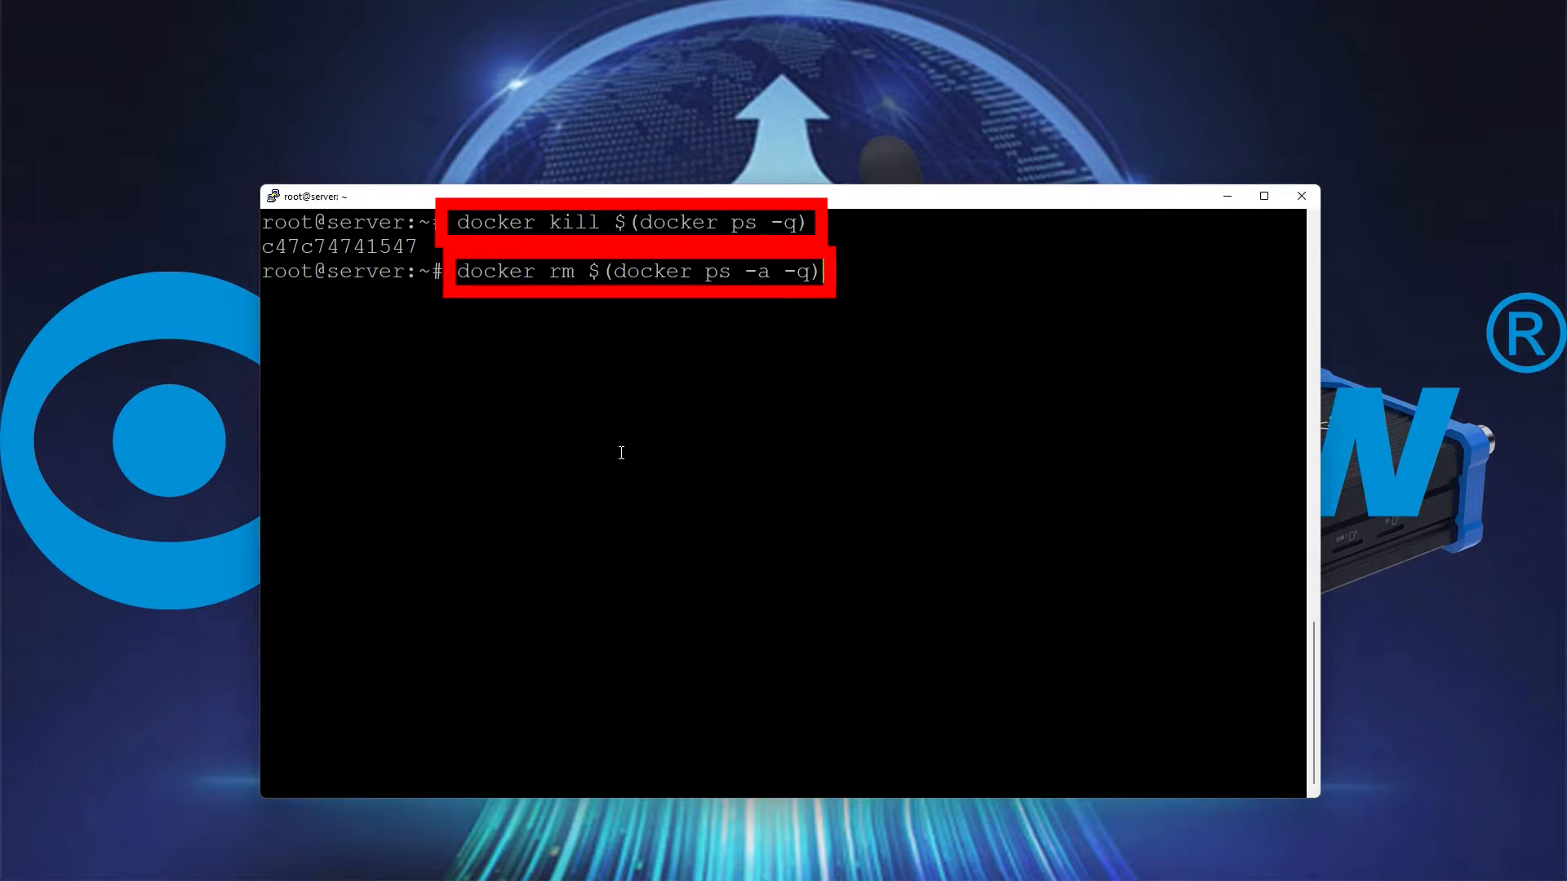
key(Return)
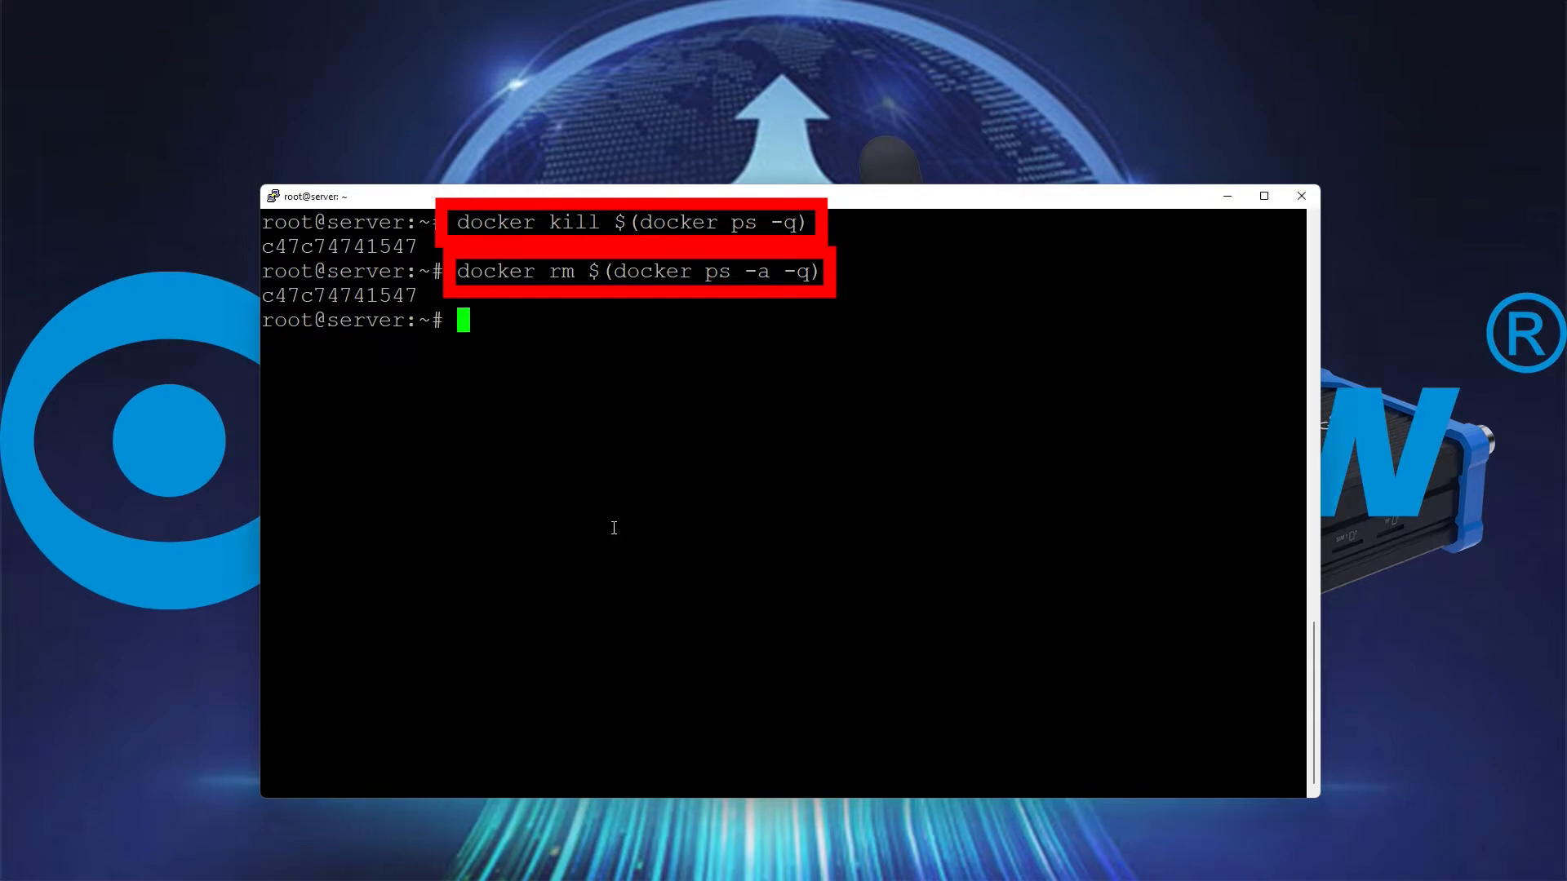
key(Return)
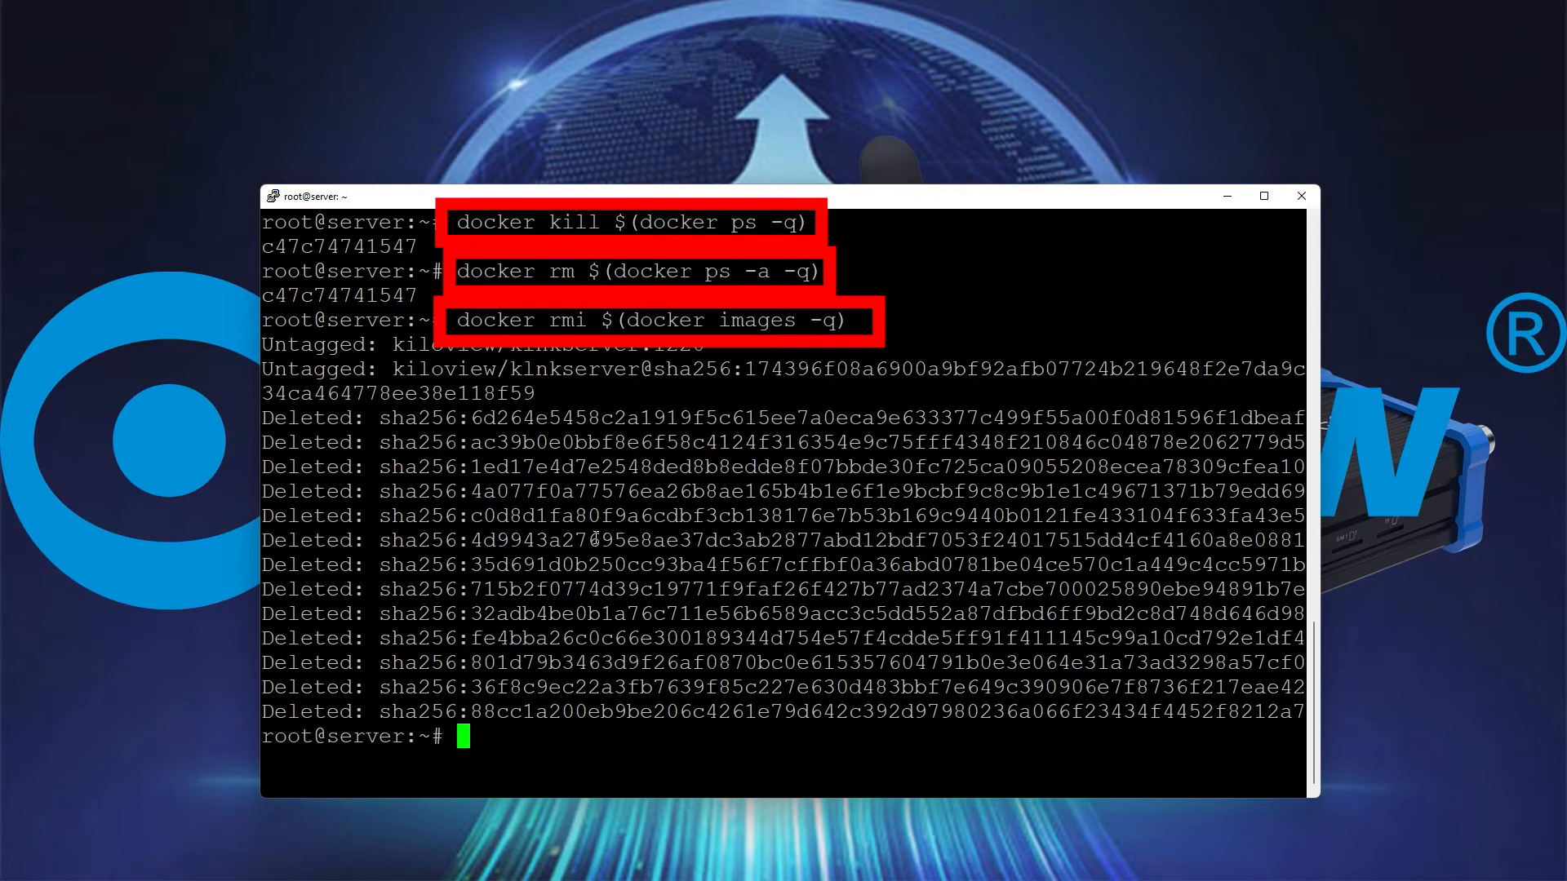
mouse_move(671, 731)
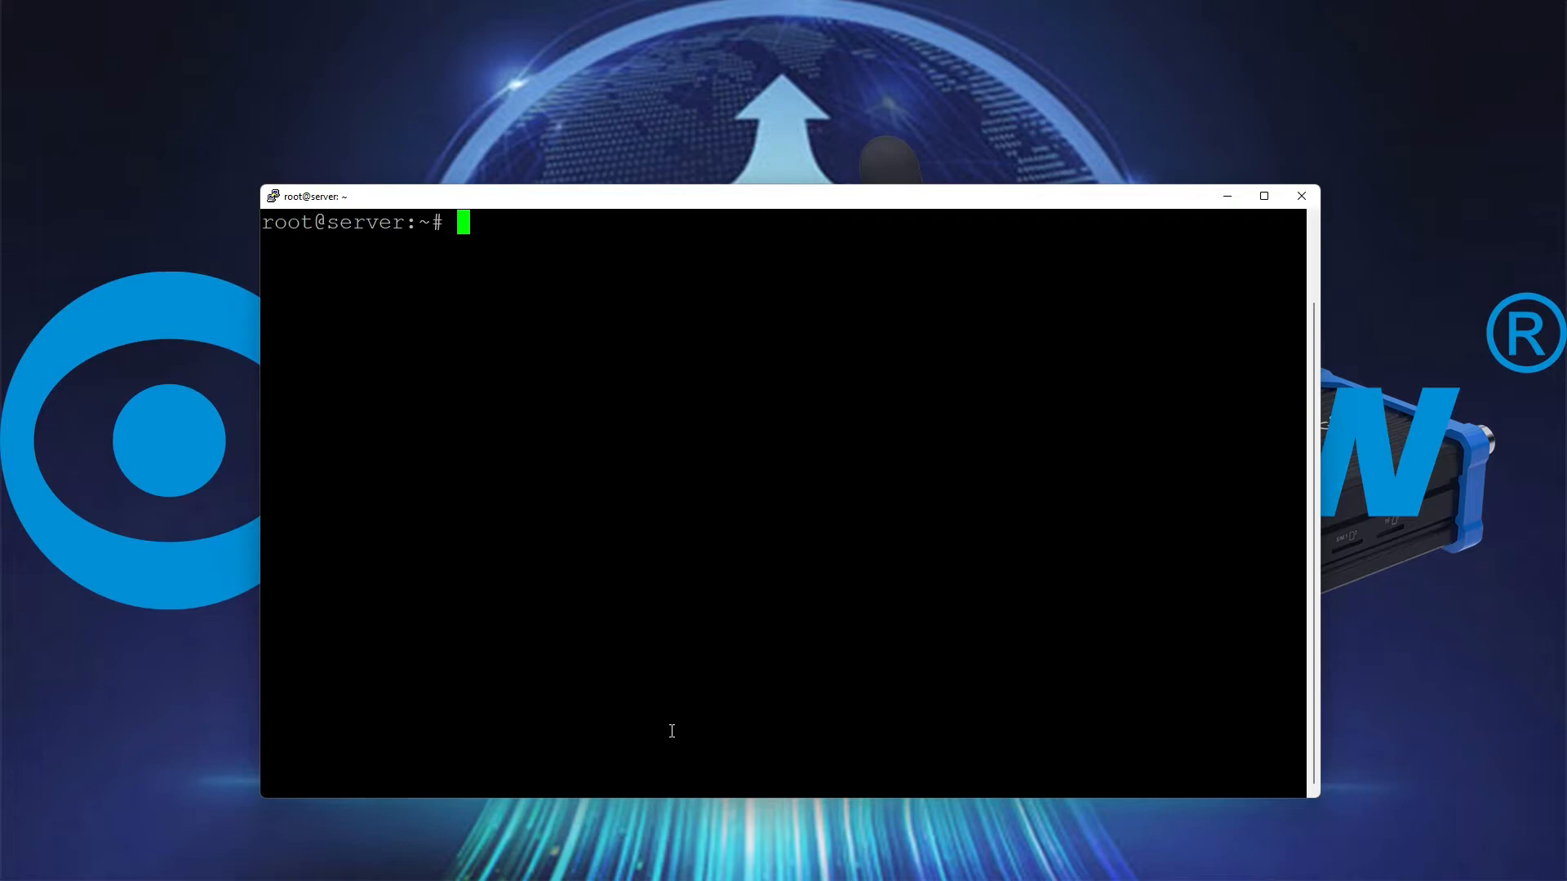
Move up to the root directory, delete the data folder with rm -rf, and list.
key(Return)
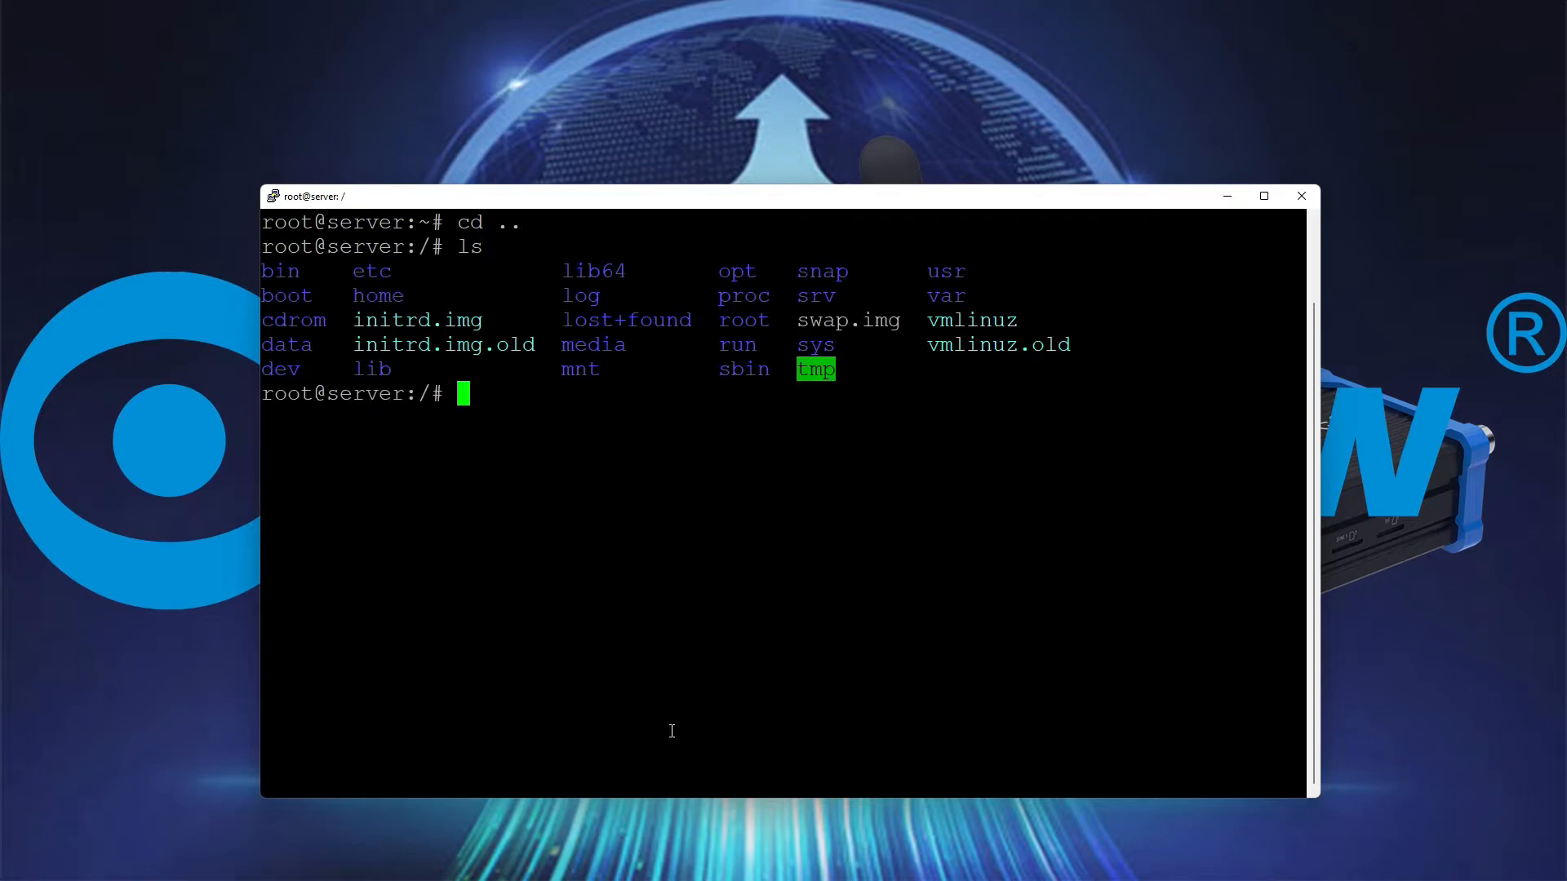
mouse_move(409, 393)
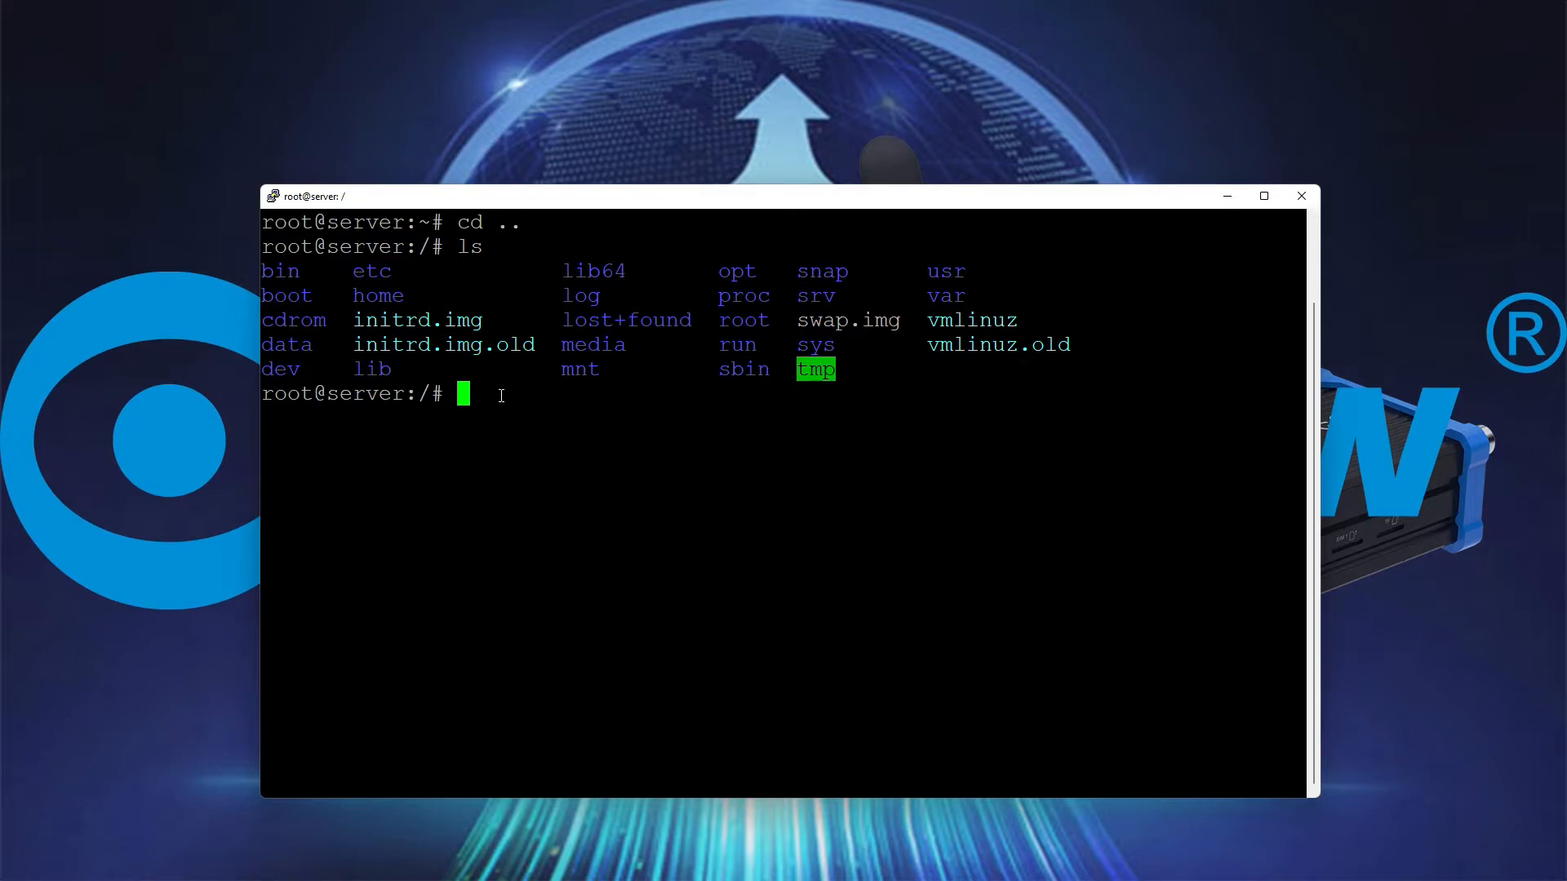
text(rm)
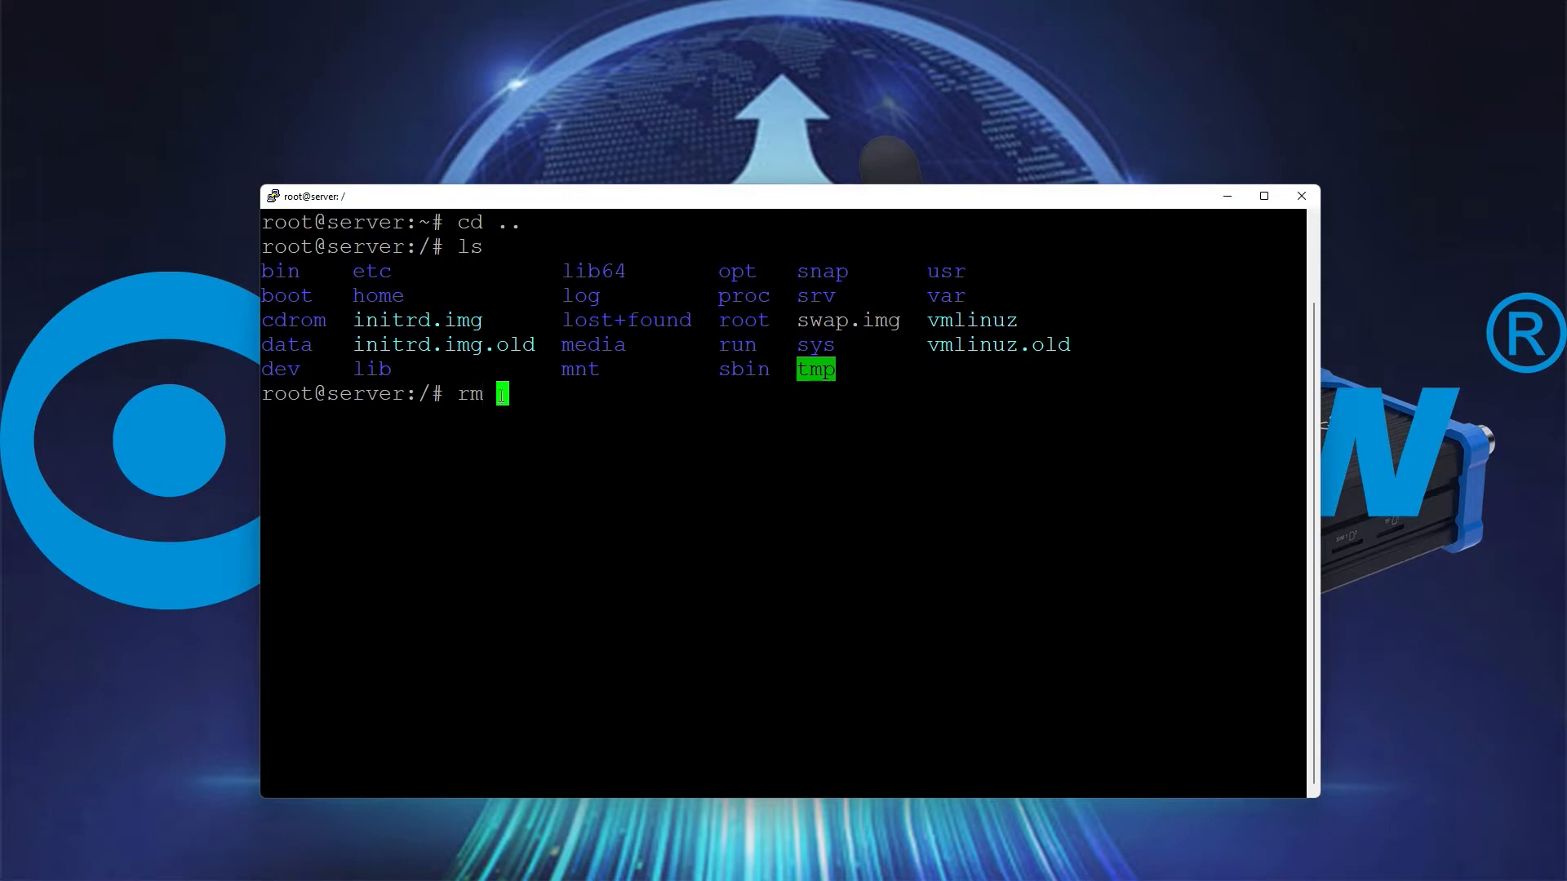
text(r)
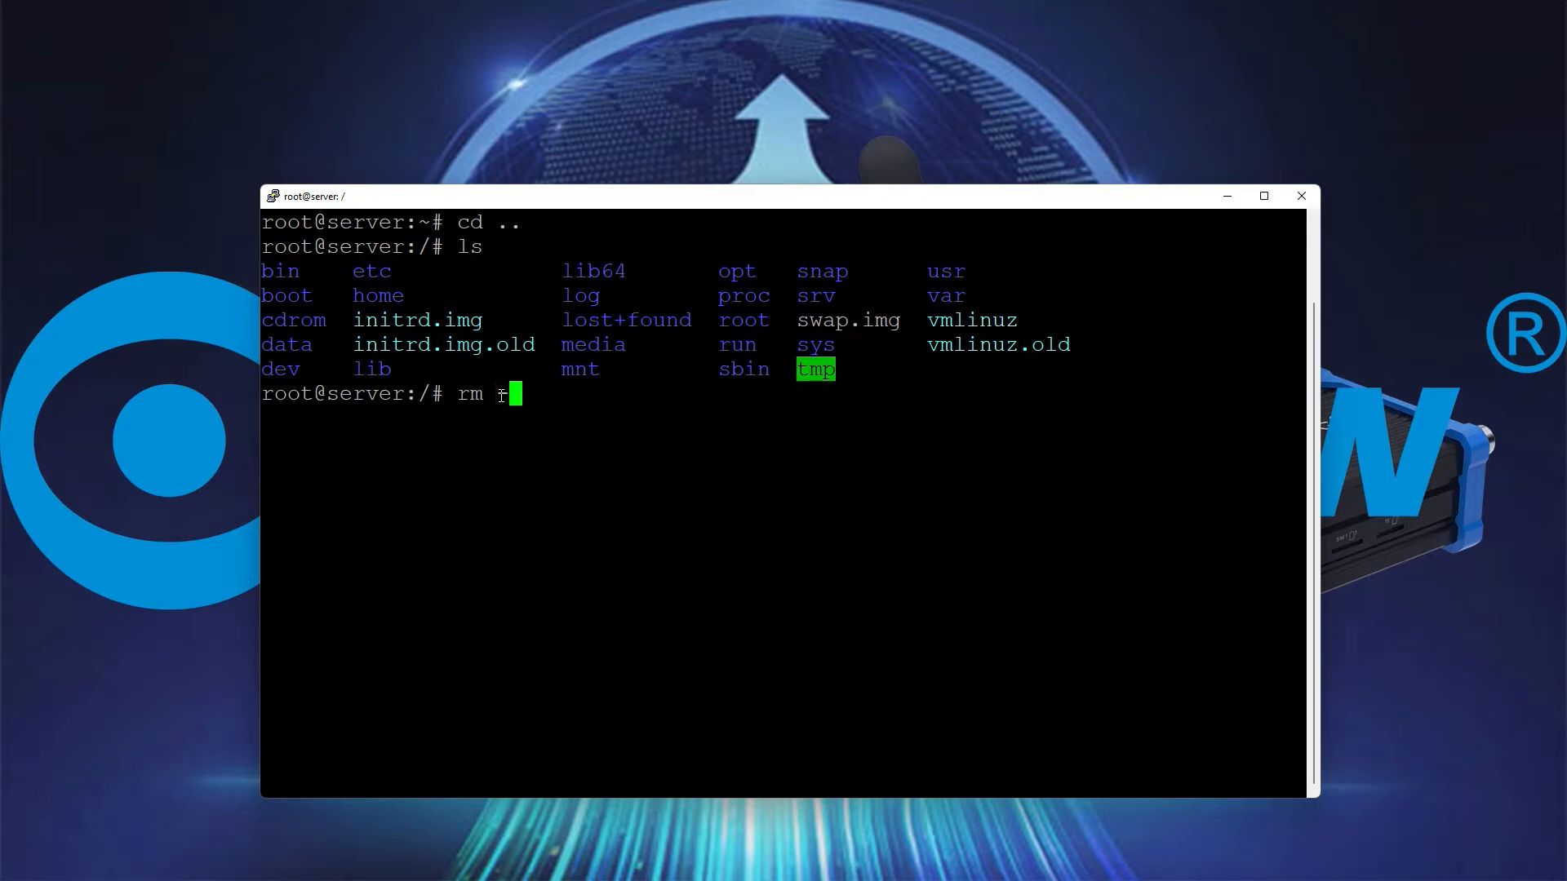
text(rf data)
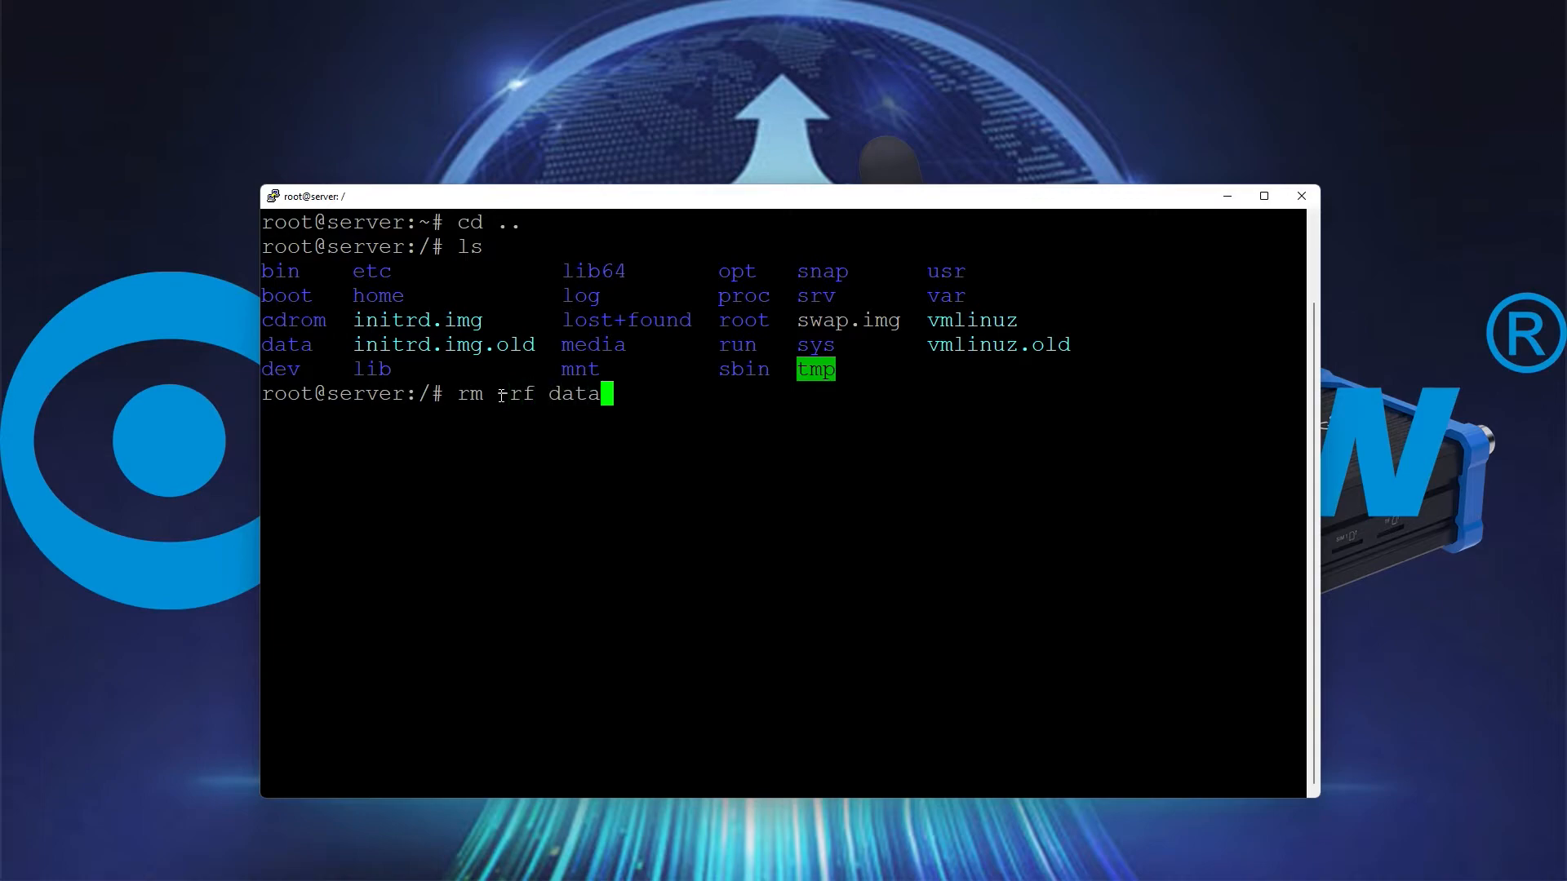
key(Return)
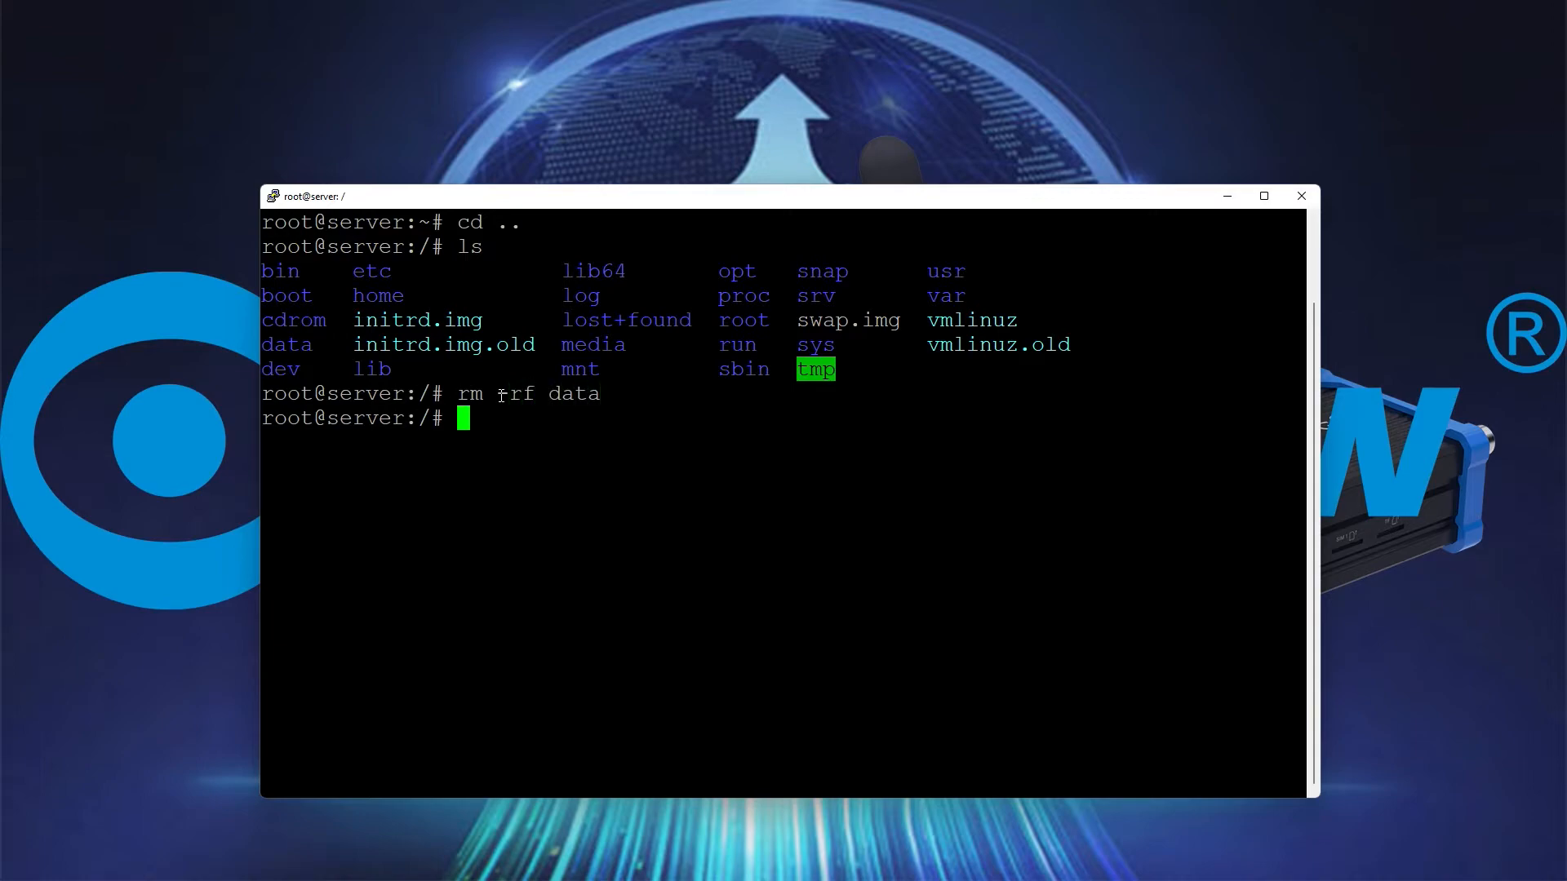
text(ls)
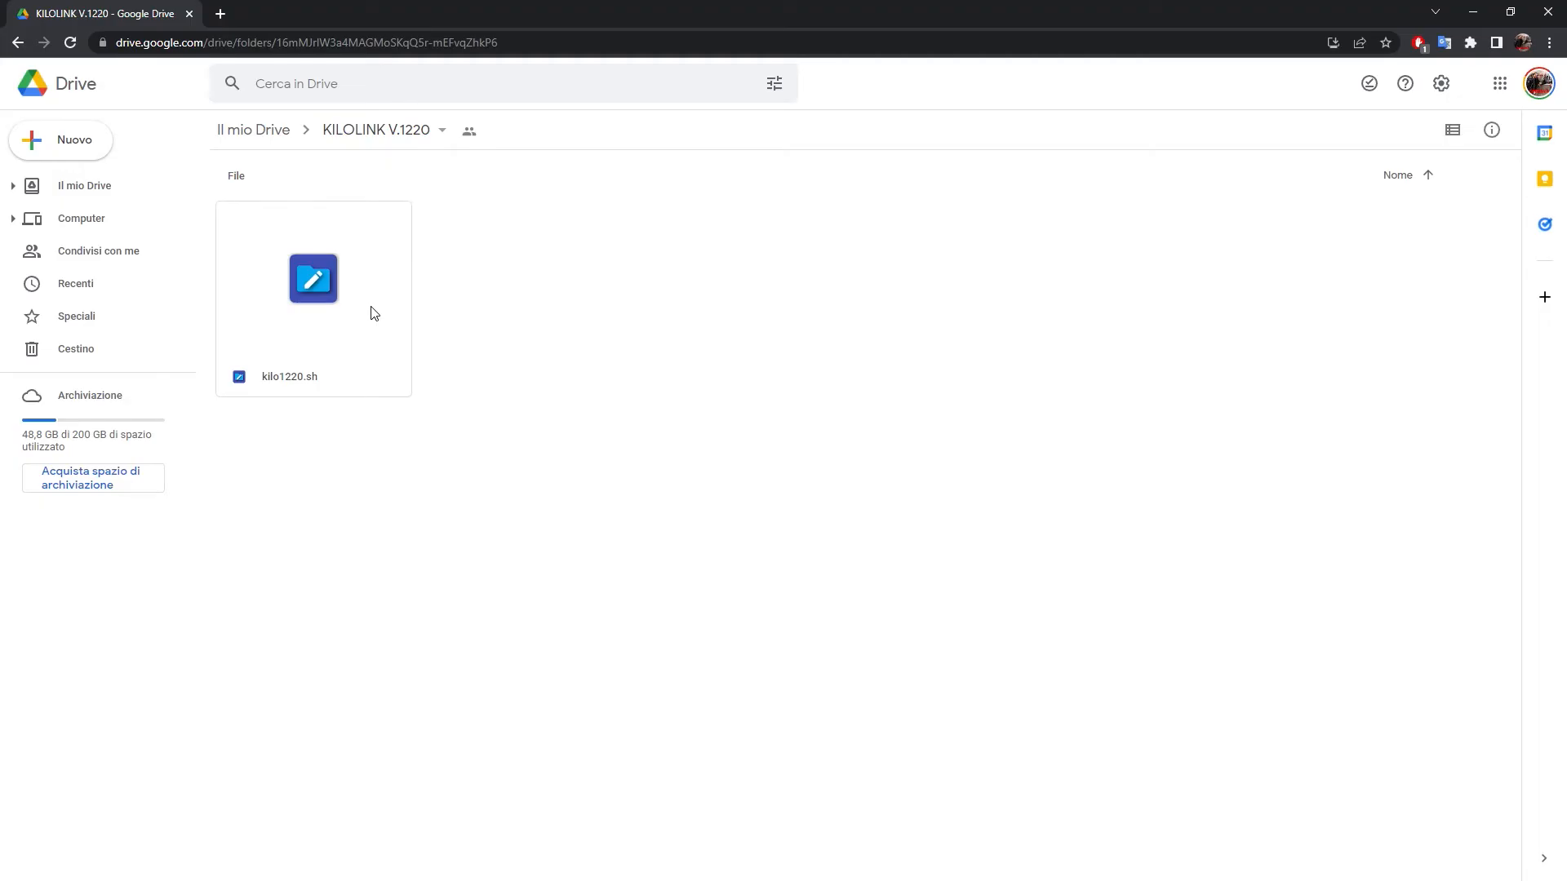
Download kilo1220.sh from the KILOLINK V.1220 folder using Scarica.
right_click(313, 278)
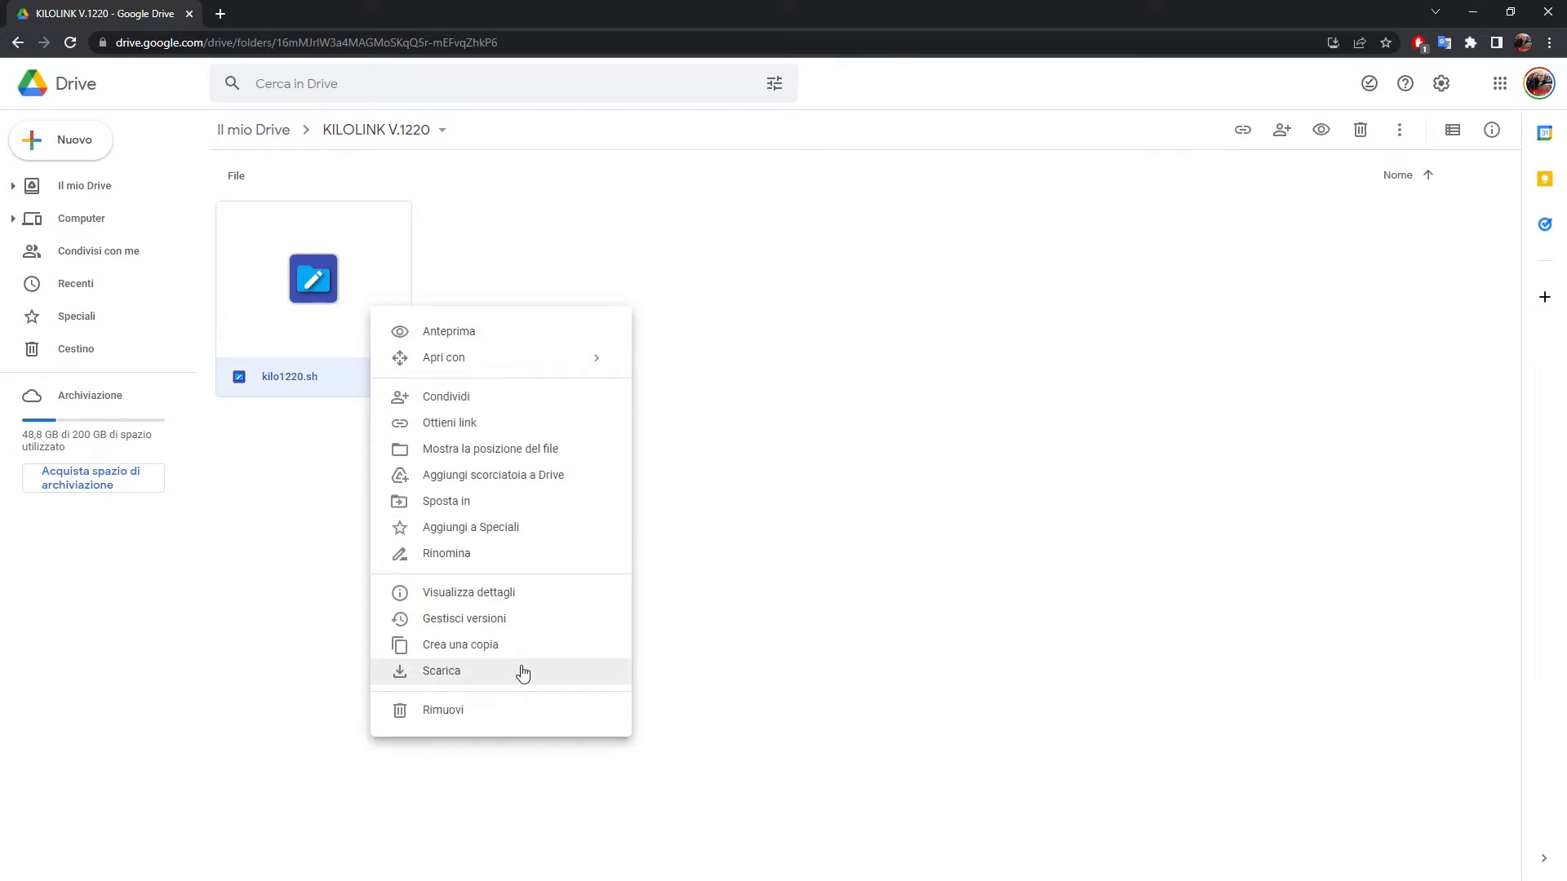
click(441, 671)
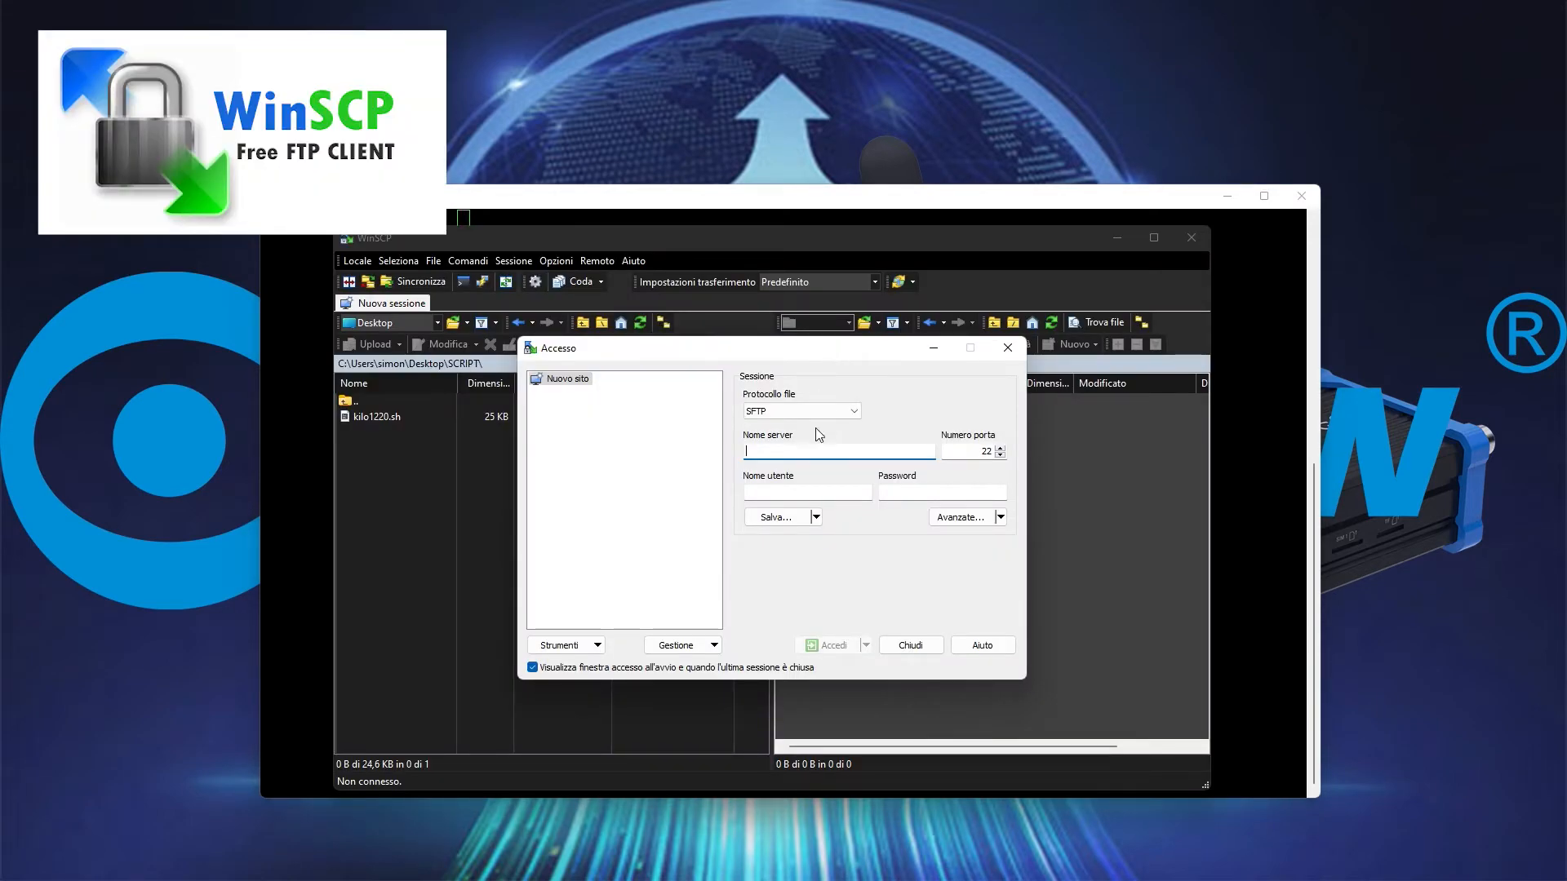
mouse_move(809, 449)
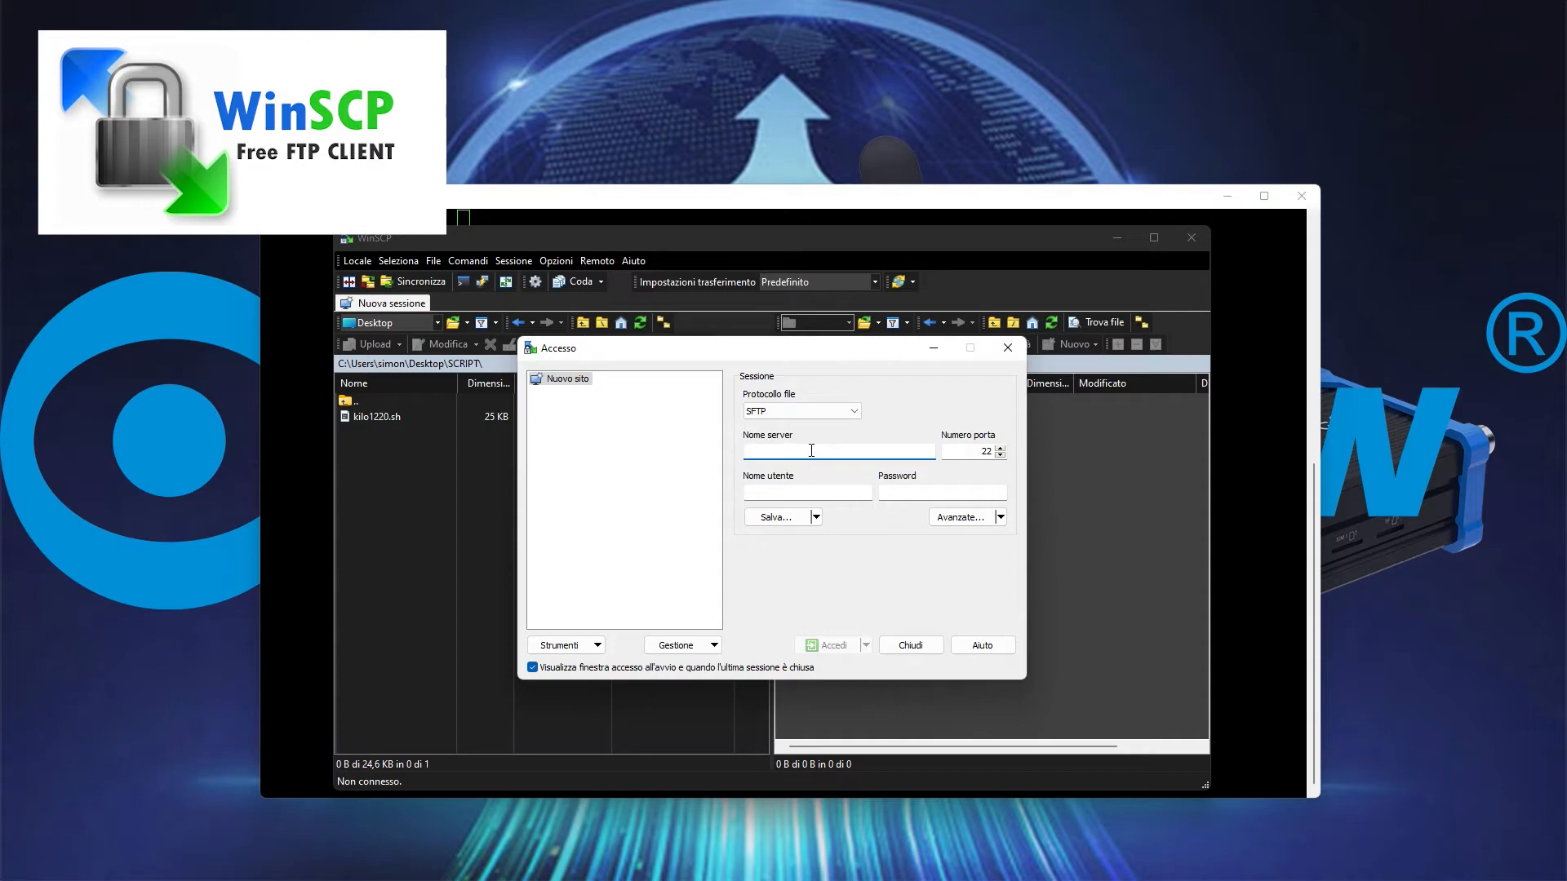
Log in to WinSCP at 192.168.1.40 as root.
click(838, 451)
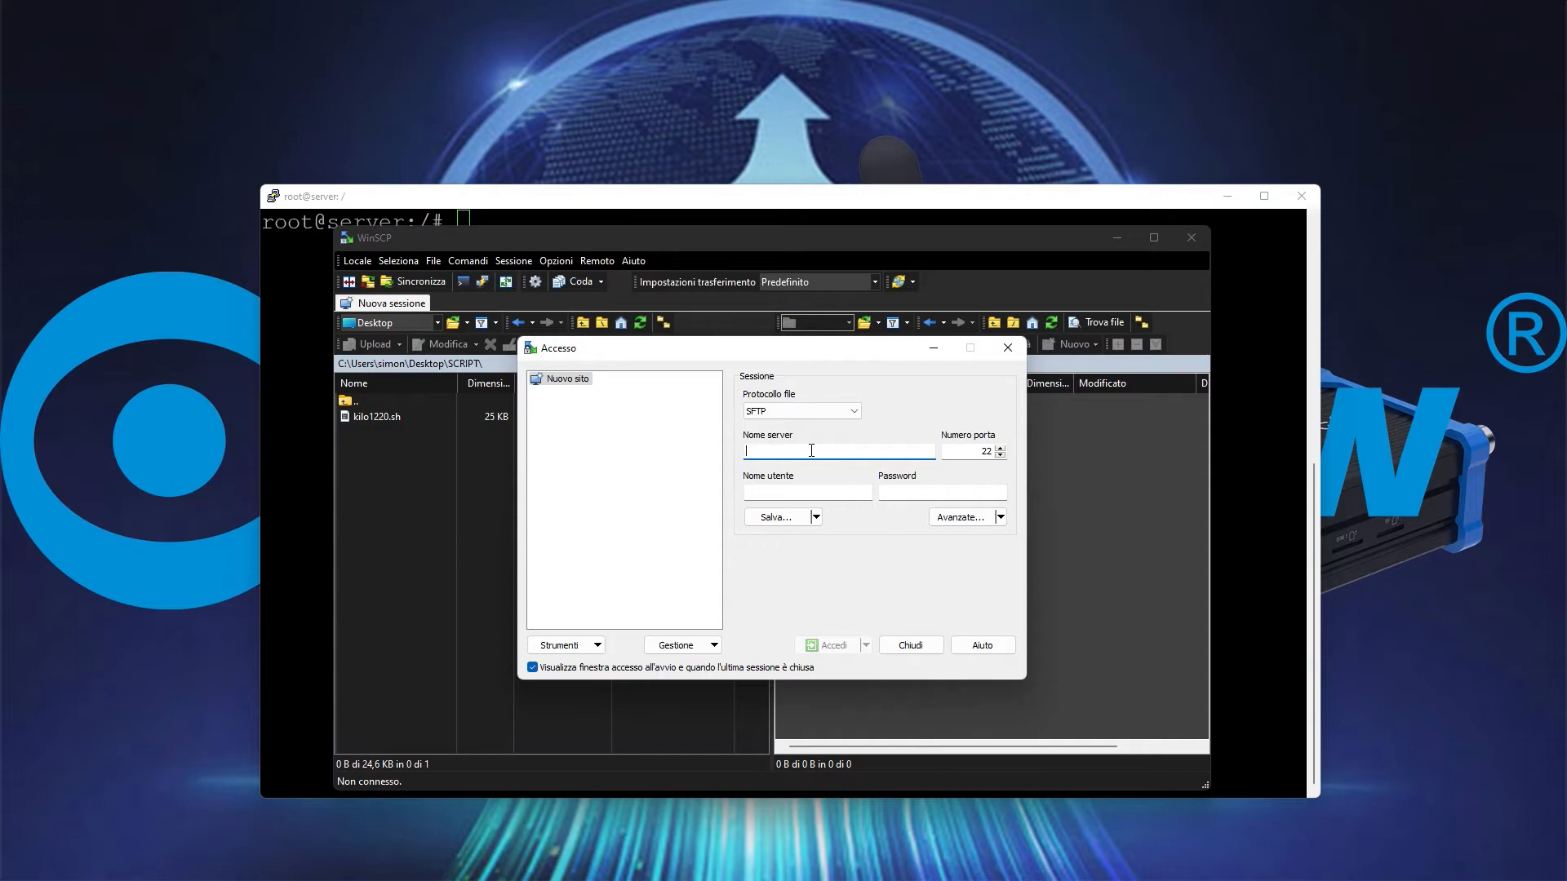
text(192.168.1.40)
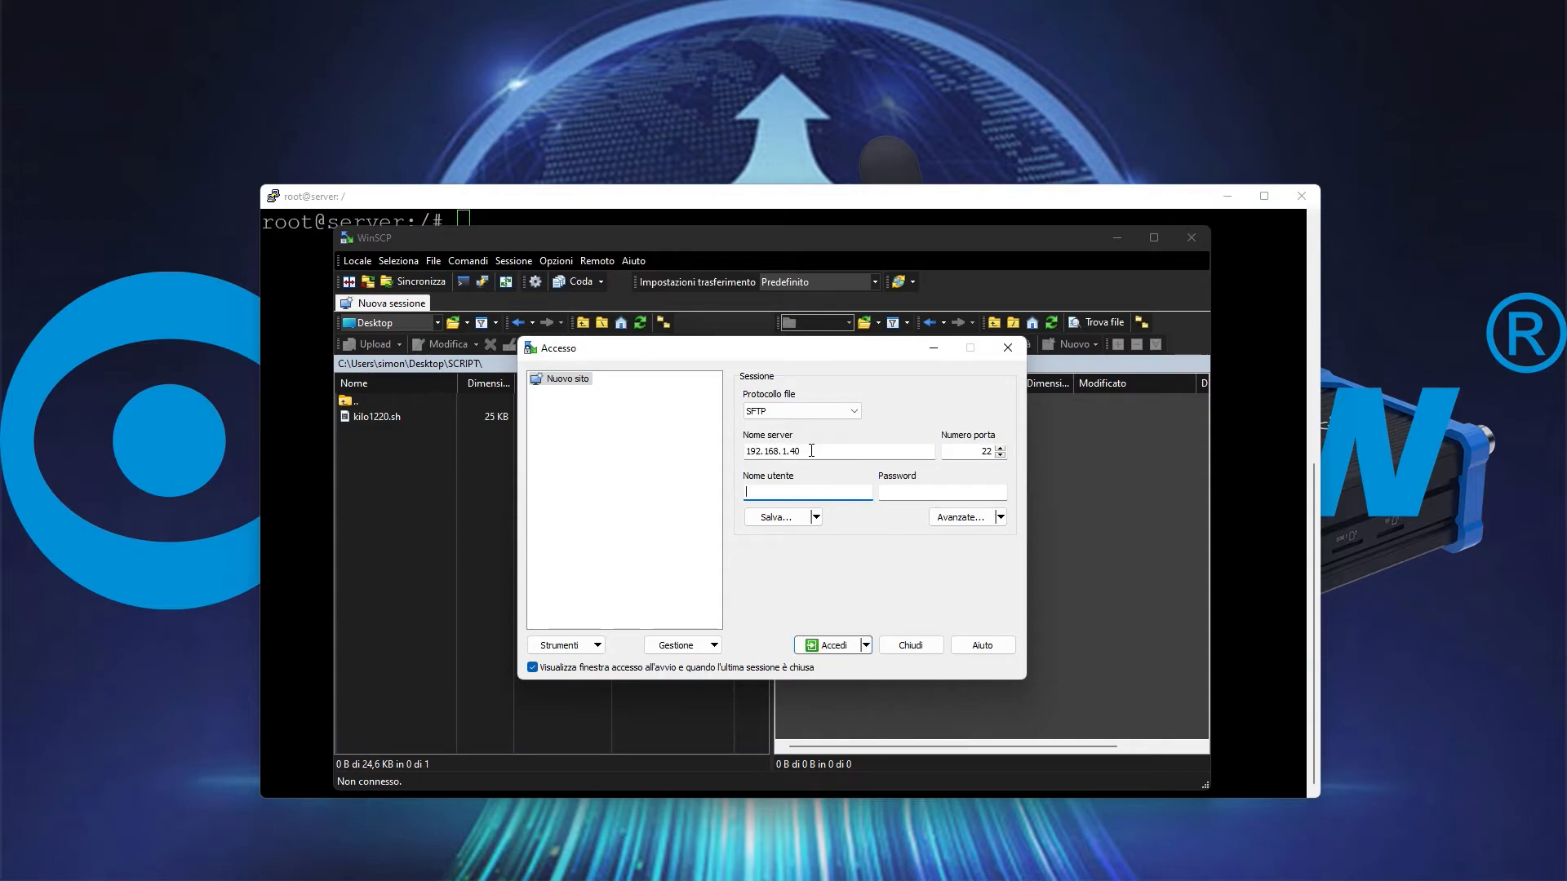
text(root)
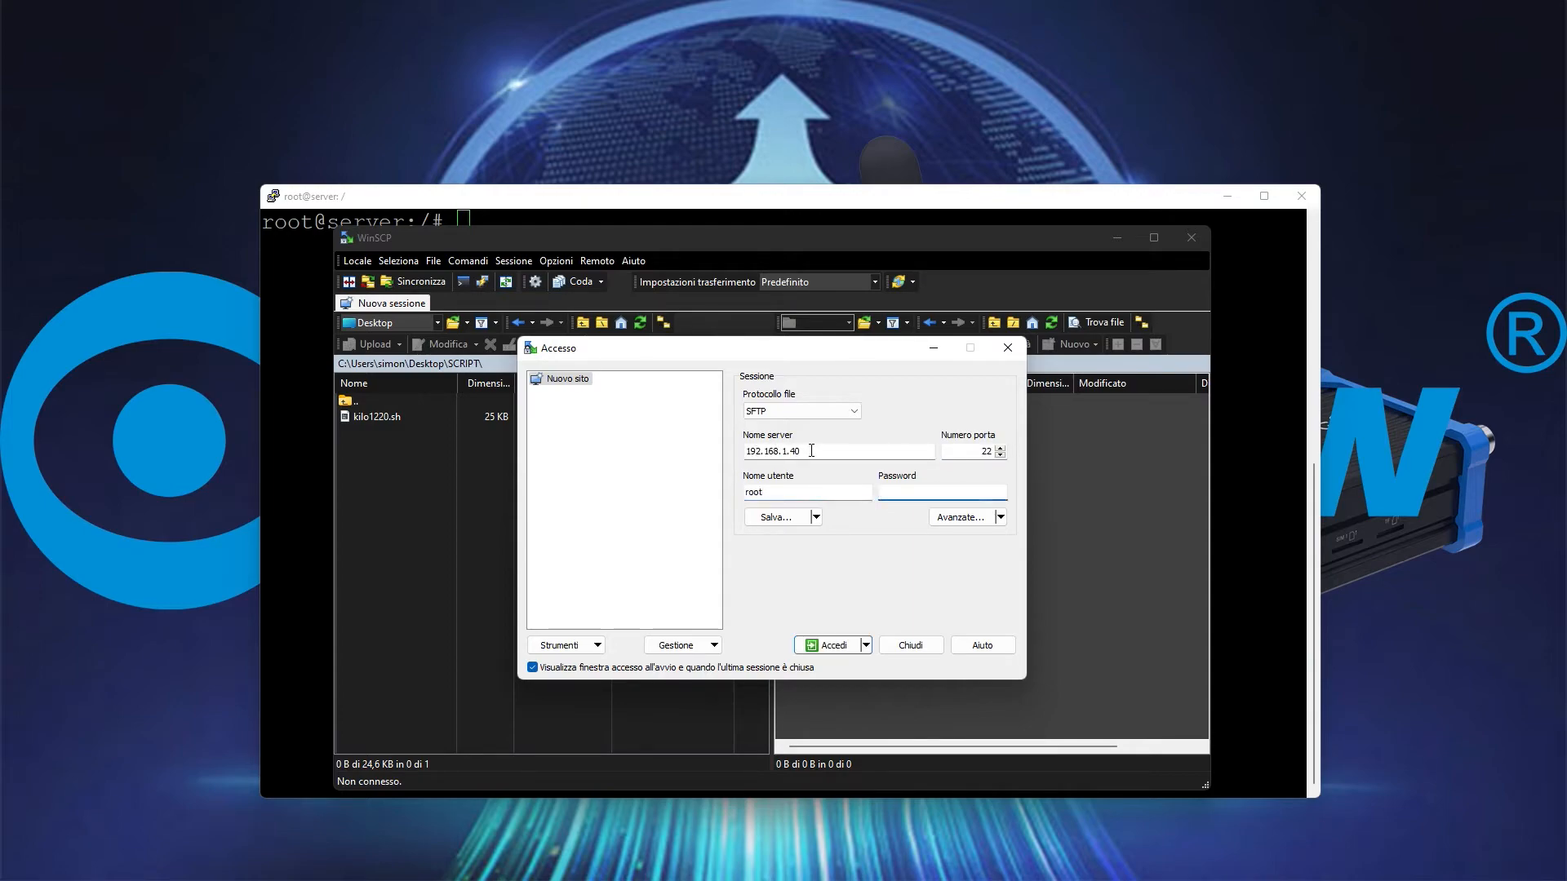
text(password)
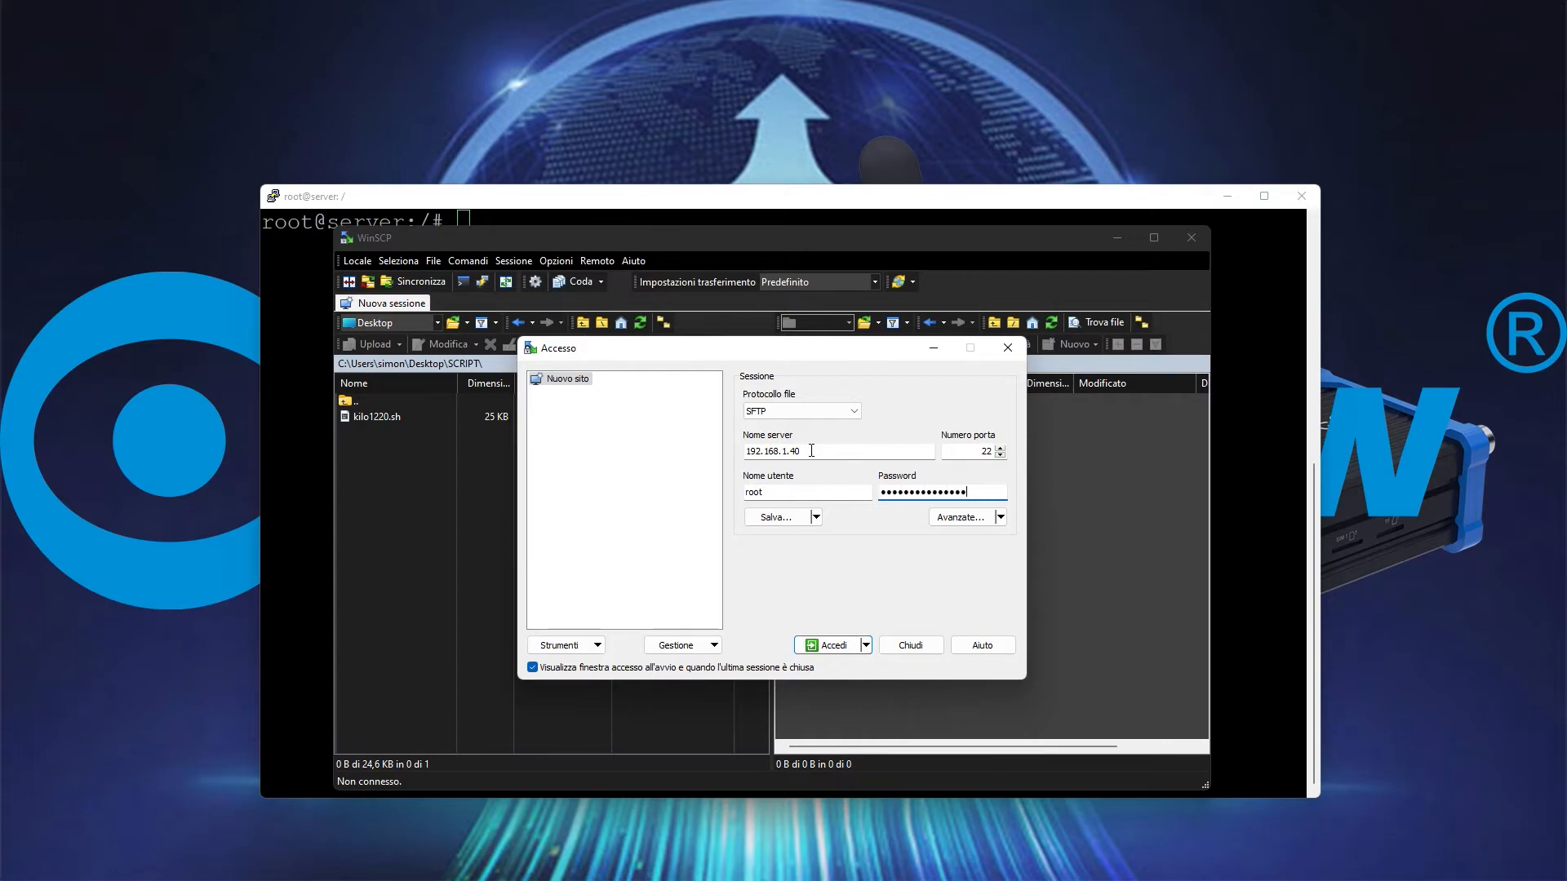
click(832, 645)
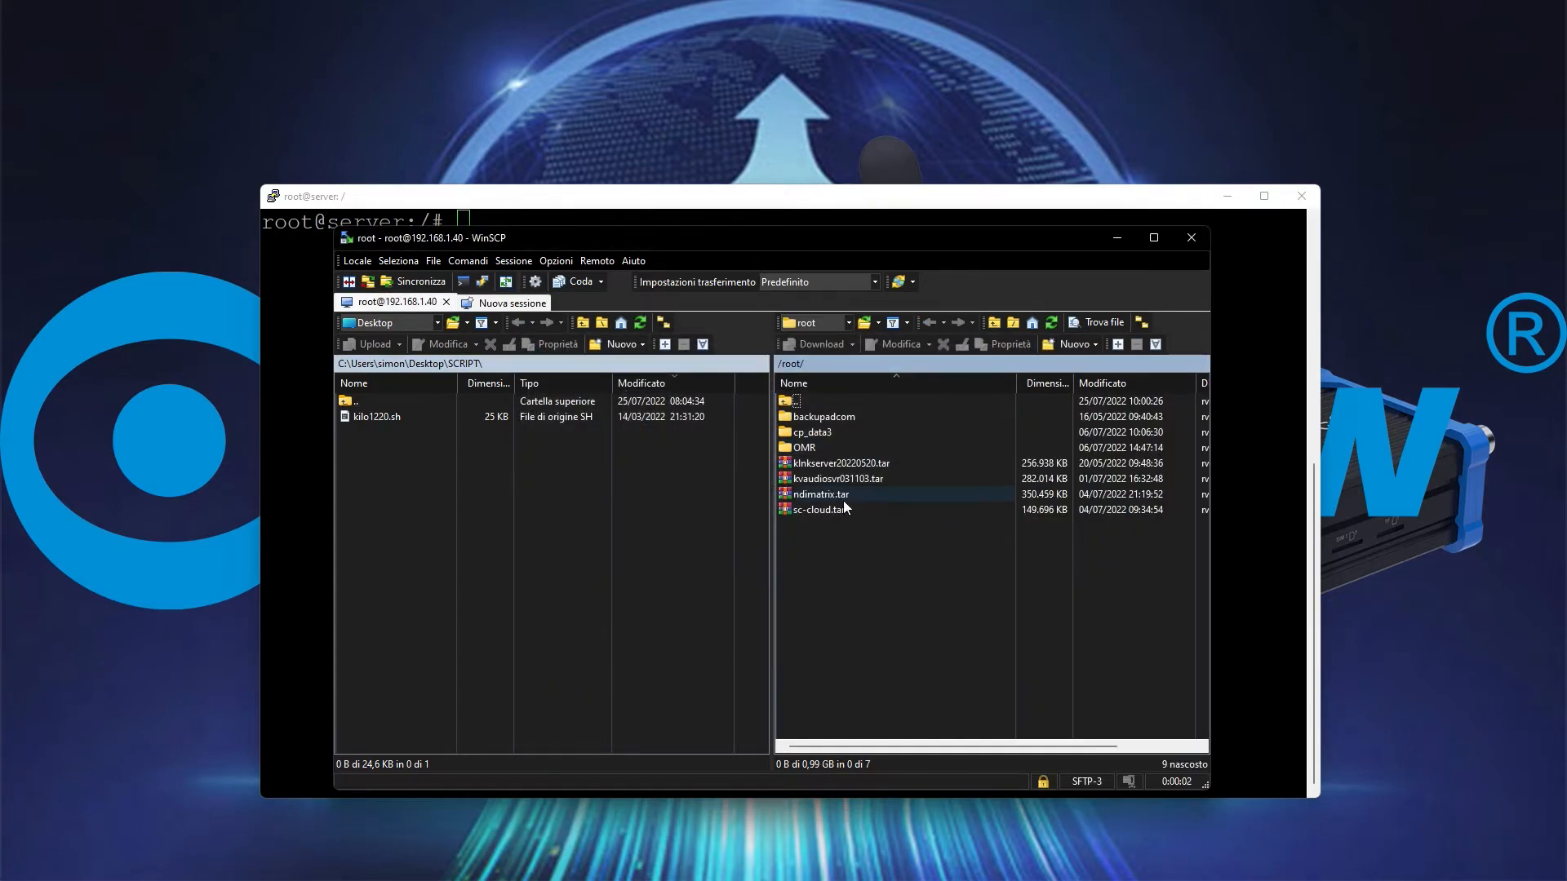
Upload kilo1220.sh from the local SCRIPT folder to /root.
click(534, 447)
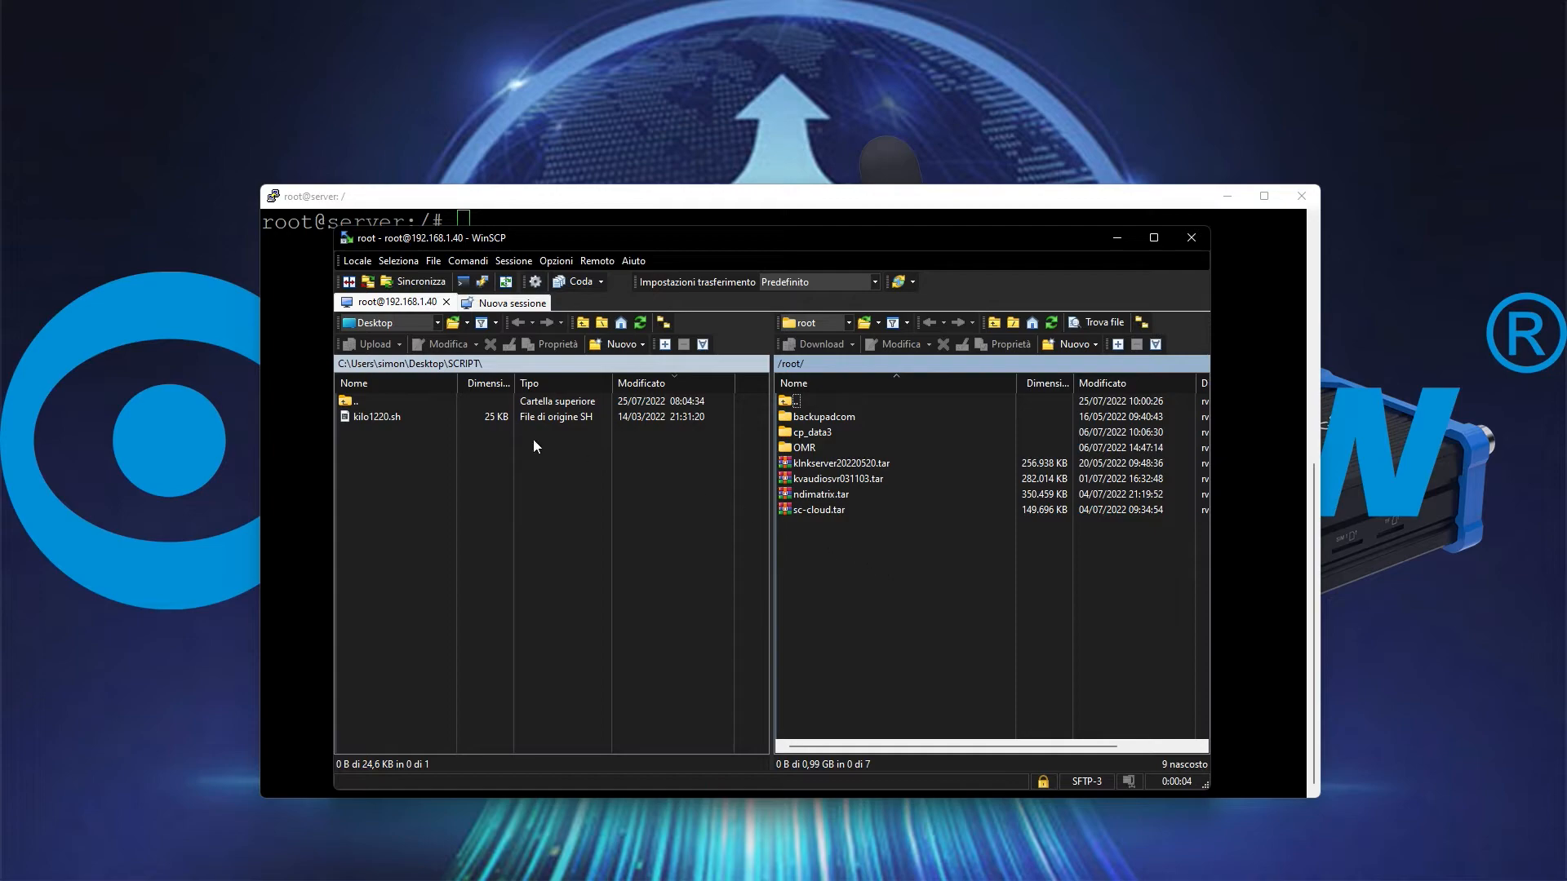
click(377, 417)
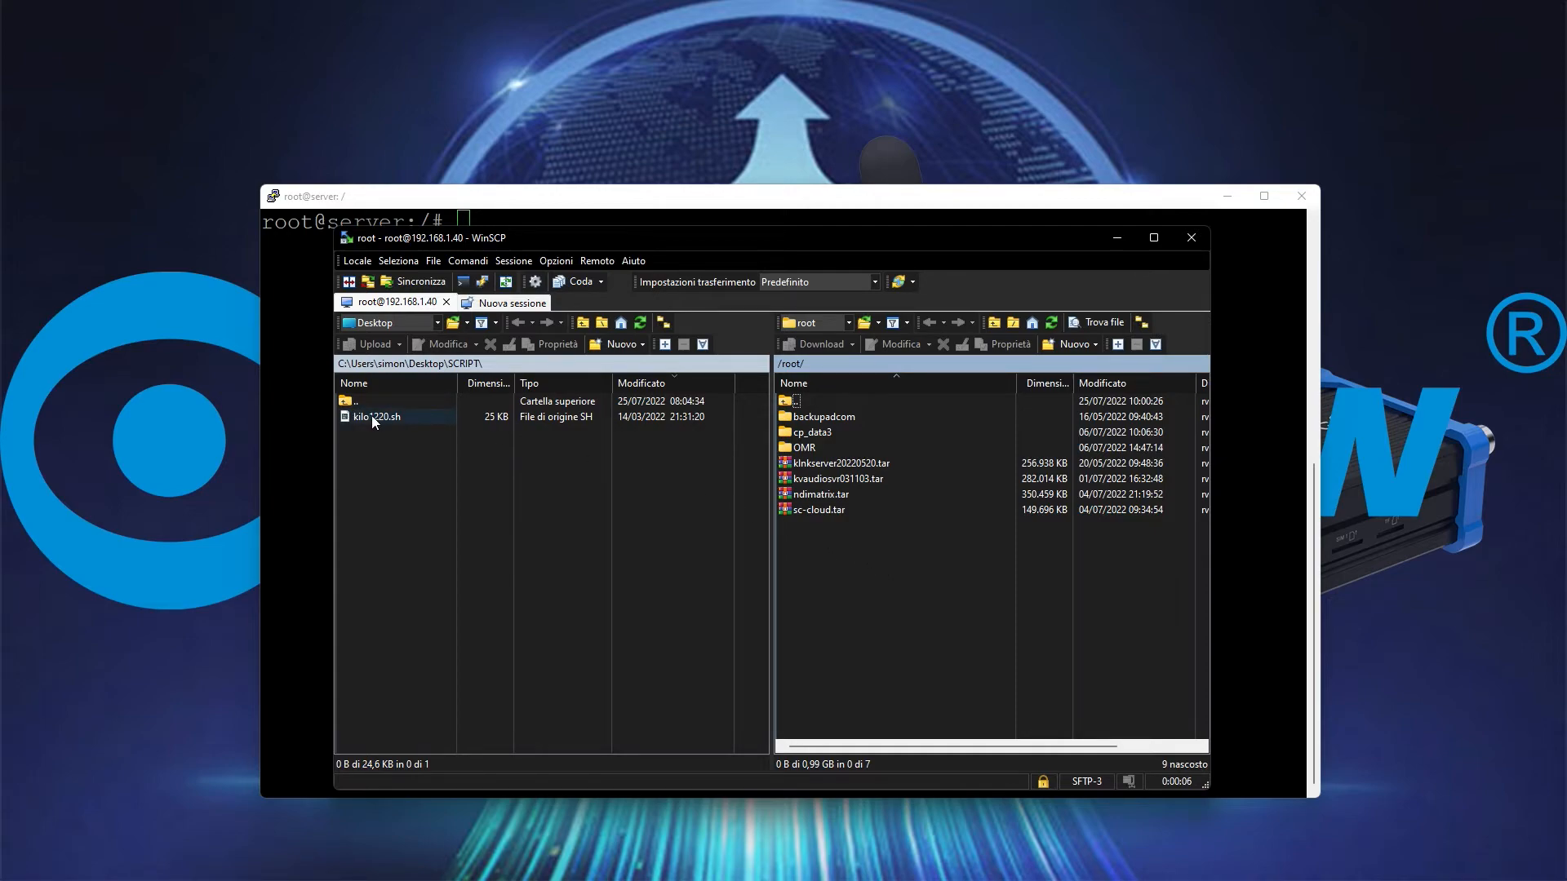
click(377, 417)
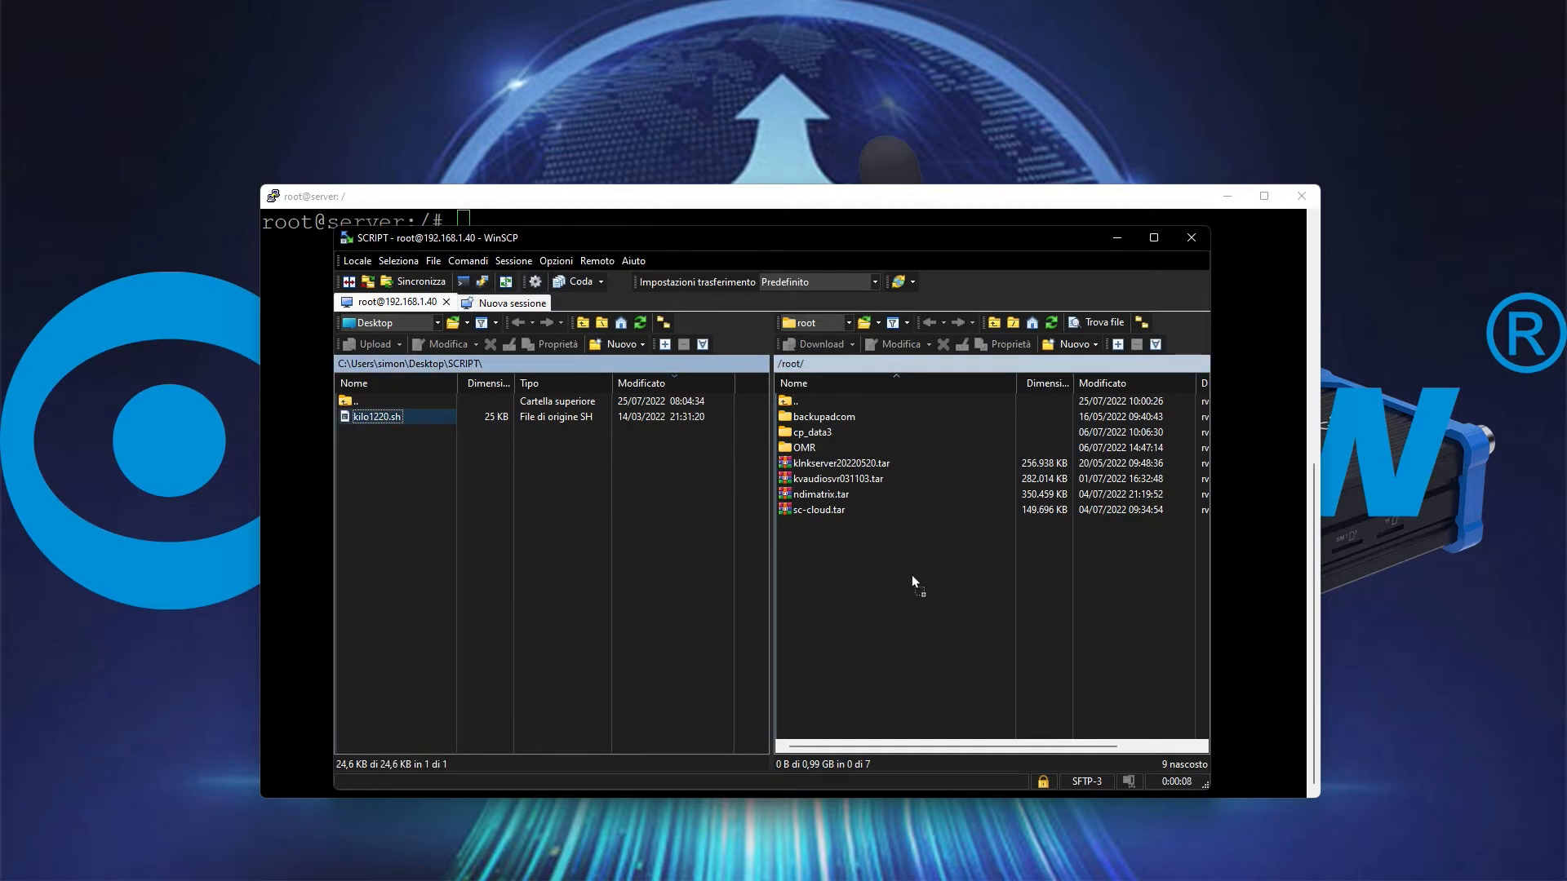
click(1189, 236)
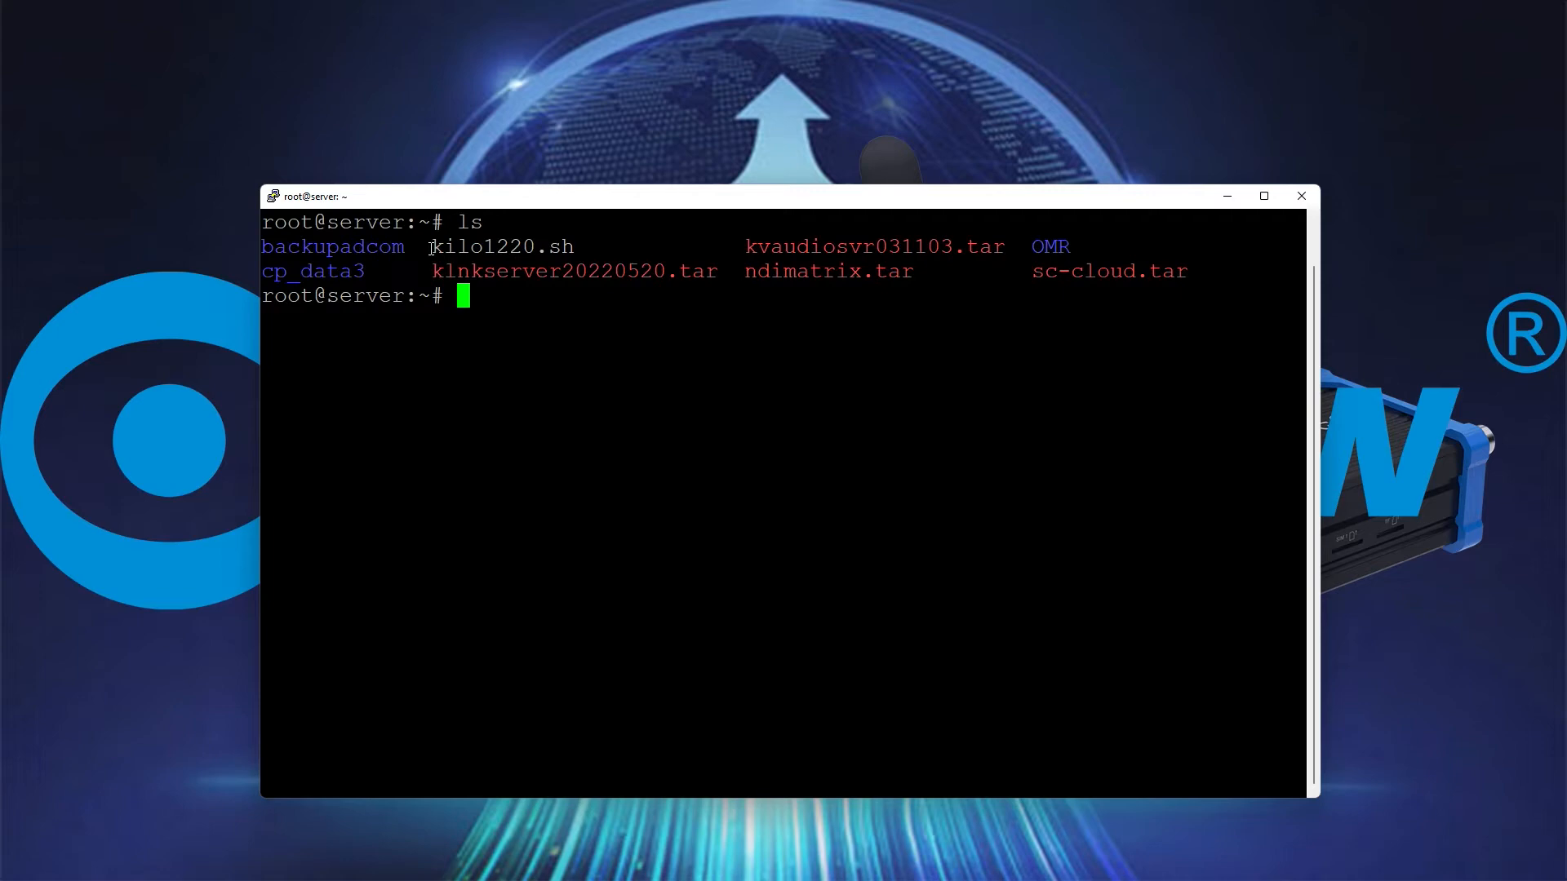
mouse_move(506, 298)
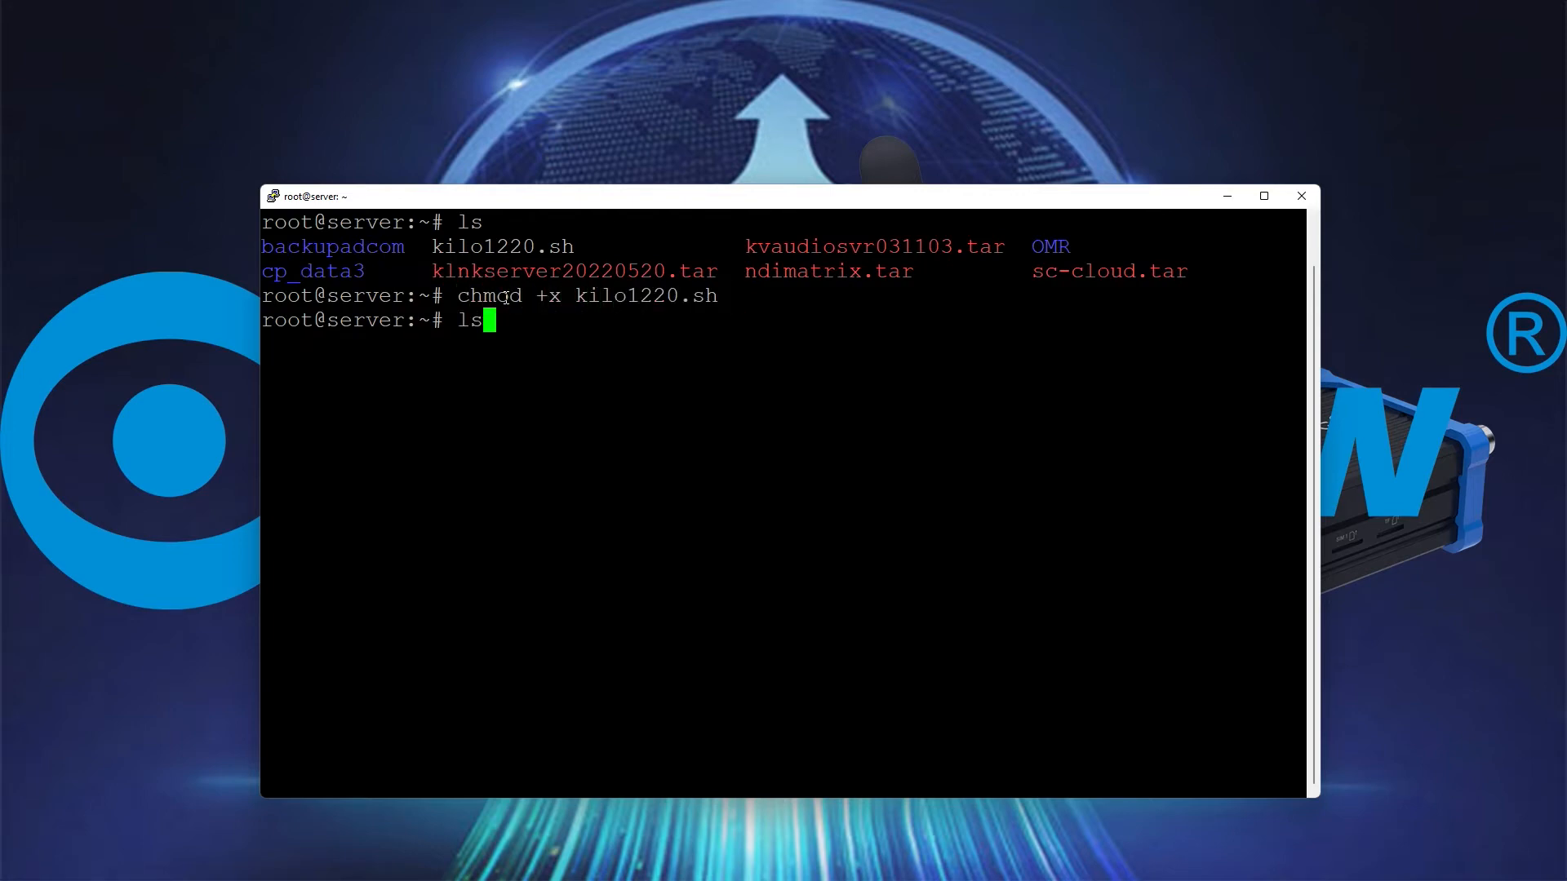
List files to confirm kilo1220.sh is executable, then type ./kilo1220.sh.
key(Return)
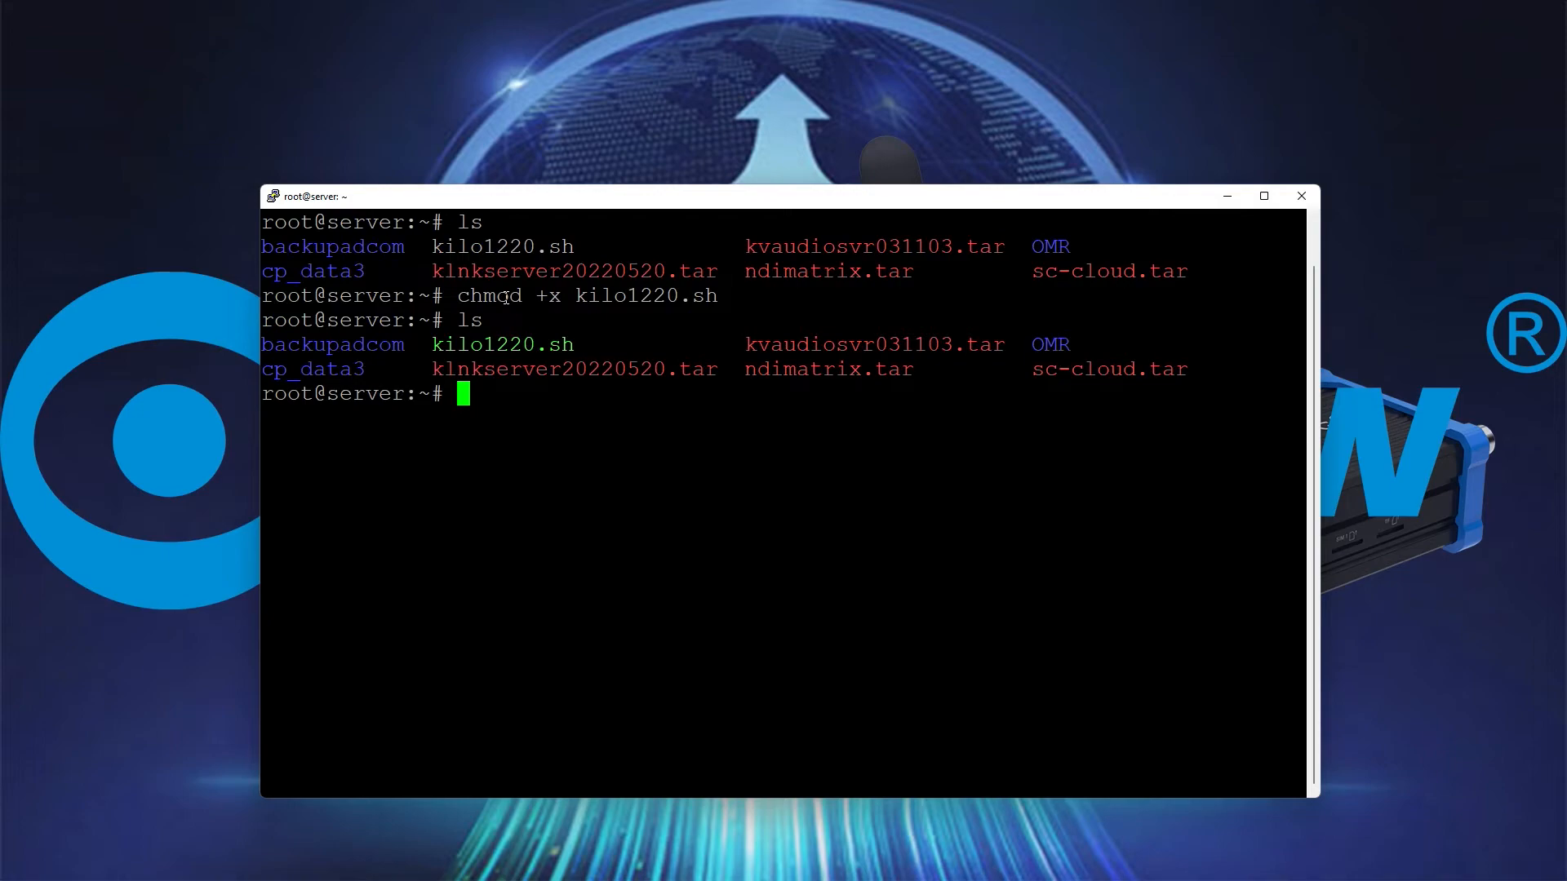
text(./kilo1220.sh)
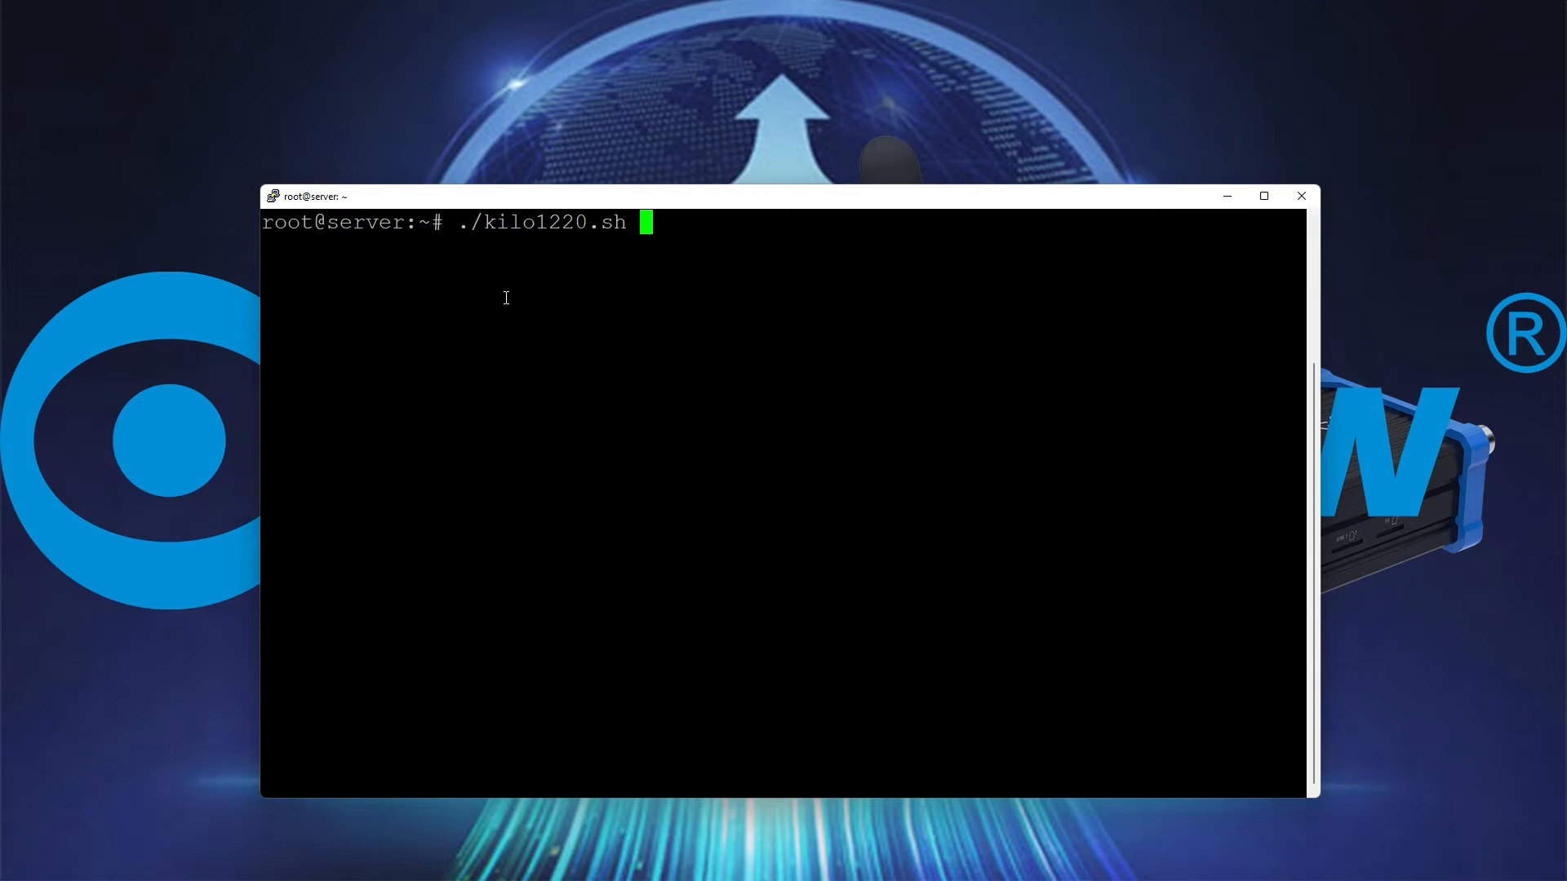
Run kilo1220.sh, choose install option 1 in host mode, then verify with docker ps.
key(Return)
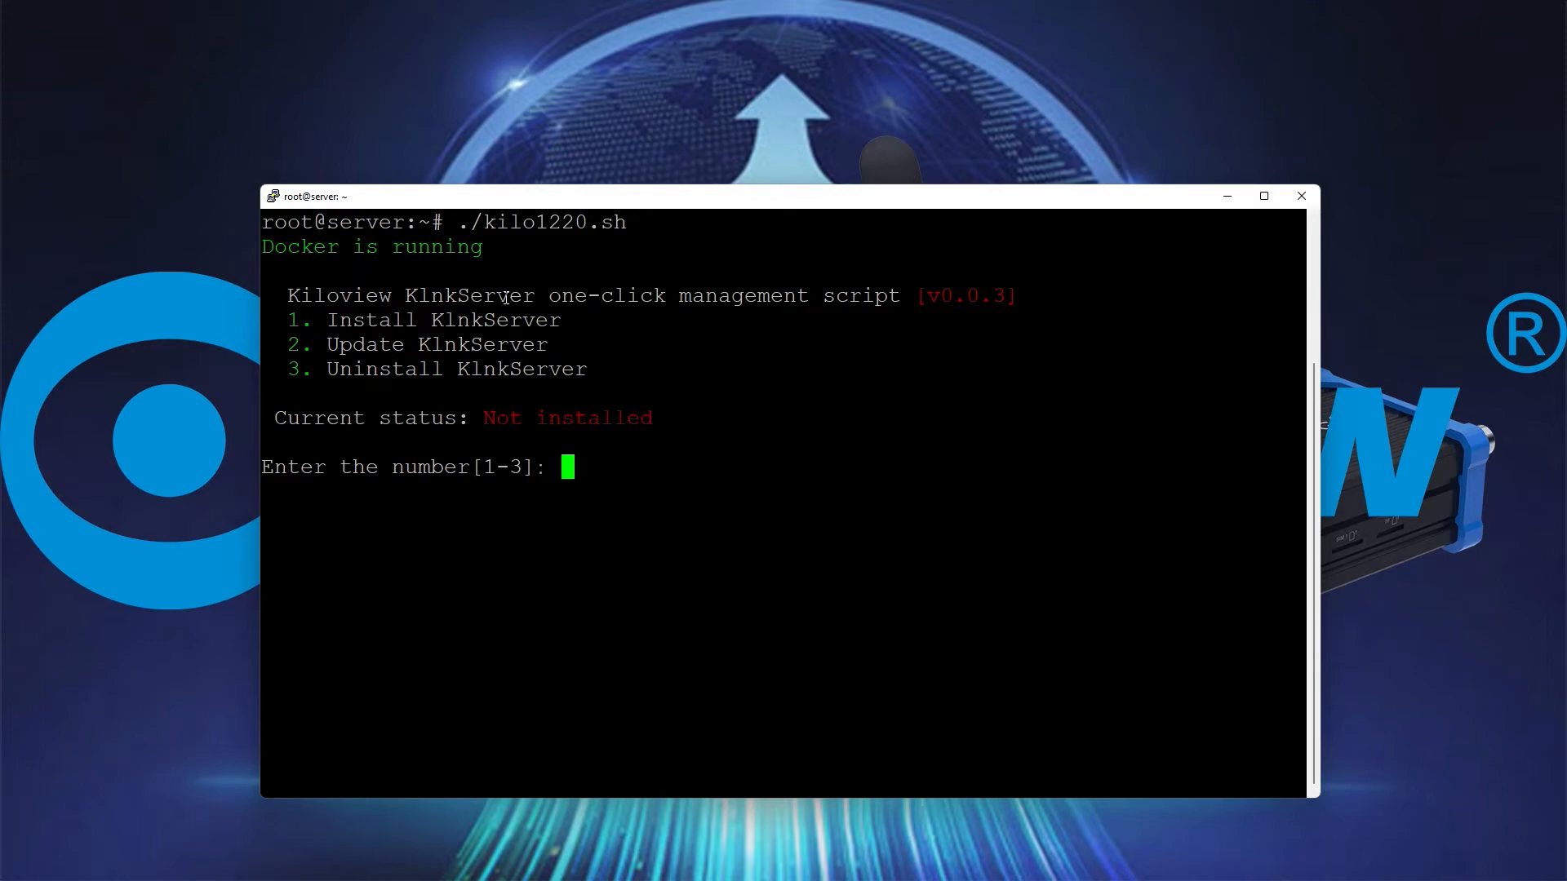
text(1)
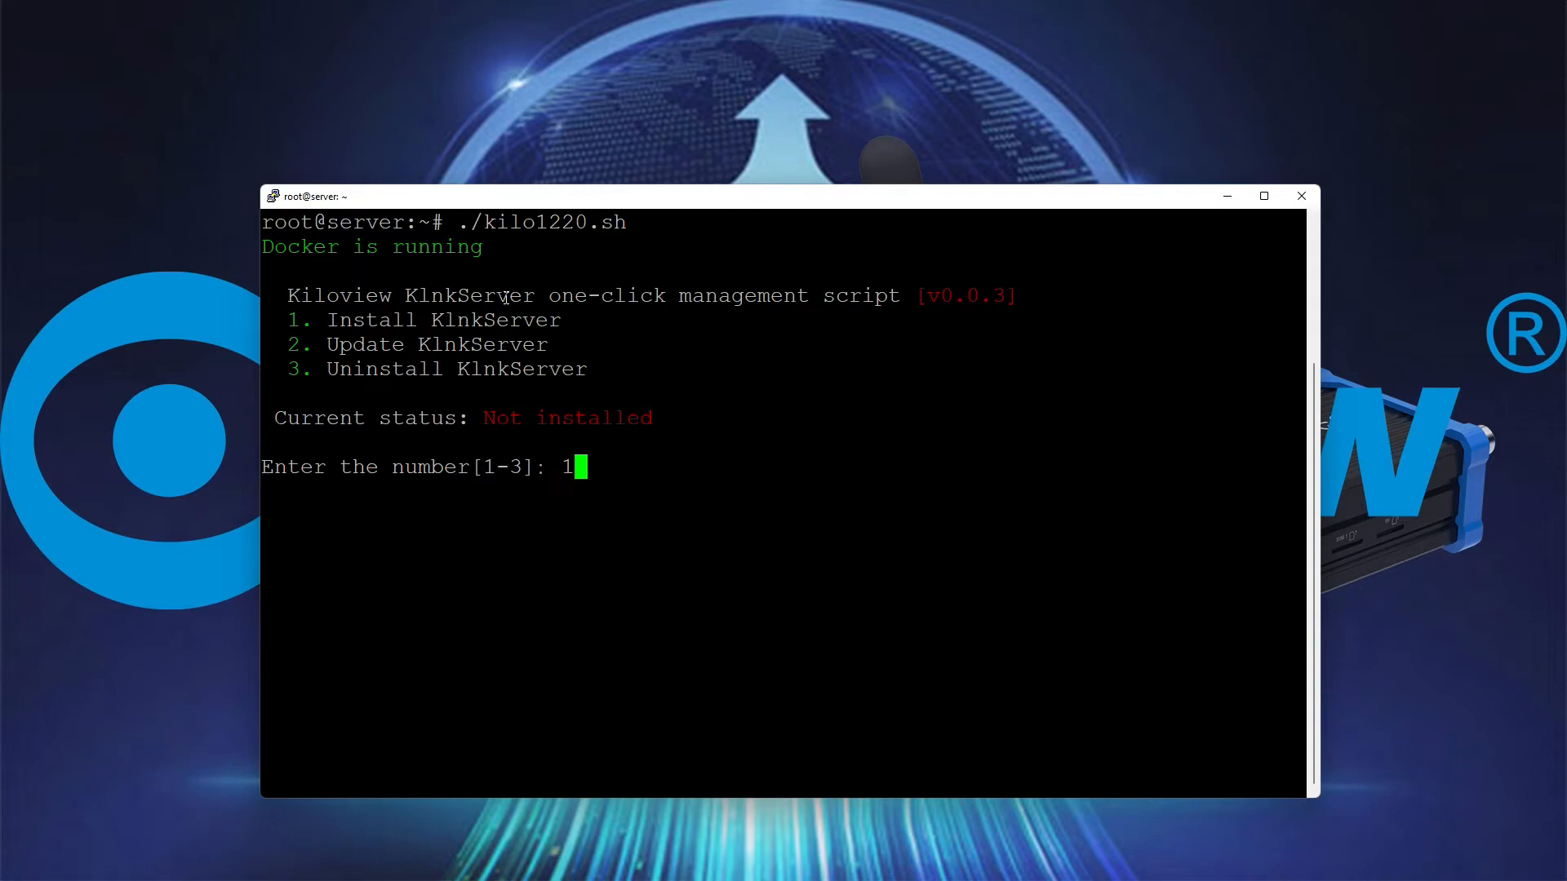
key(Return)
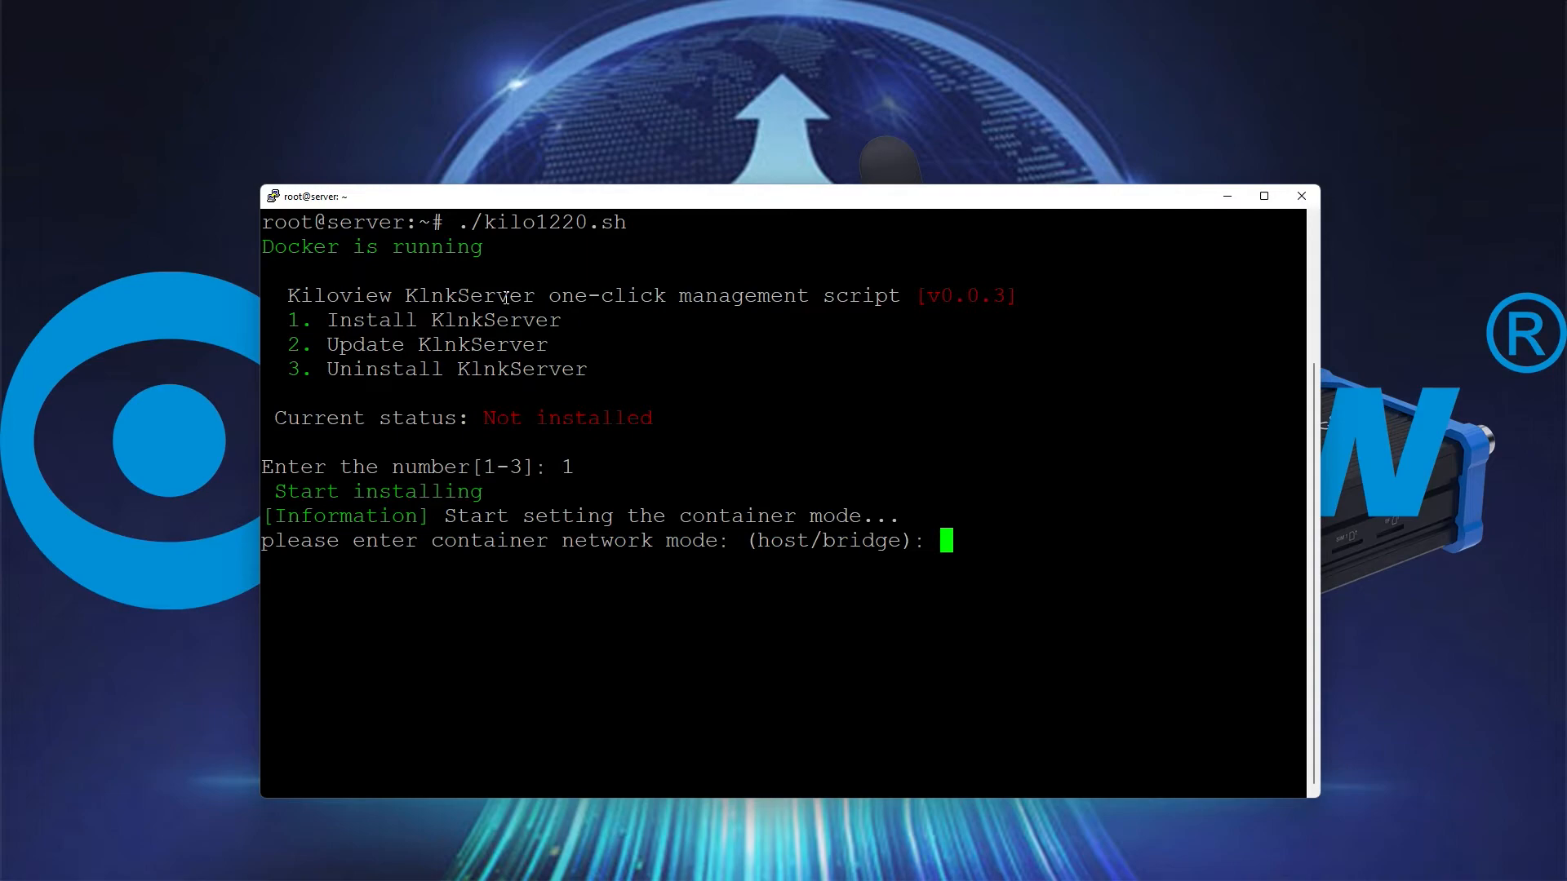
text(host)
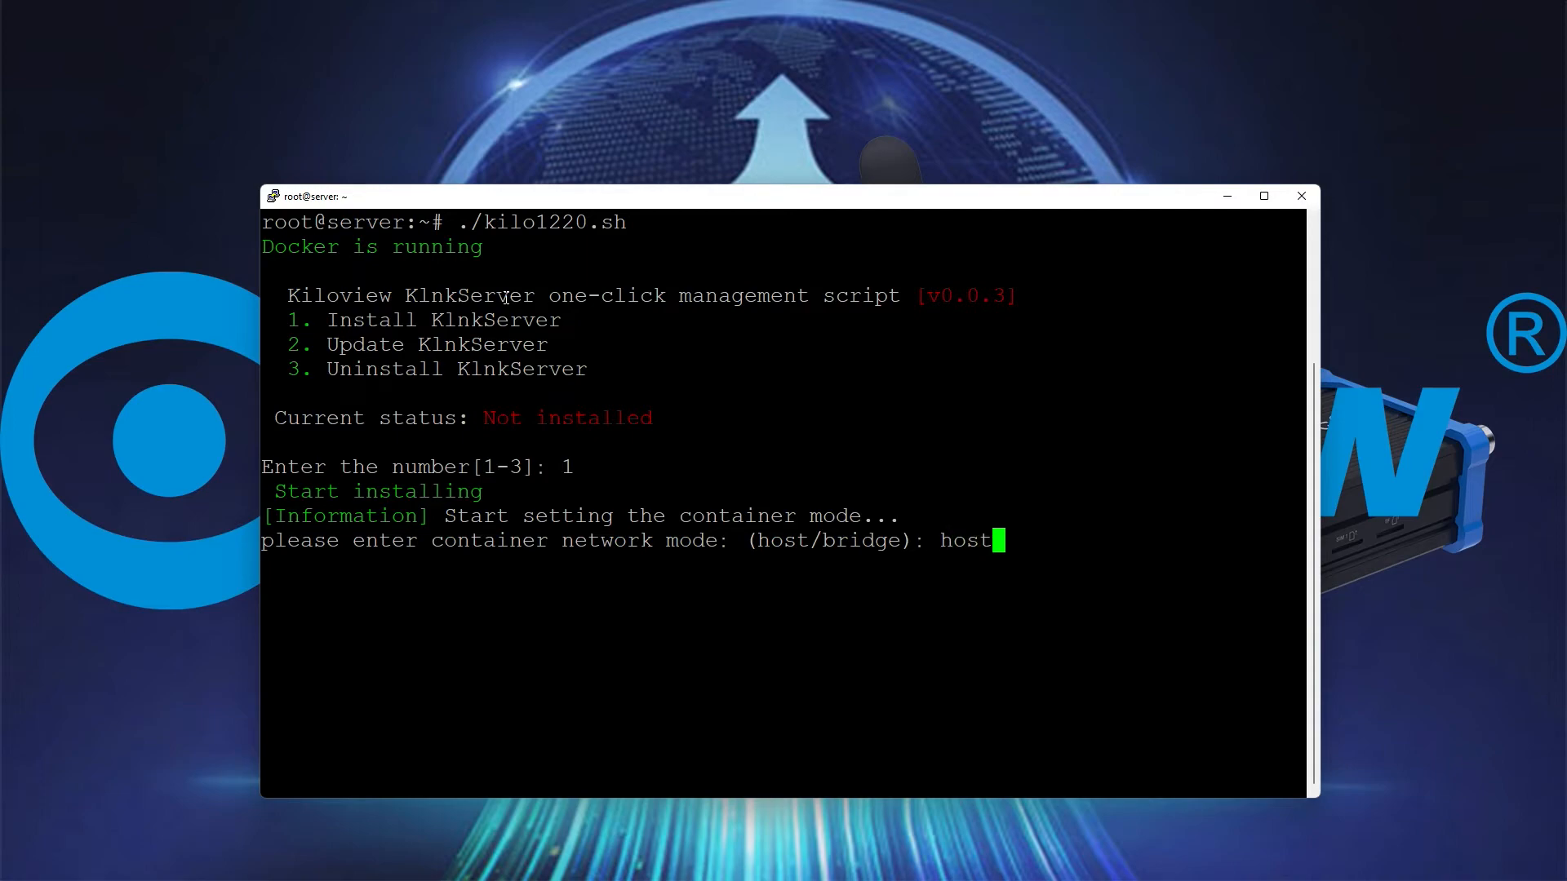
key(Return)
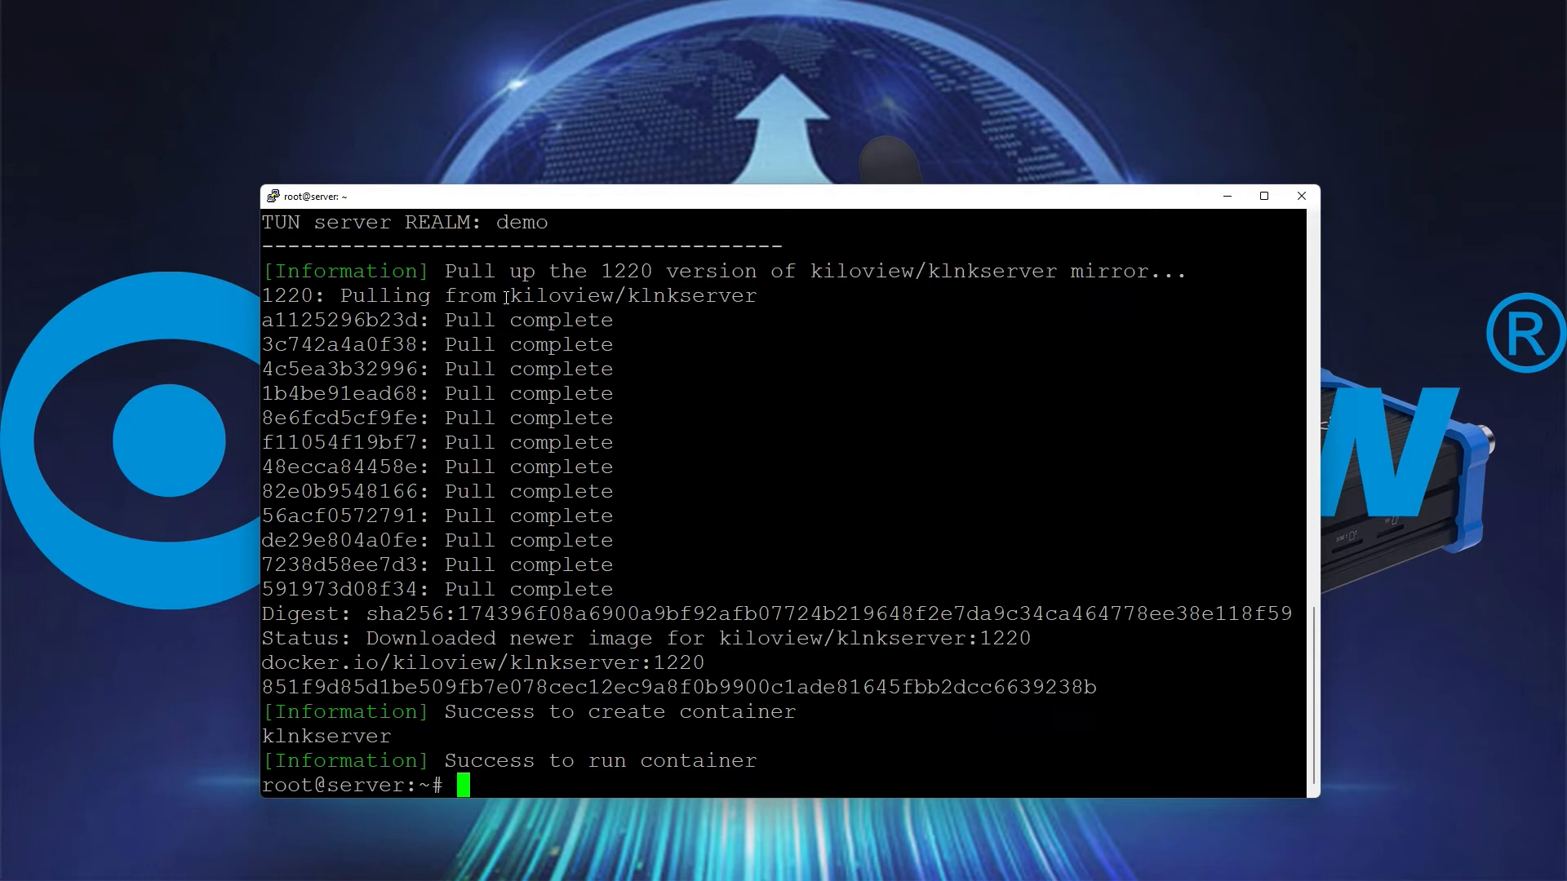
text(docker ps)
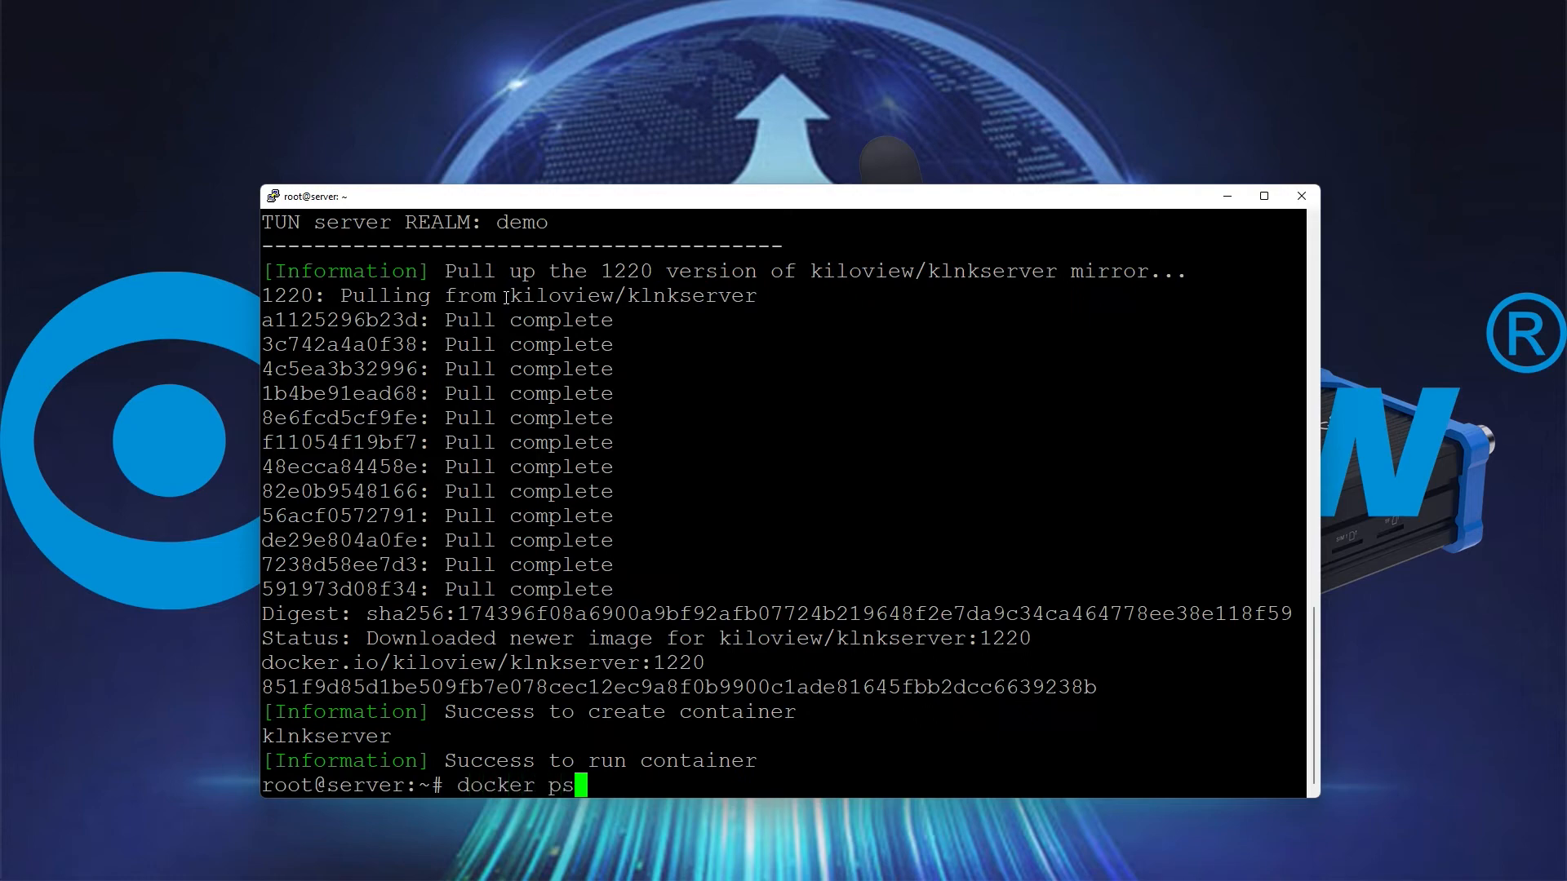
key(Return)
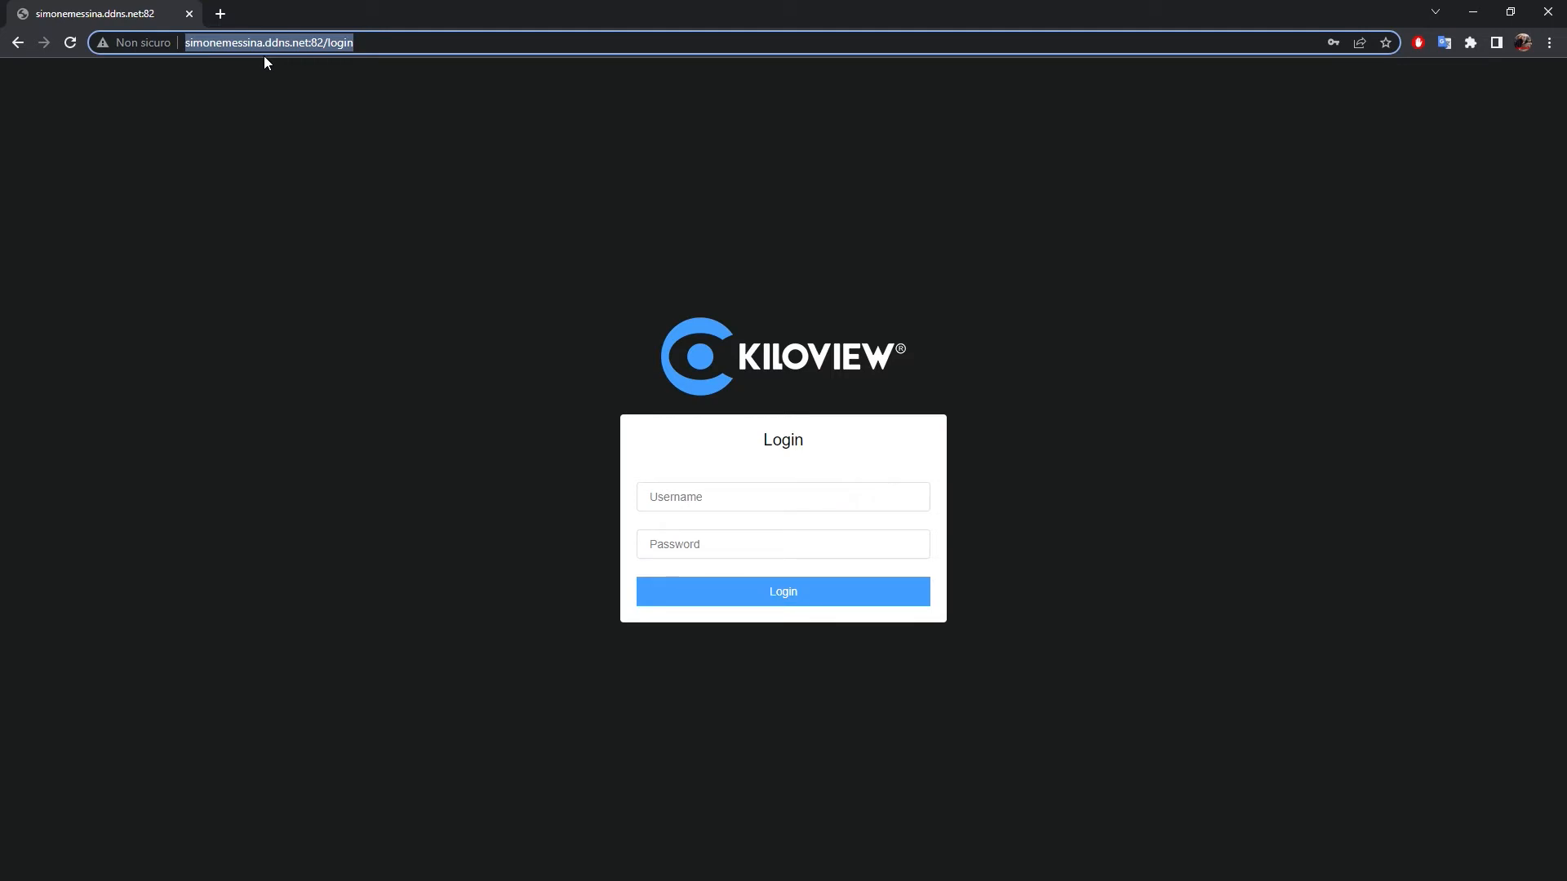
mouse_move(302, 48)
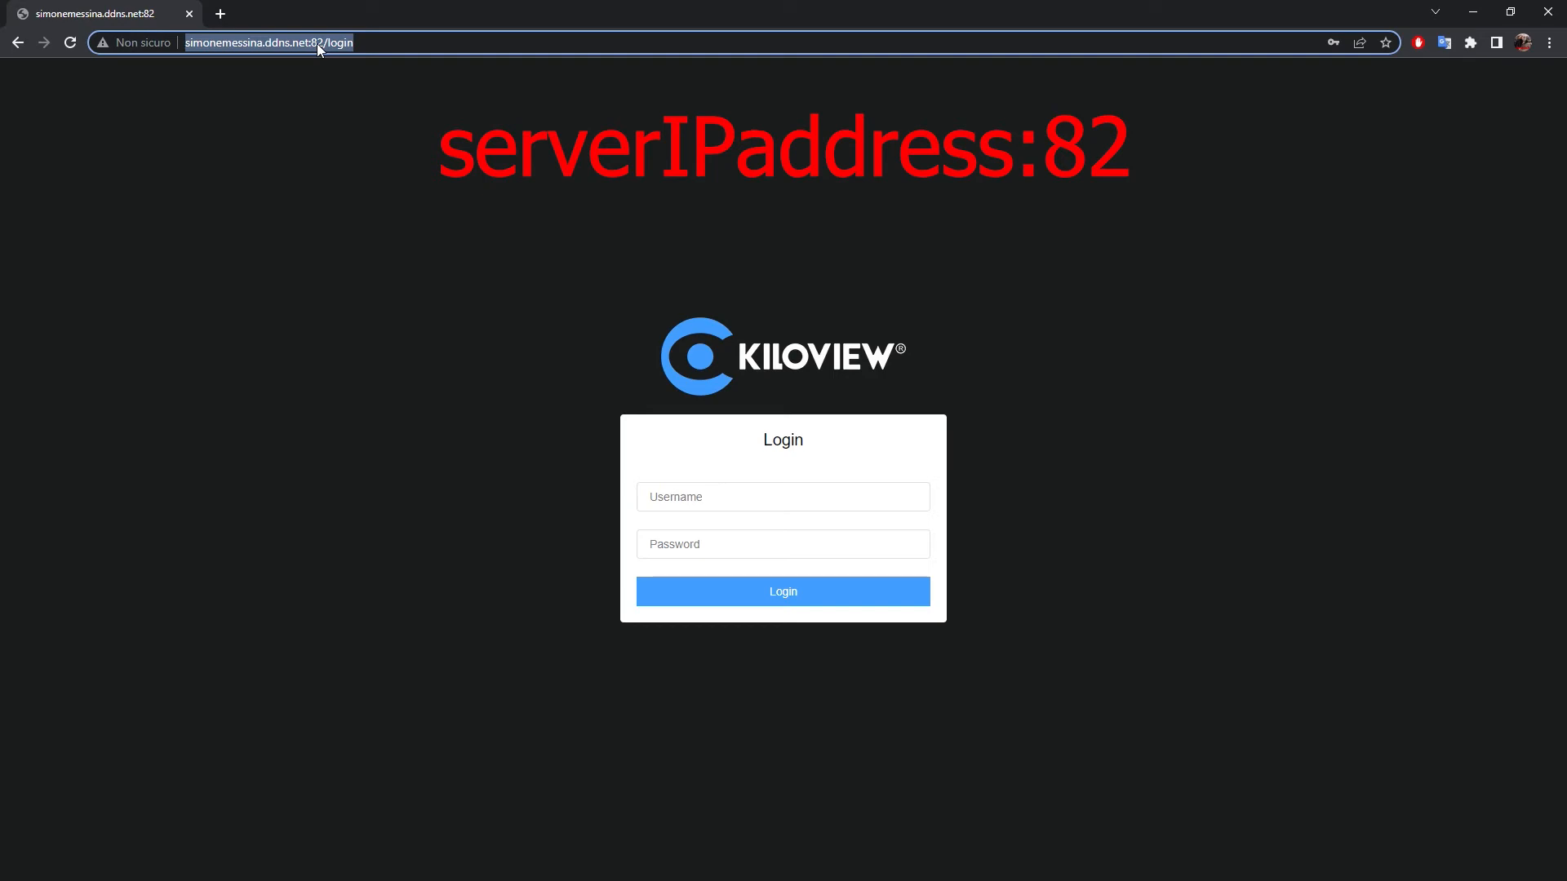
mouse_move(721, 480)
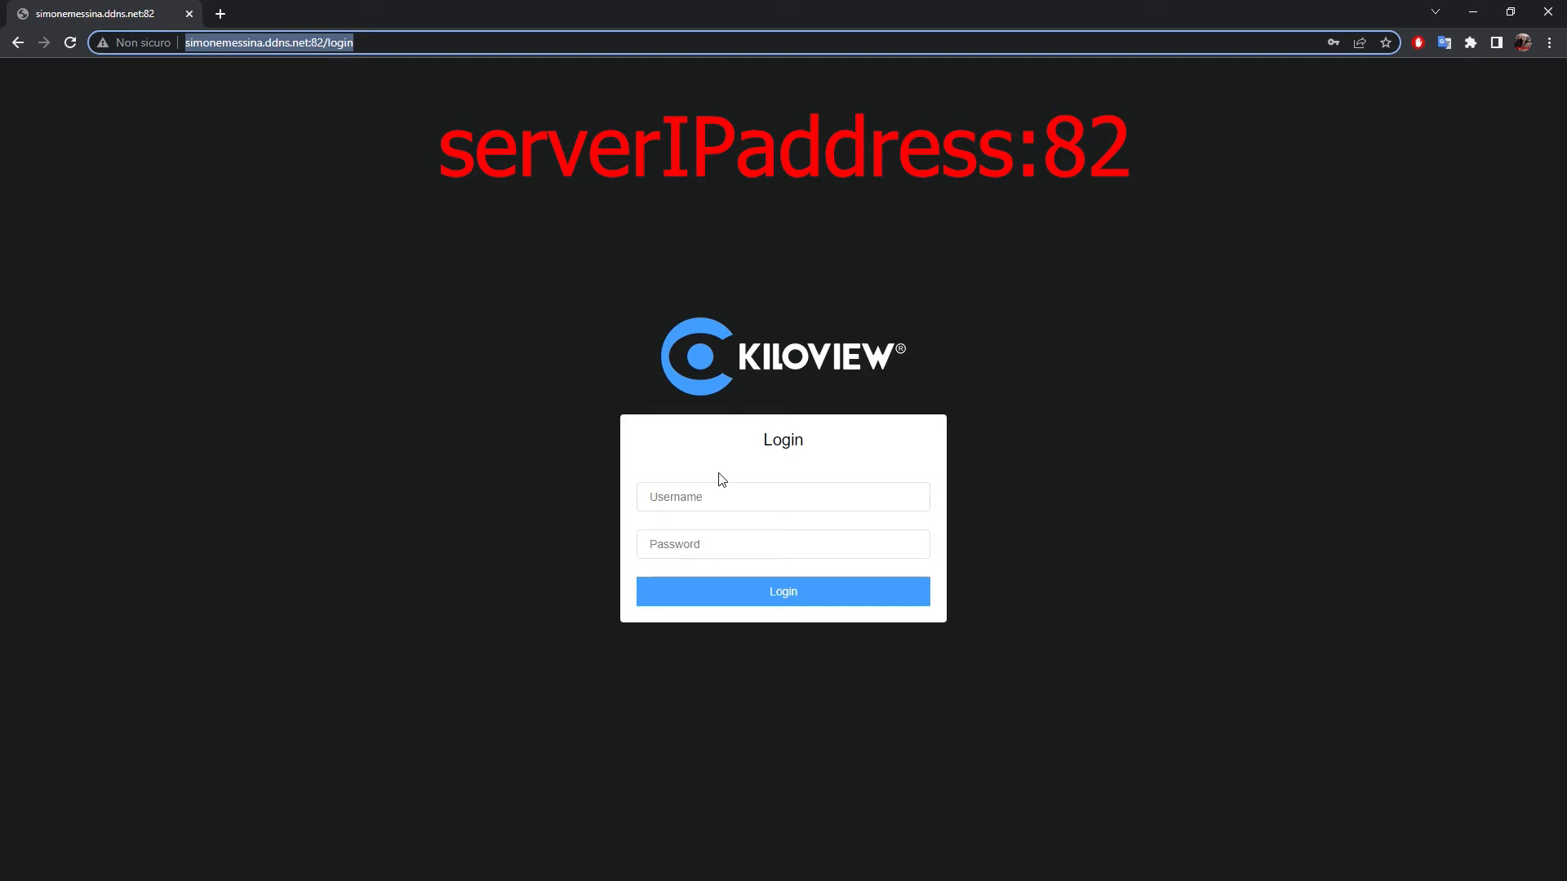
Sign in to the port-82 dashboard as admin using the saved credentials.
click(783, 497)
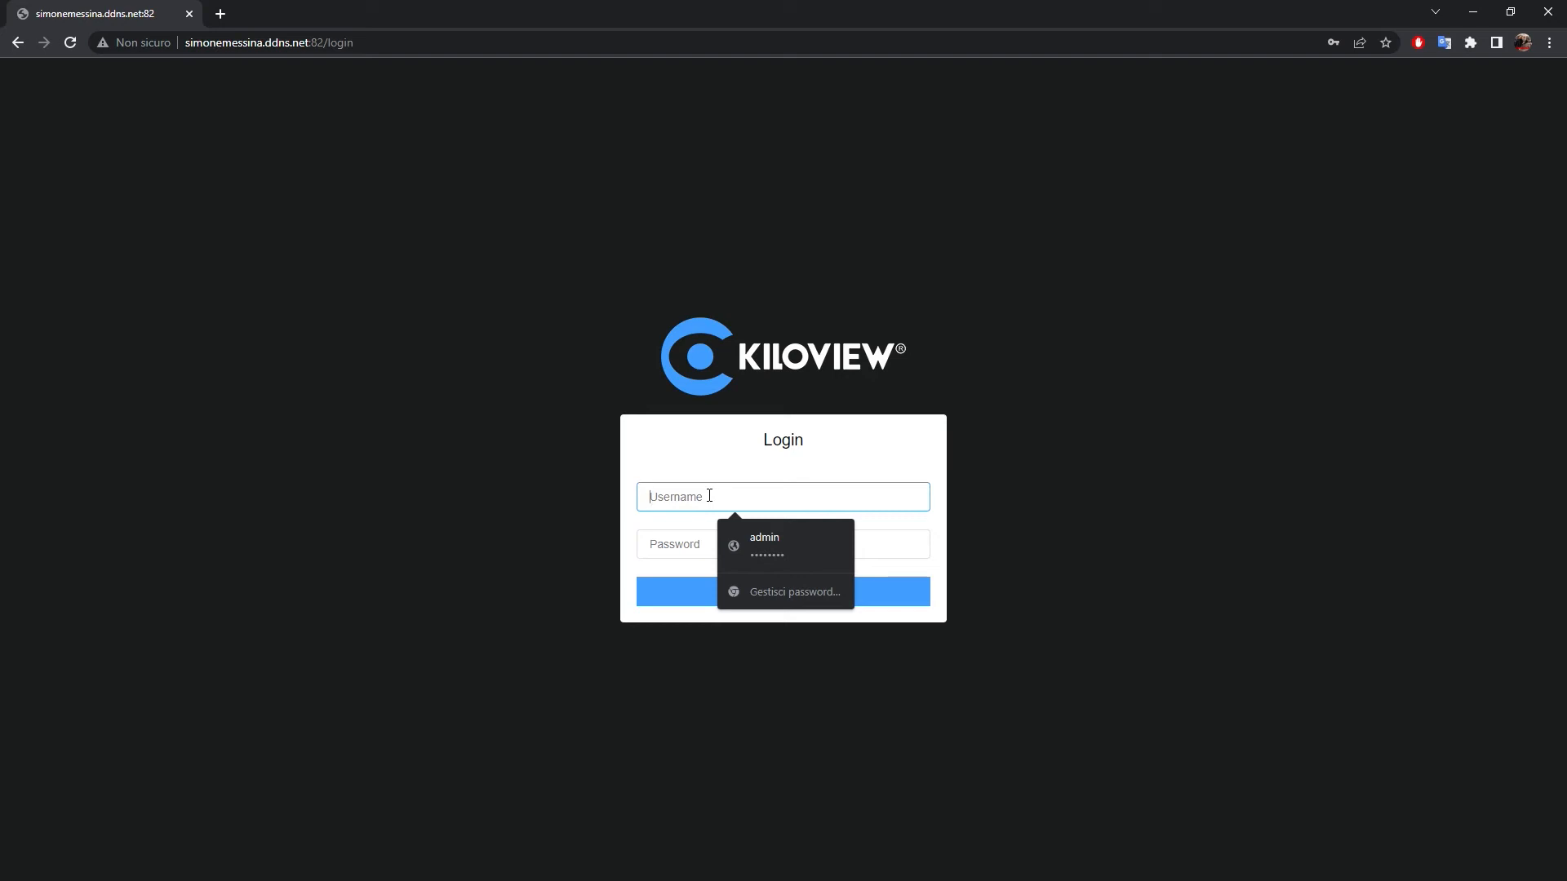
click(765, 545)
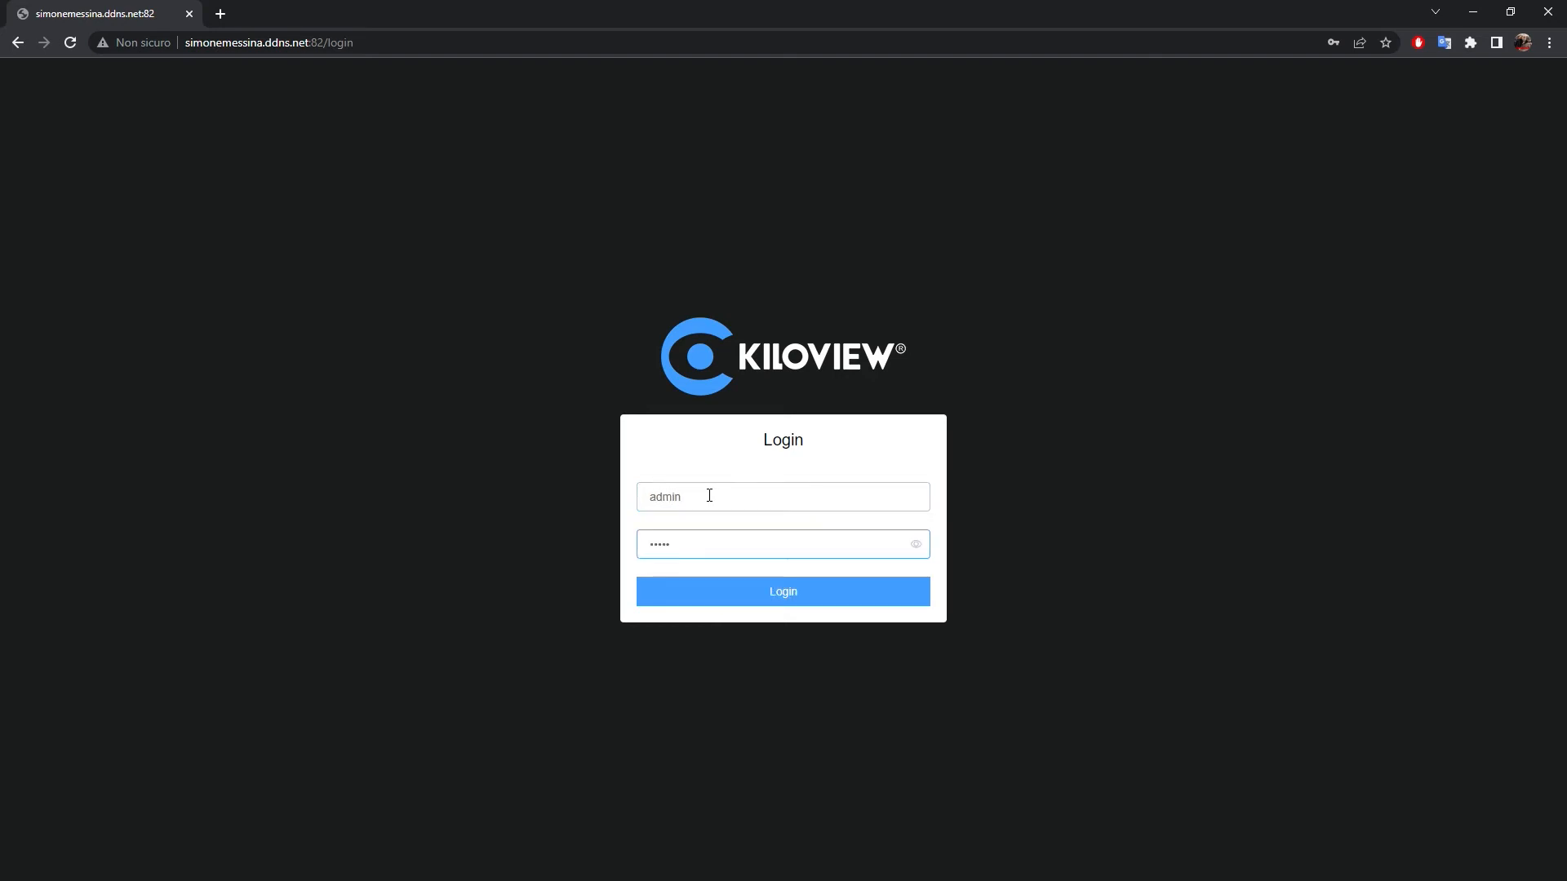
click(783, 592)
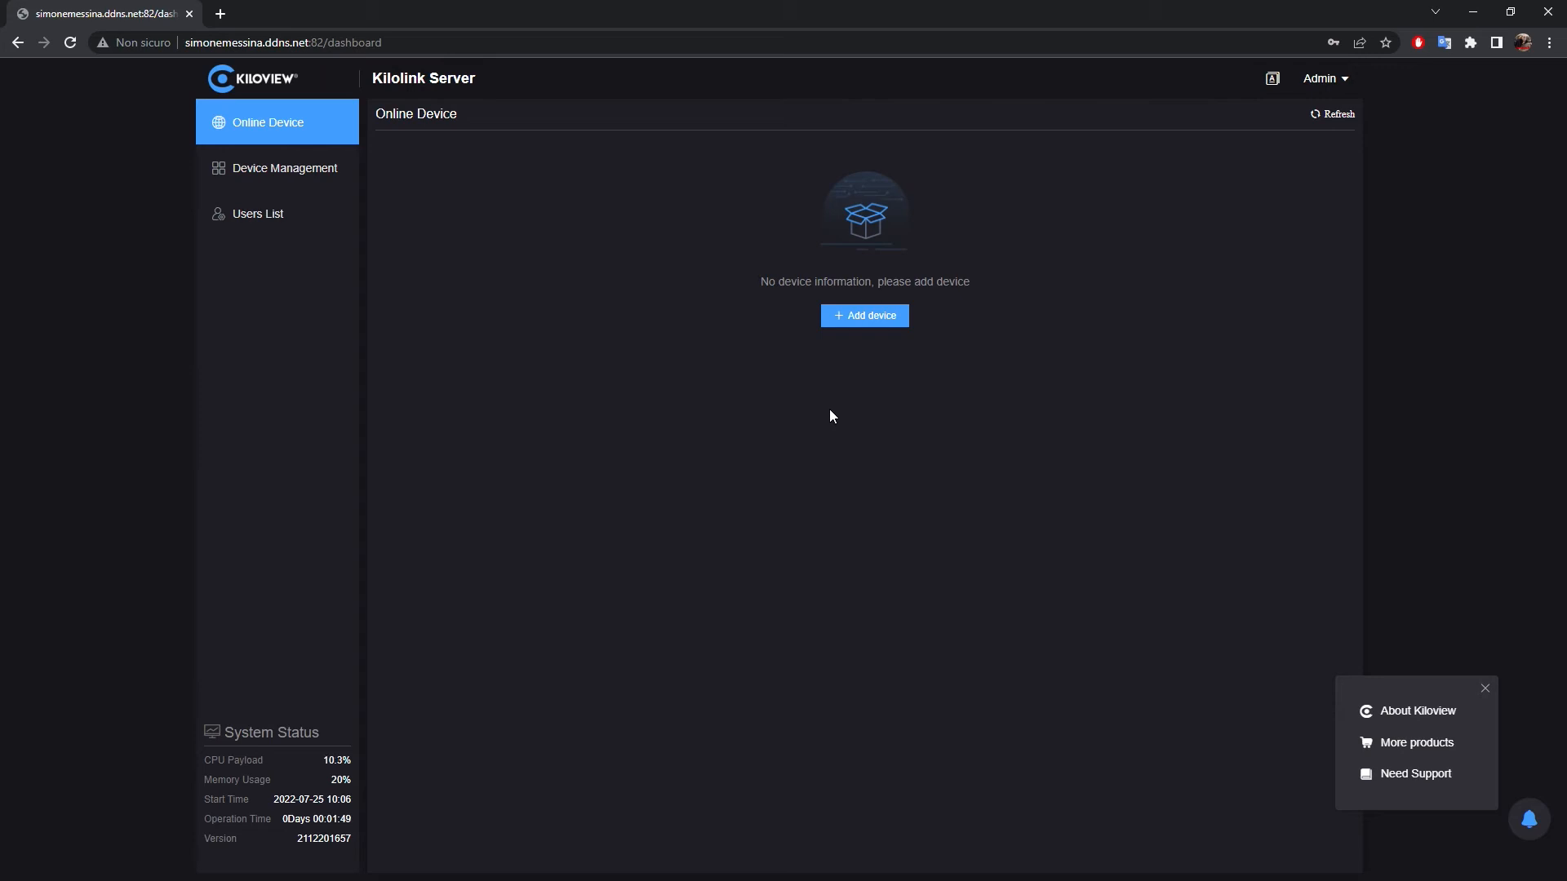
Add an SRT stream service named 'test' on port 10000 to device MESSINA-1.
click(284, 167)
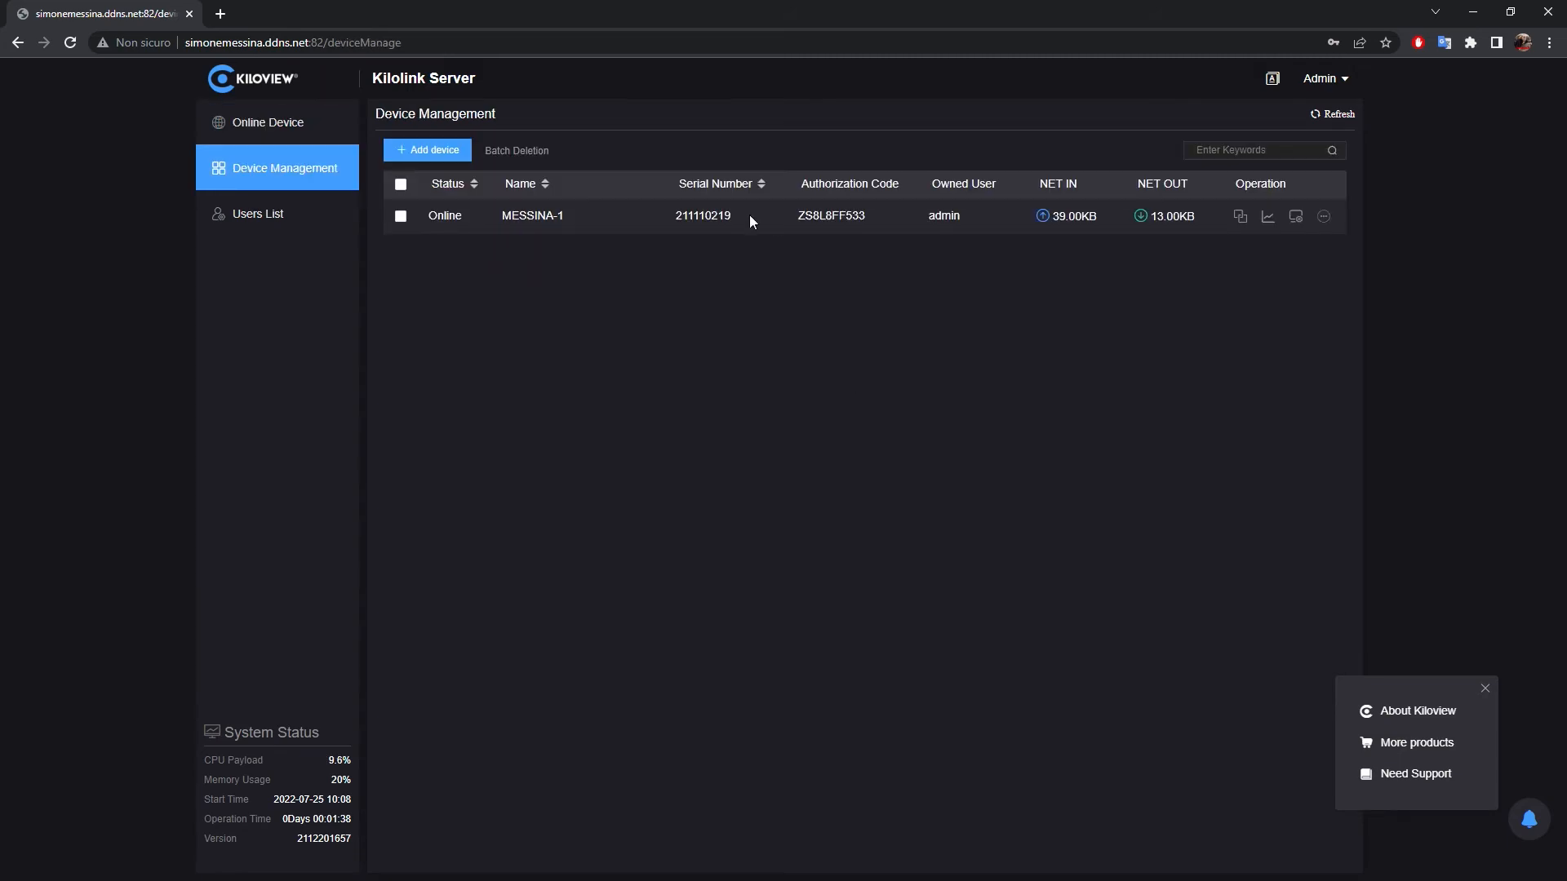
mouse_move(910, 221)
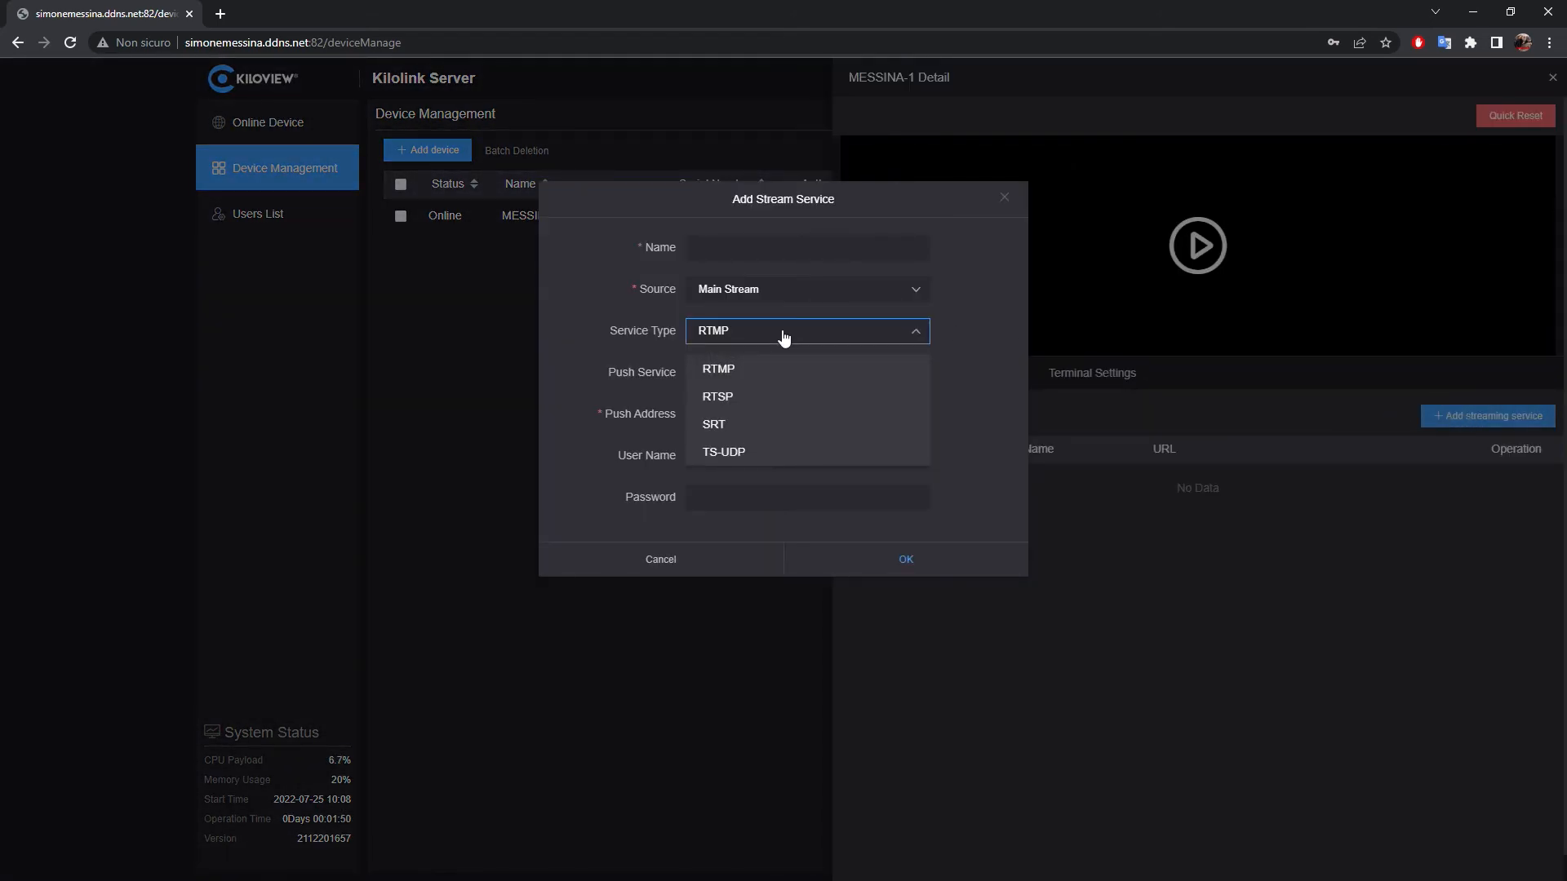
click(713, 424)
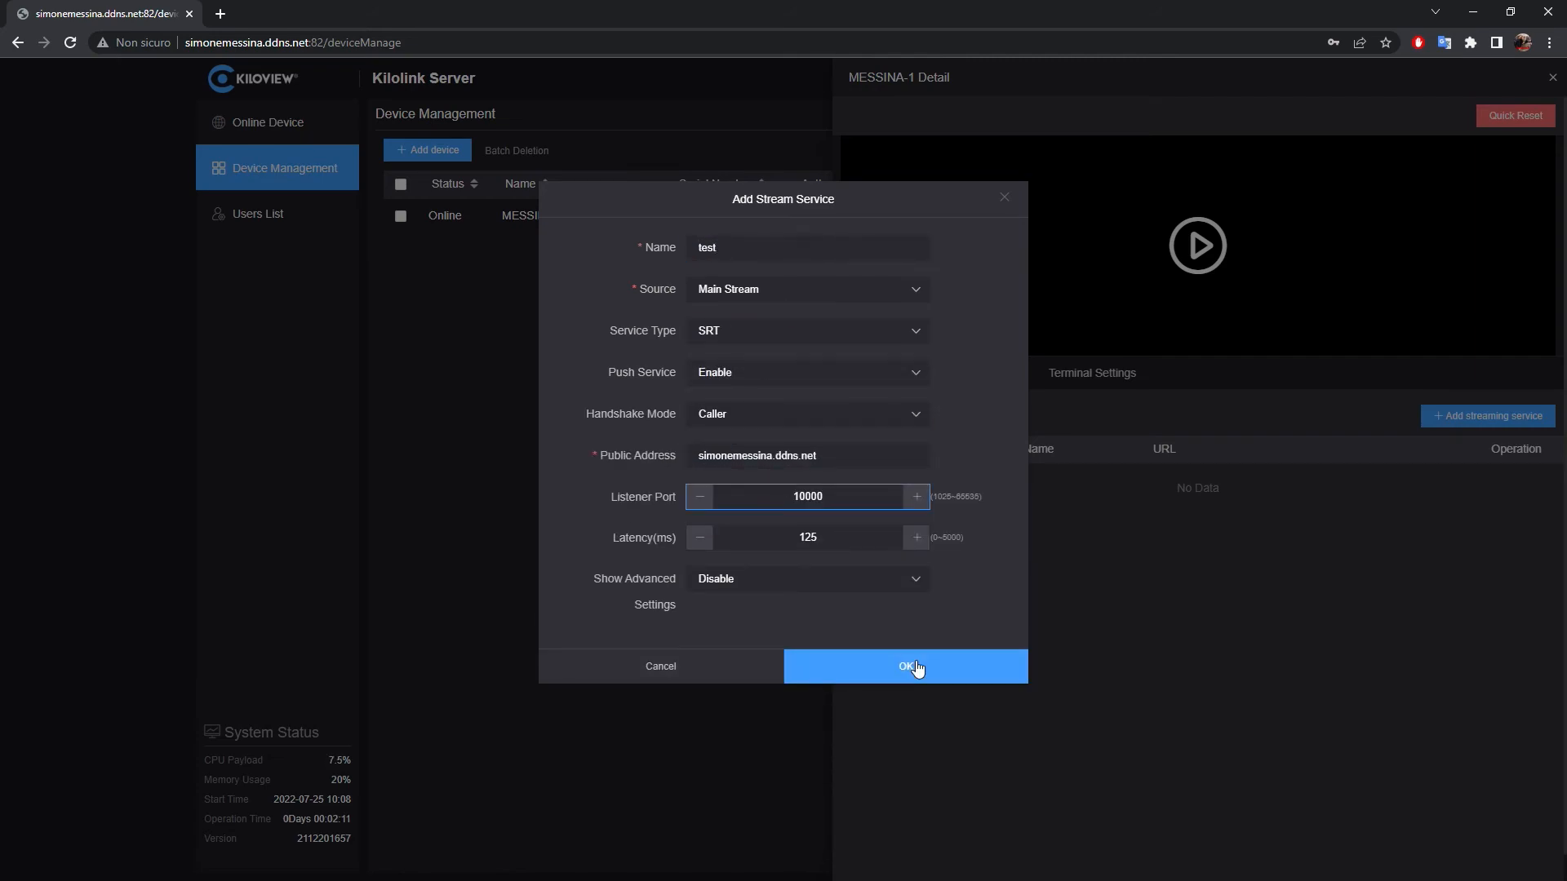
click(904, 667)
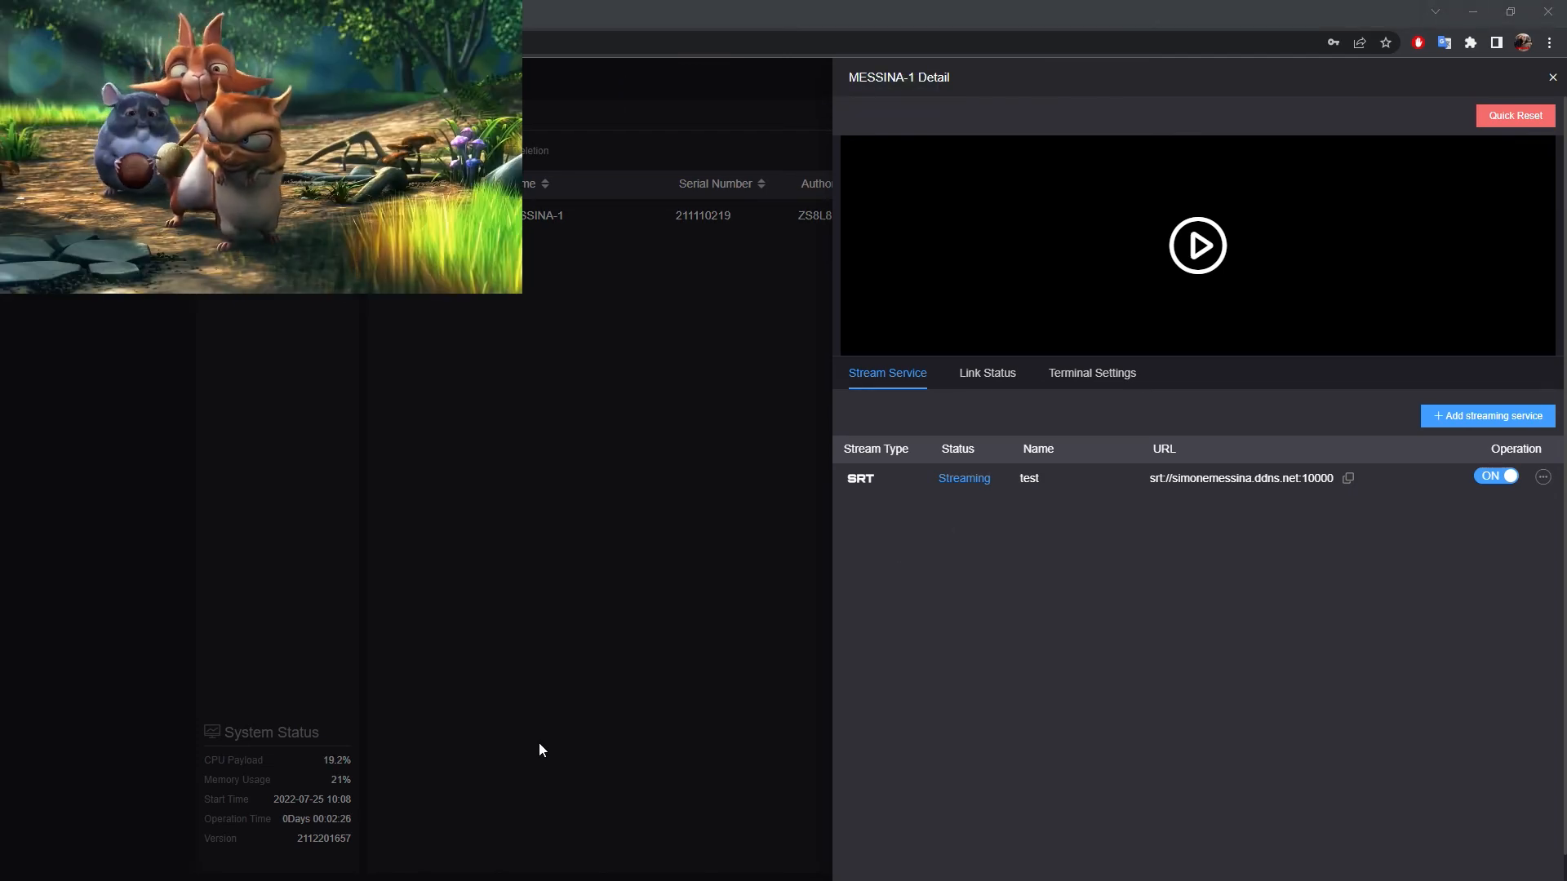
mouse_move(1487, 504)
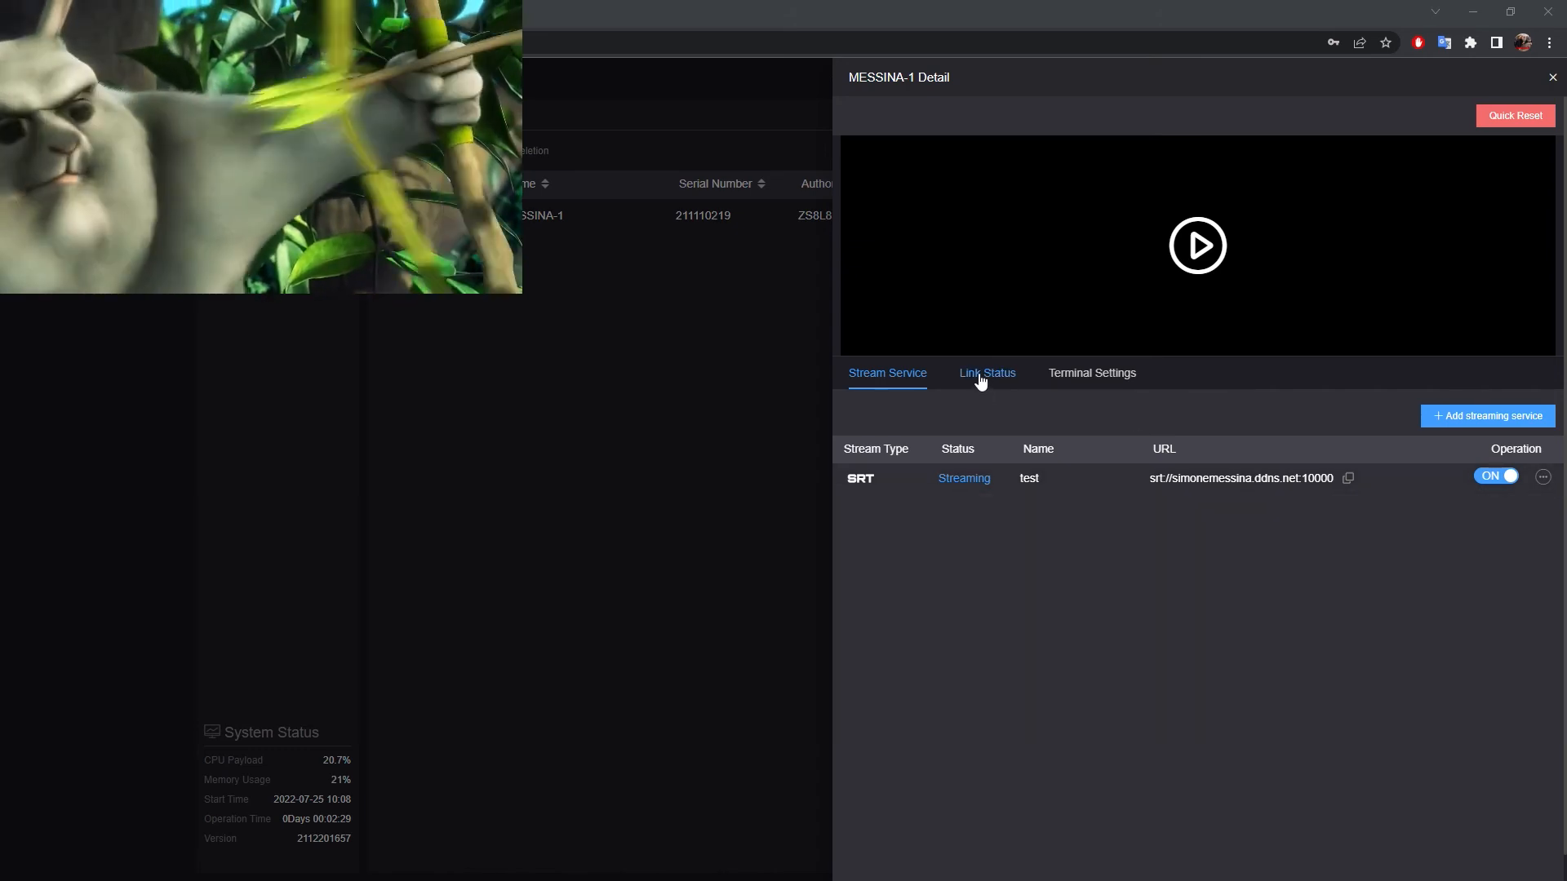
Check the SRT link's sending rate graph, then switch the 'test' stream service off.
click(987, 373)
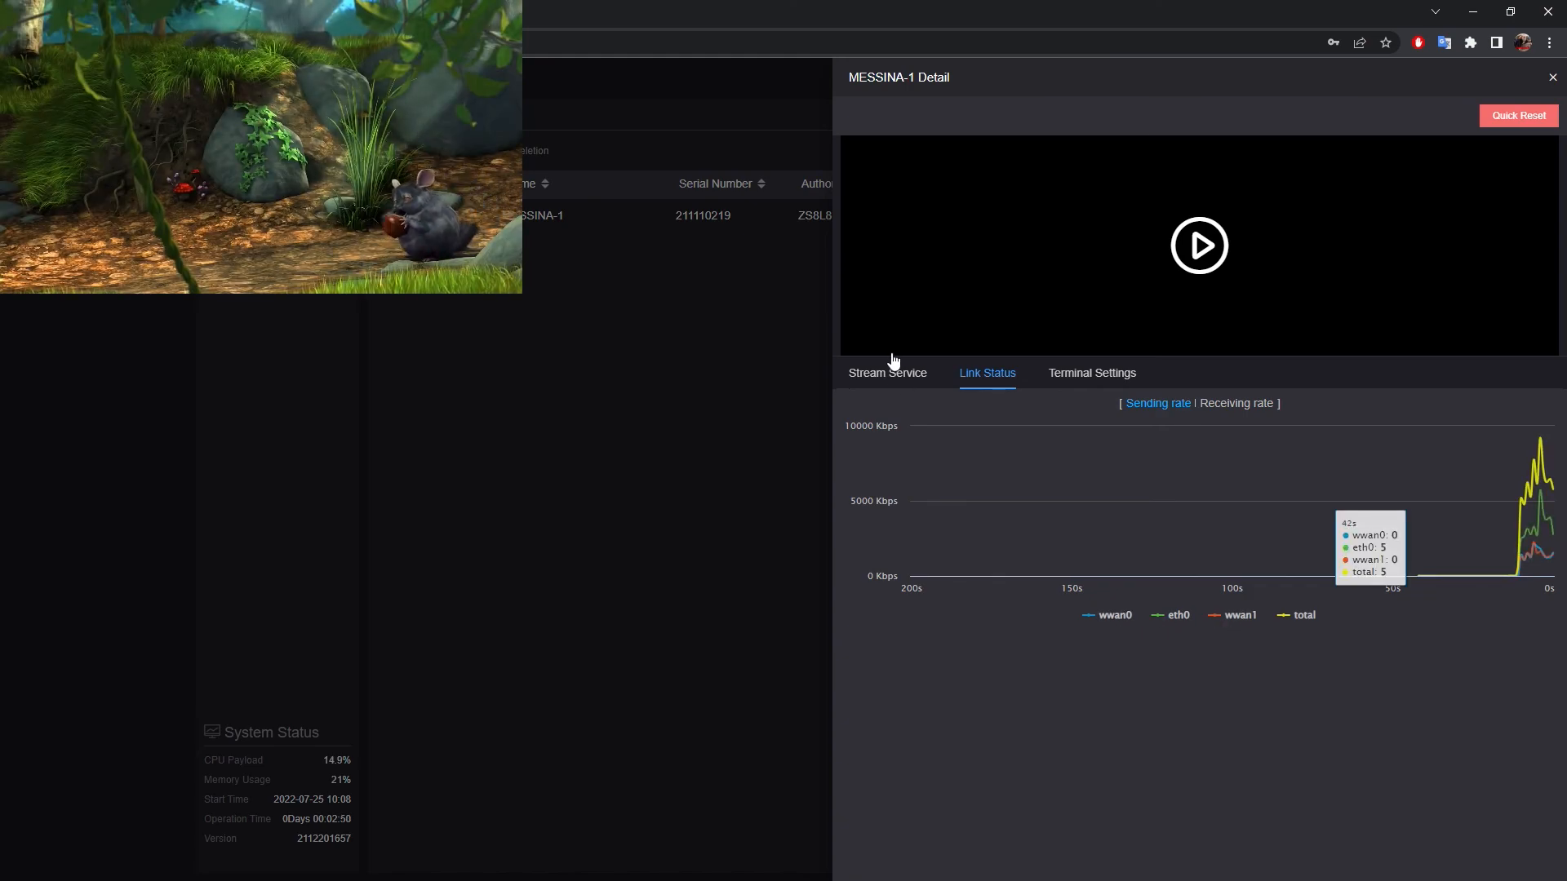
click(887, 373)
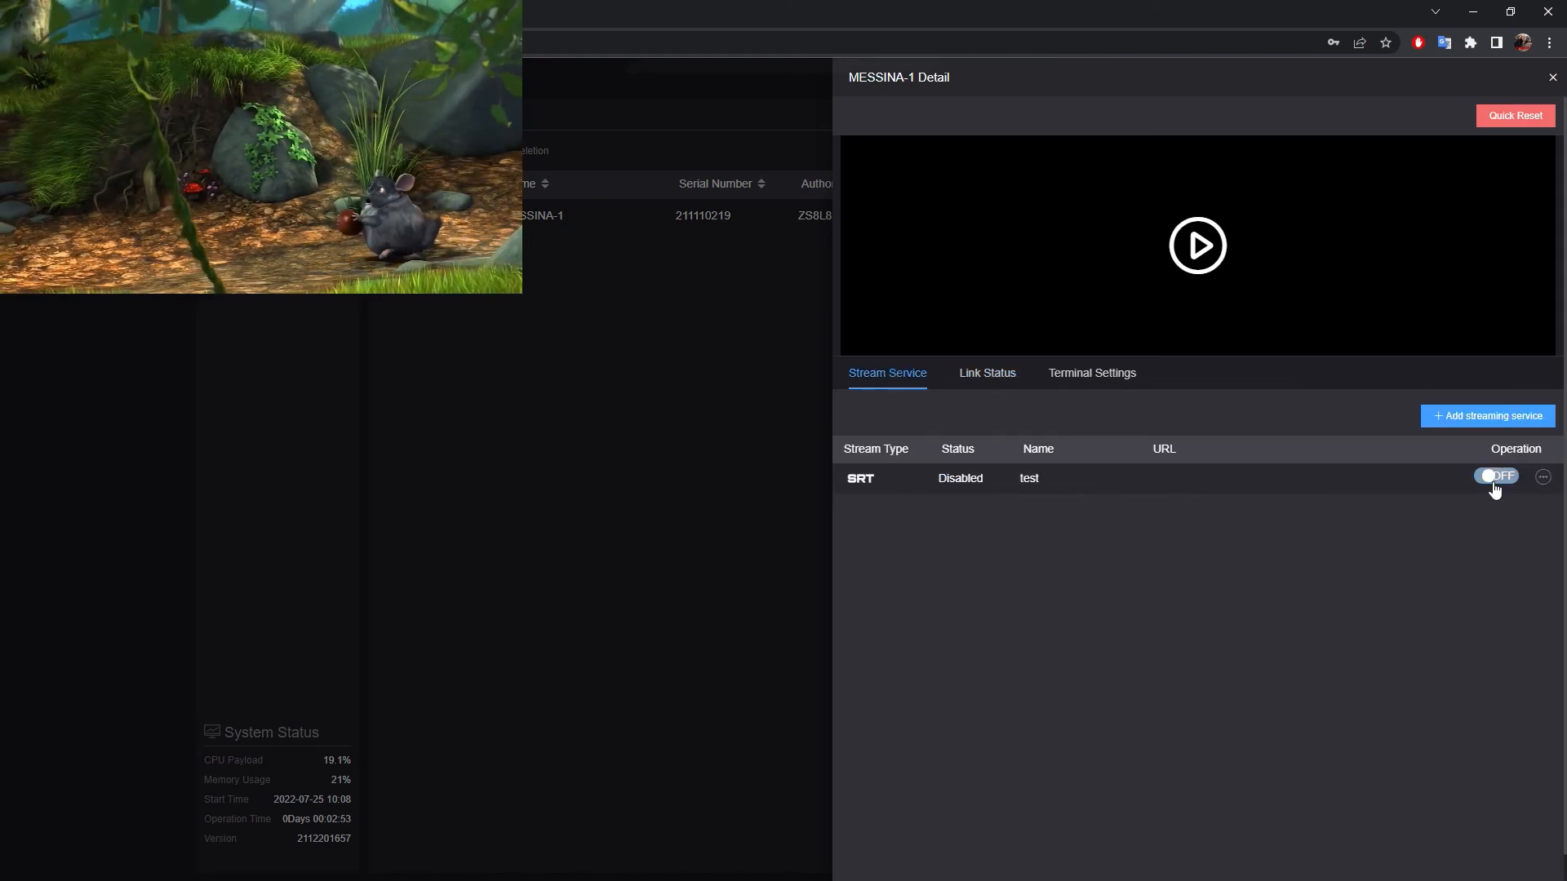
click(1496, 476)
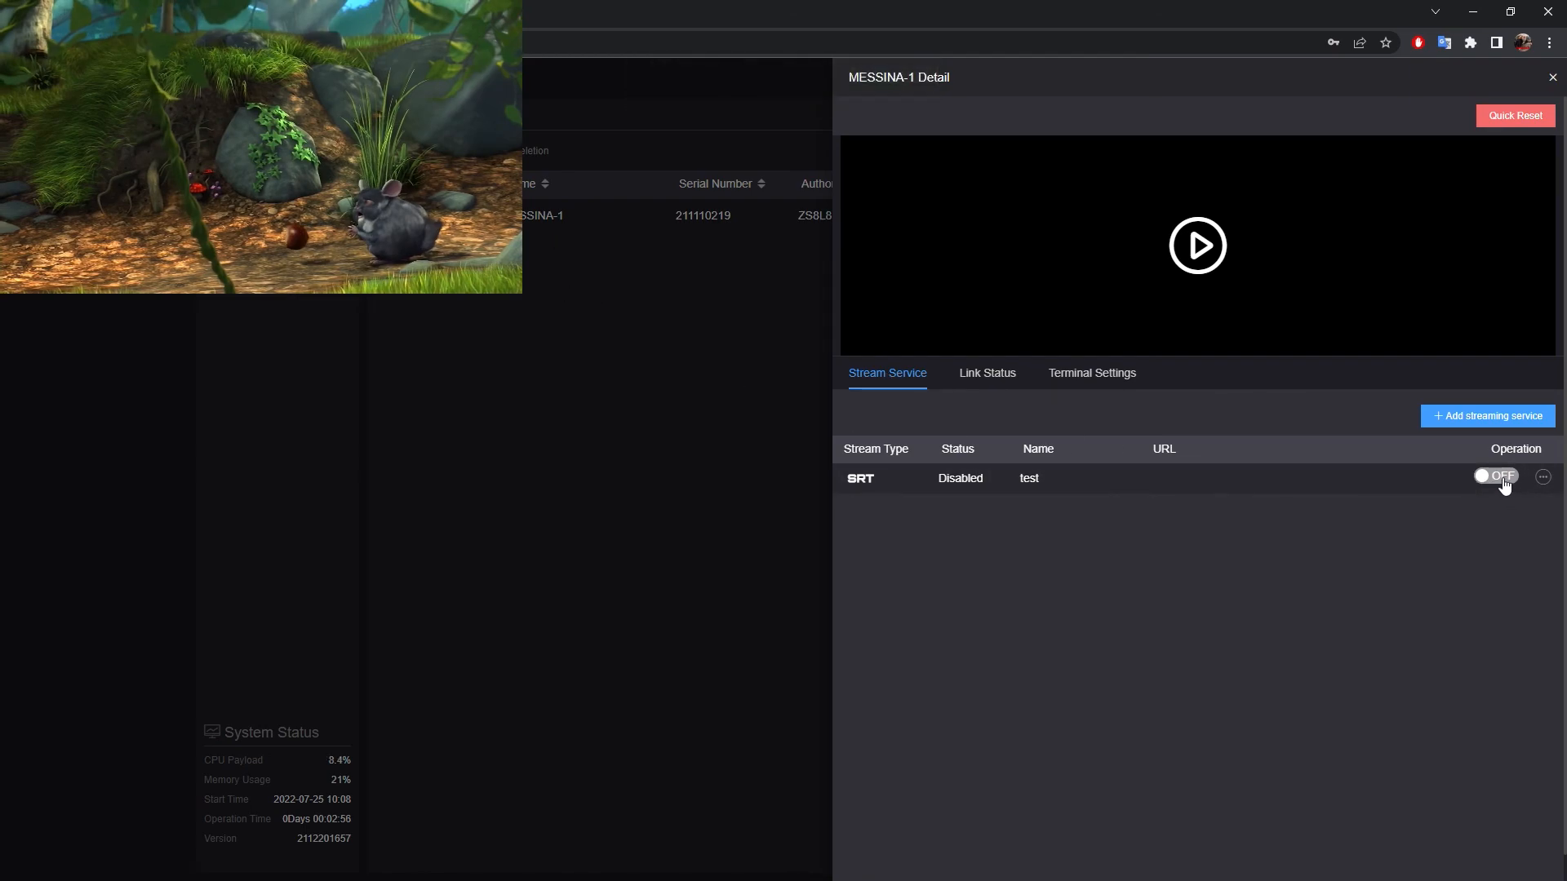
click(1495, 477)
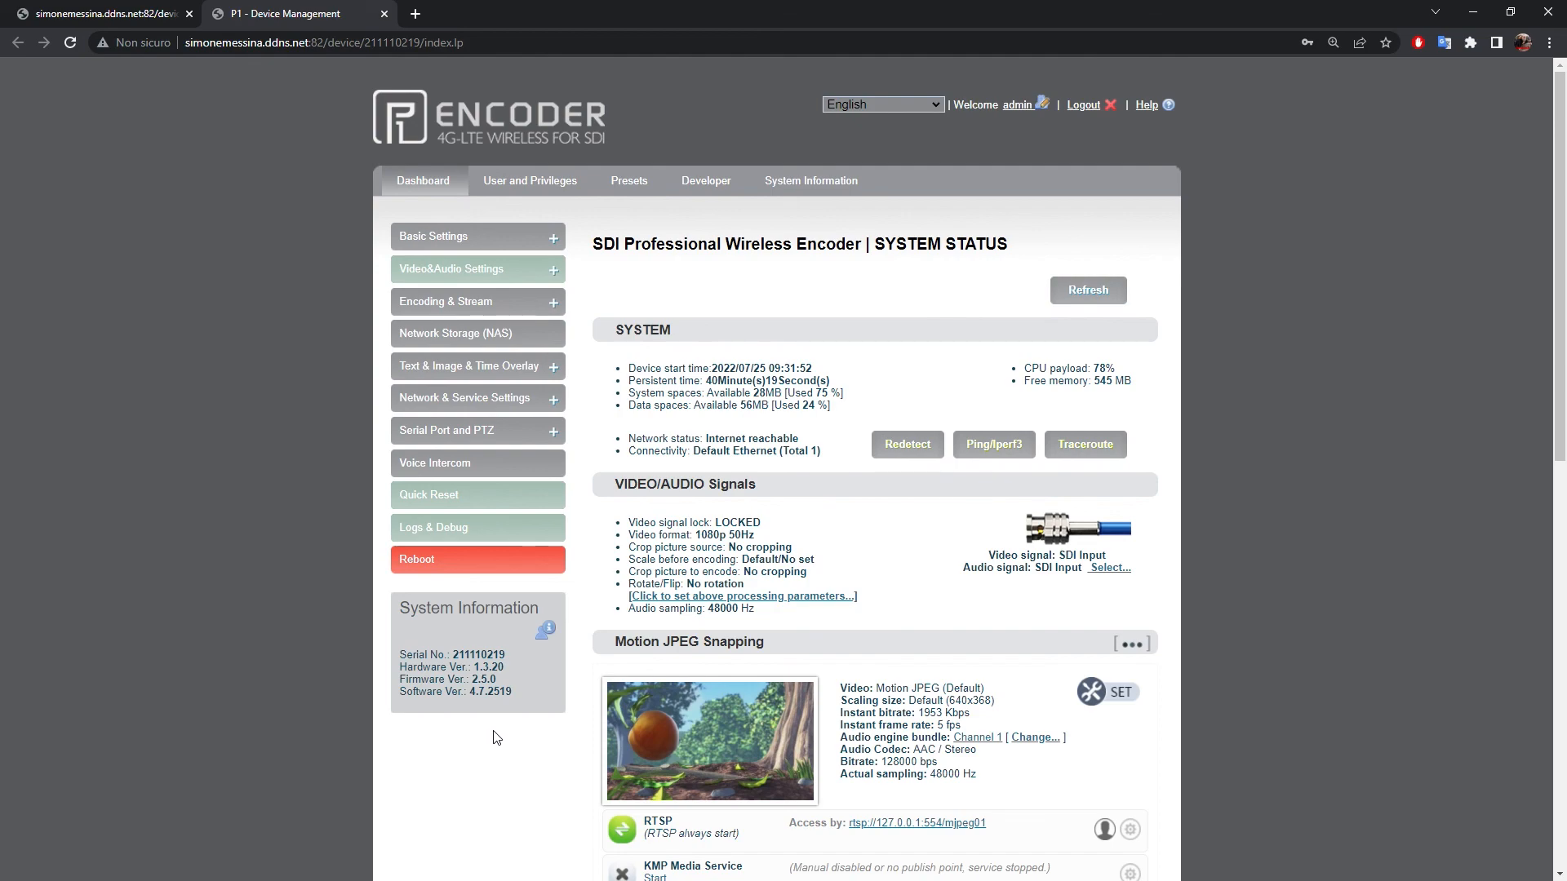
mouse_move(496, 713)
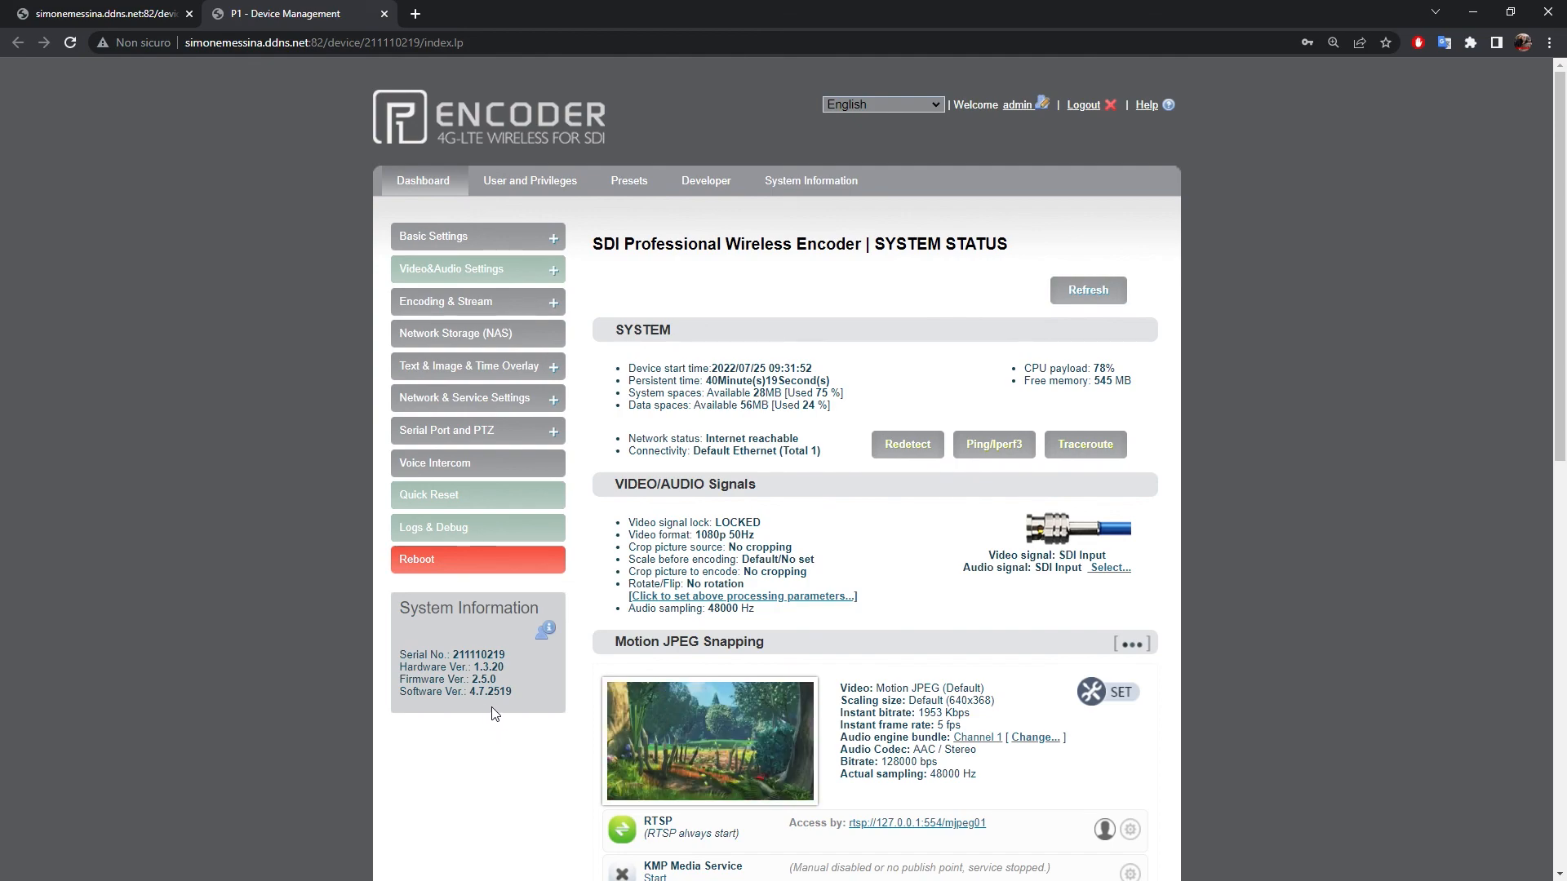